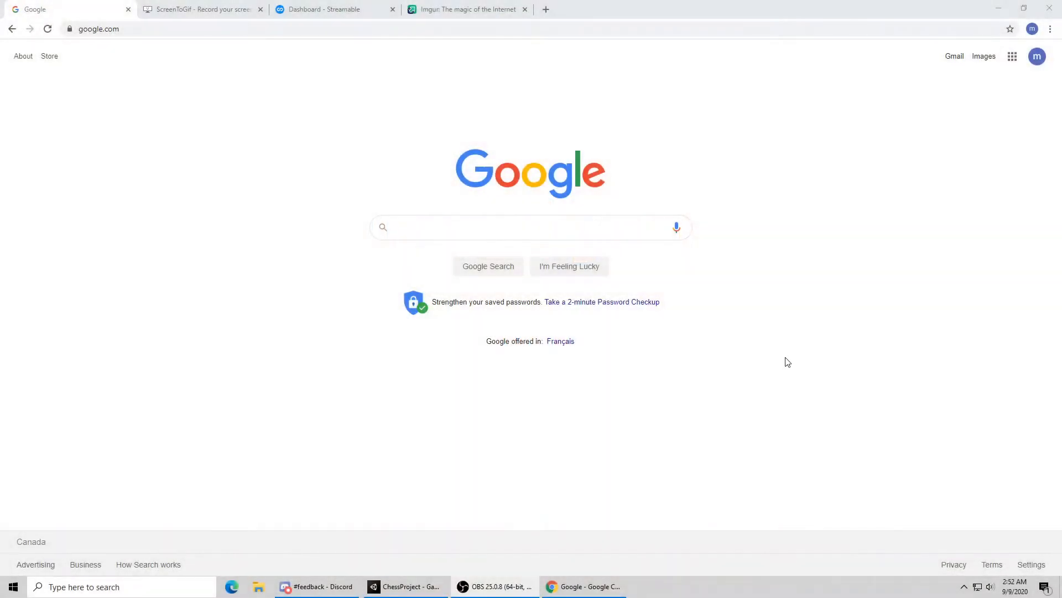
{"action": "mouse_move", "coordinate": [769, 416]}
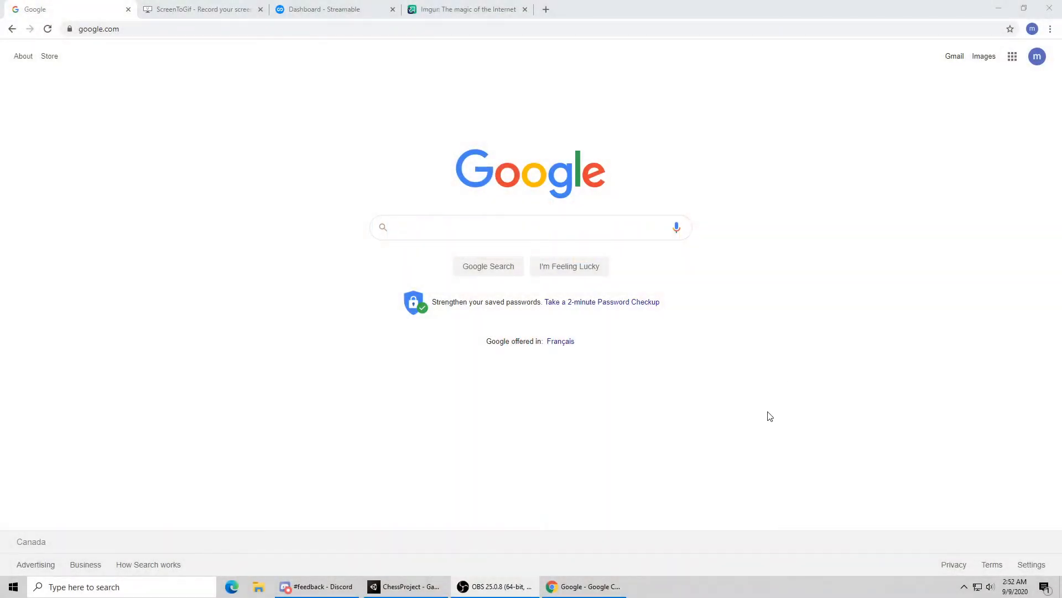
{"action": "mouse_move", "coordinate": [397, 456]}
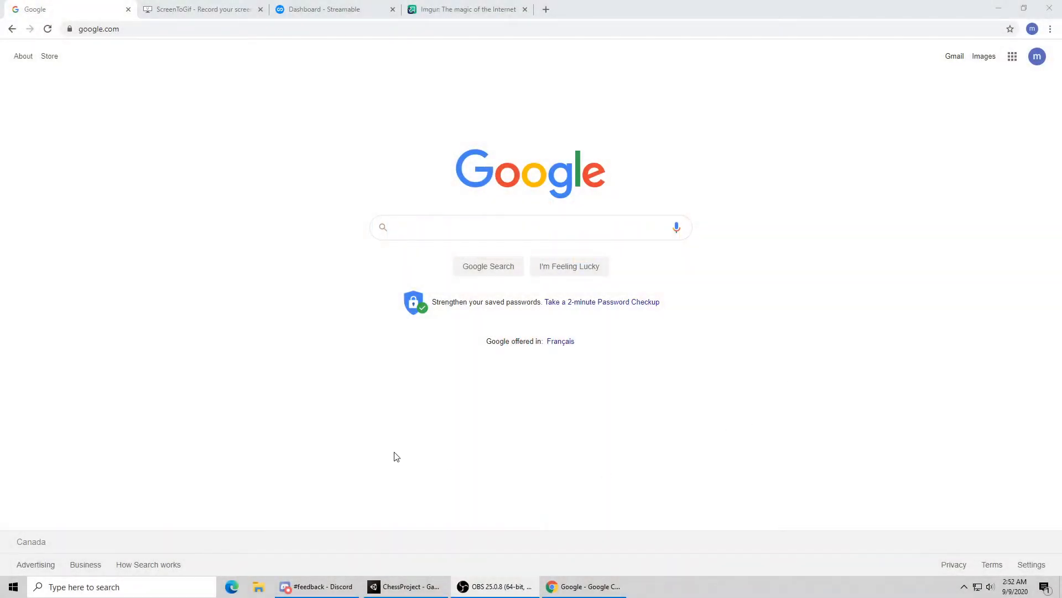
- Search Google for 'obs' and open the official OBS Studio website from the results
{"action": "type", "text": "o"}
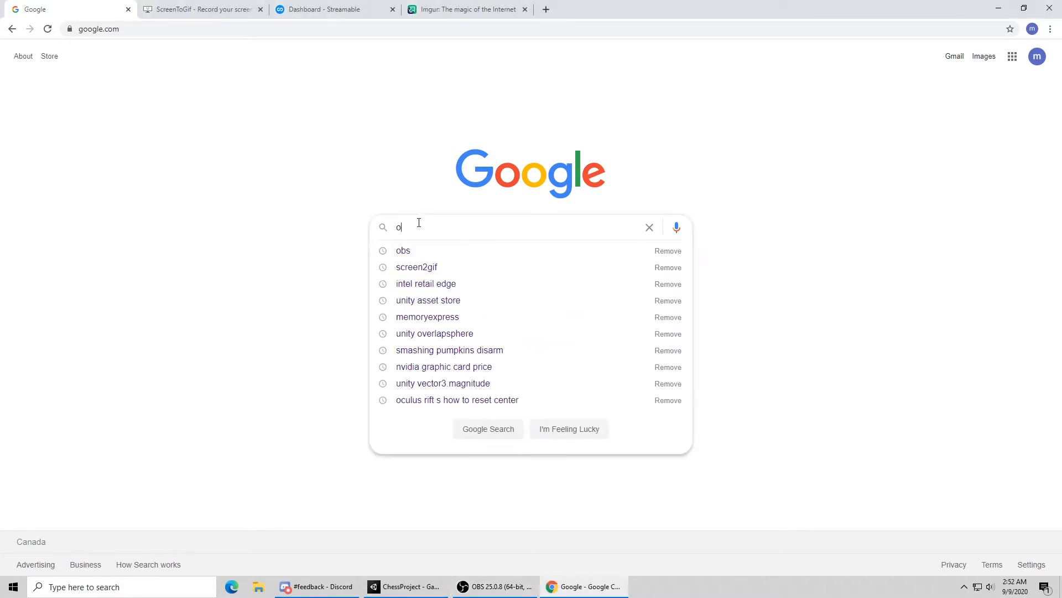
{"action": "left_click", "coordinate": [403, 250]}
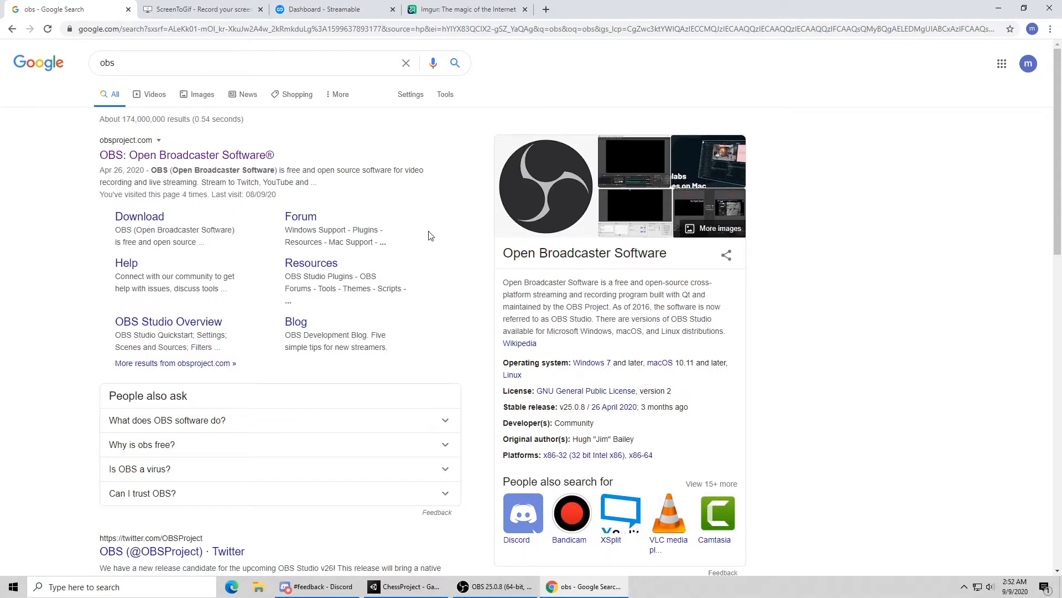
{"action": "left_click", "coordinate": [186, 155]}
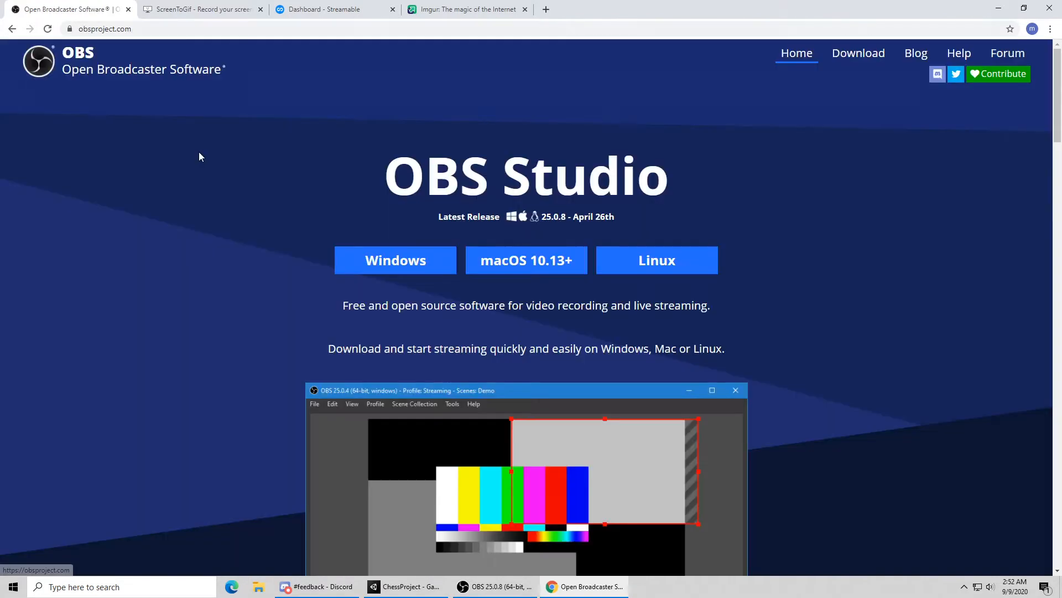
{"action": "mouse_move", "coordinate": [123, 276]}
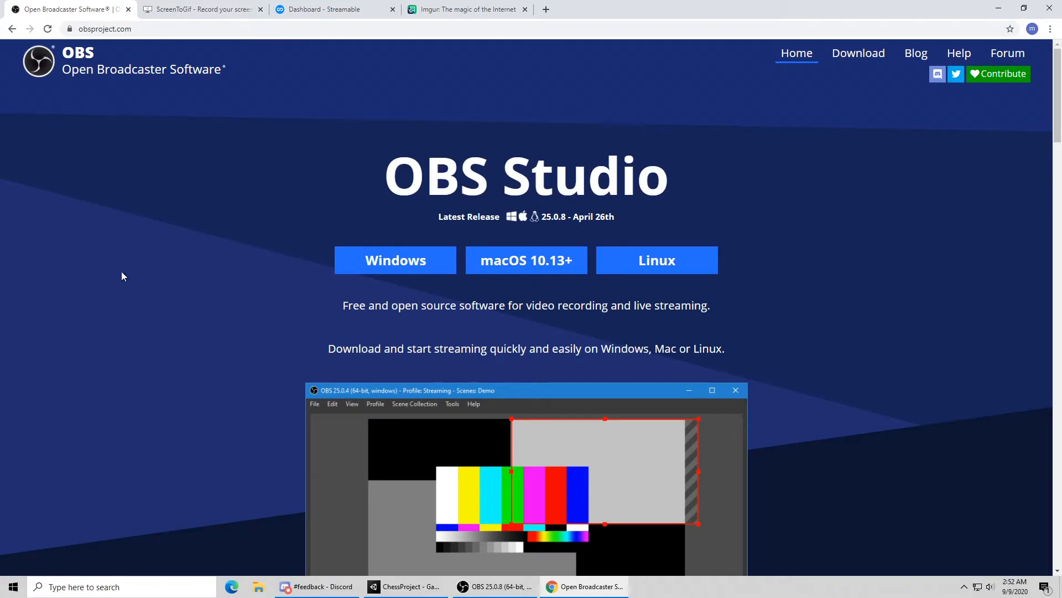
{"action": "mouse_move", "coordinate": [156, 287]}
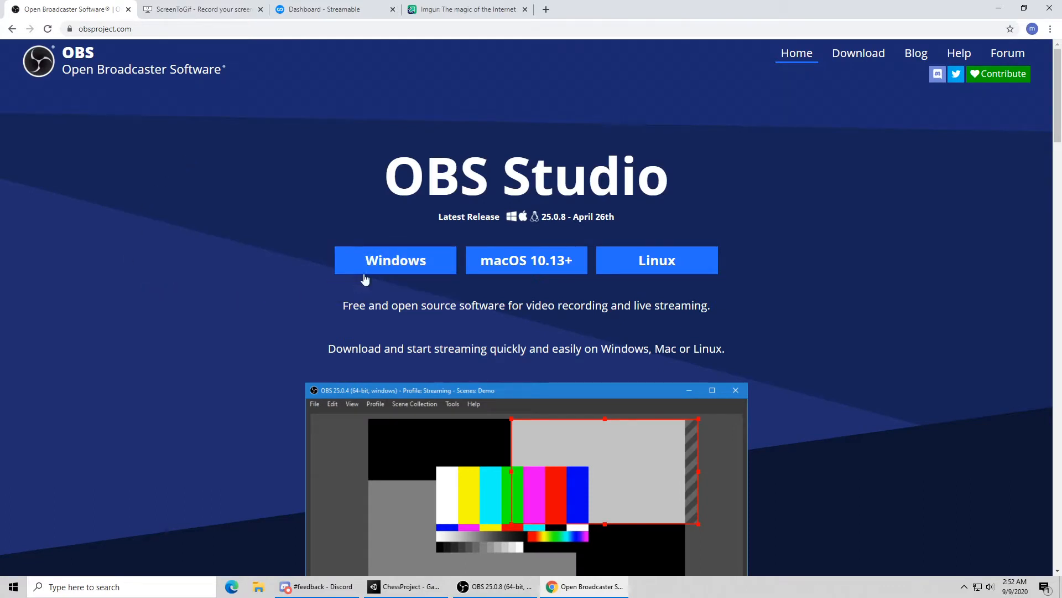
{"action": "mouse_move", "coordinate": [395, 260]}
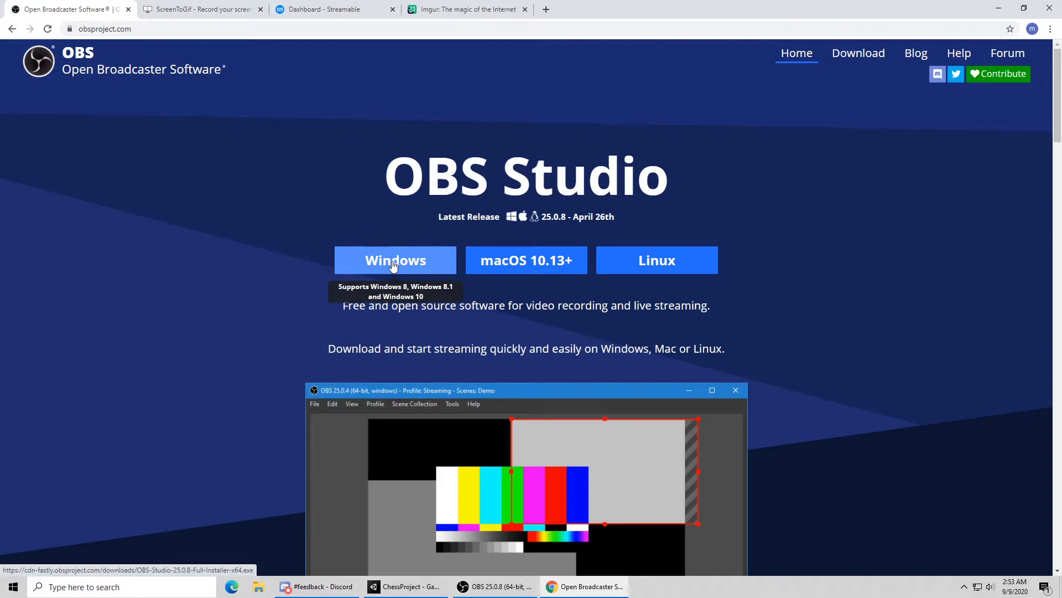
{"action": "mouse_move", "coordinate": [153, 41]}
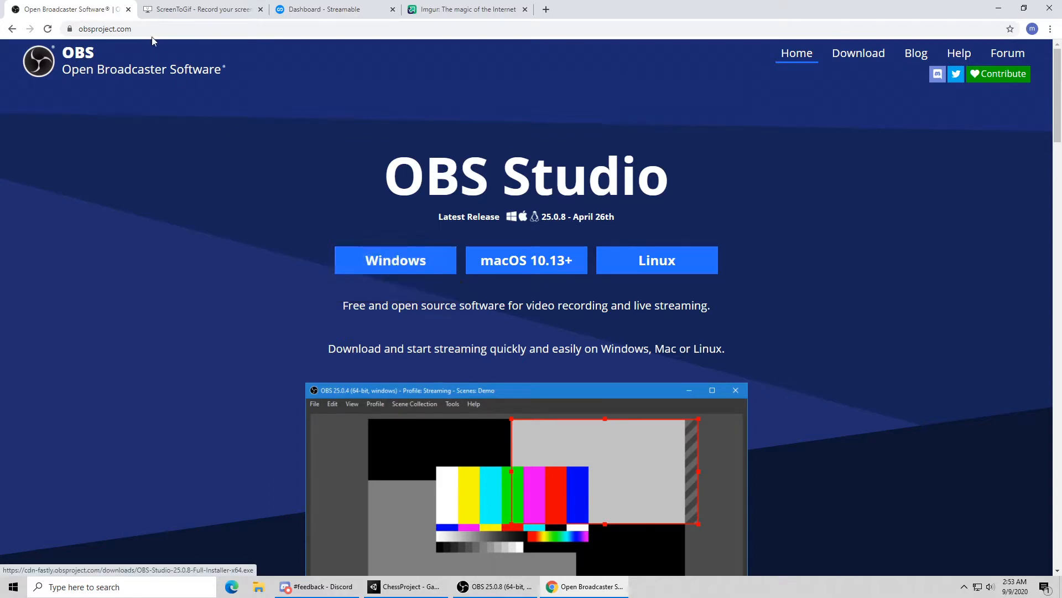
- Close the OBS website tab and bring the OBS Studio window to the front
{"action": "left_click", "coordinate": [128, 9]}
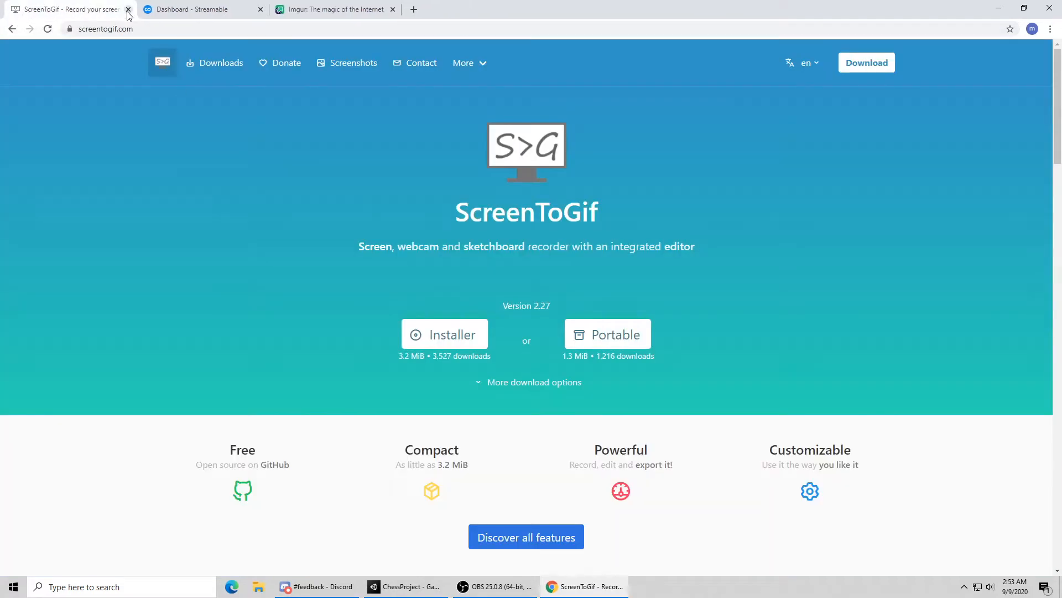
{"action": "mouse_move", "coordinate": [792, 270]}
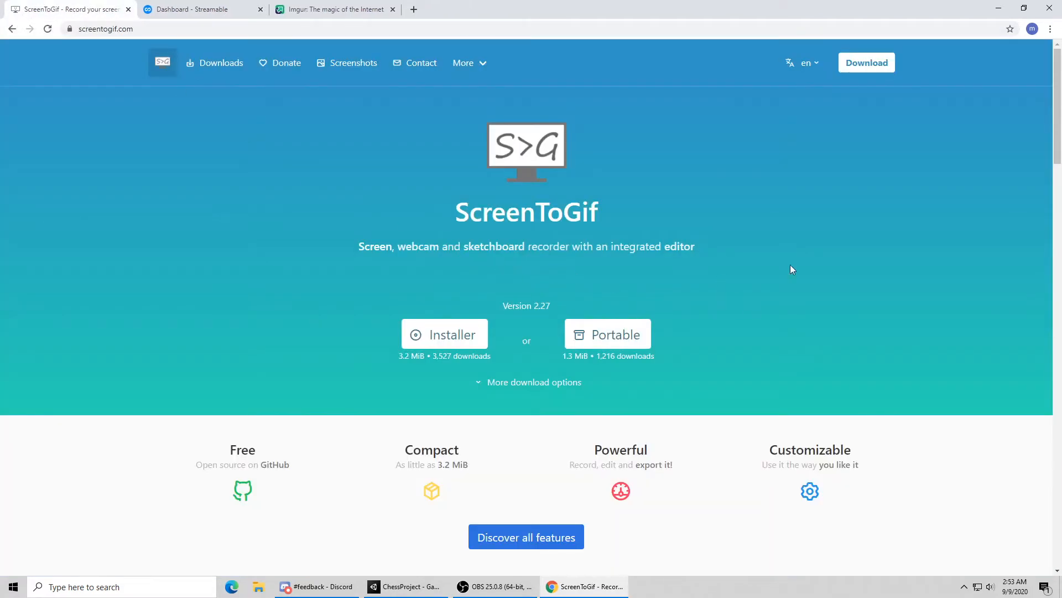
{"action": "left_click", "coordinate": [496, 586]}
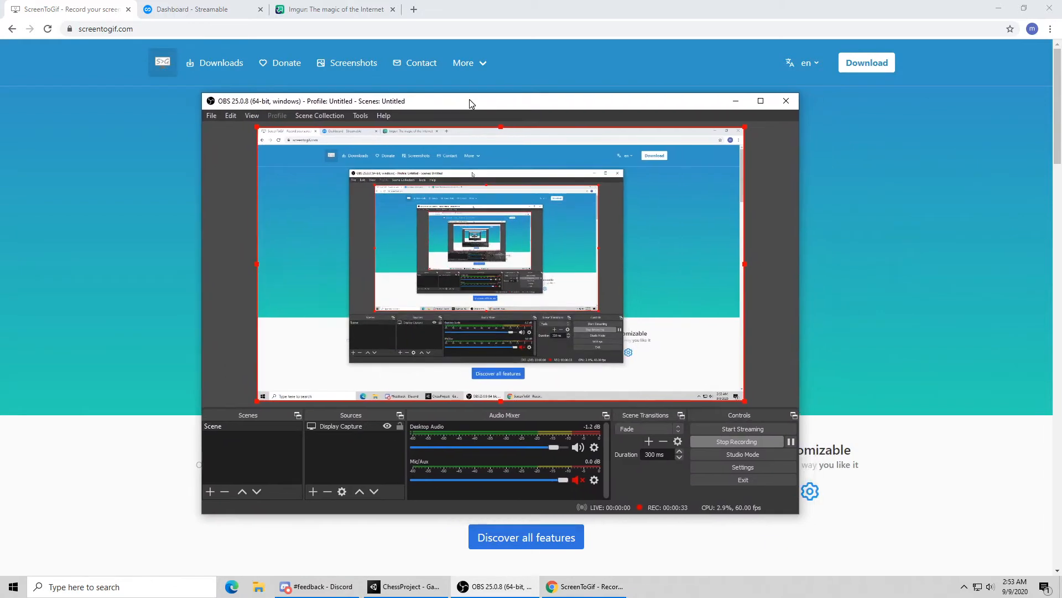
{"action": "mouse_move", "coordinate": [826, 371]}
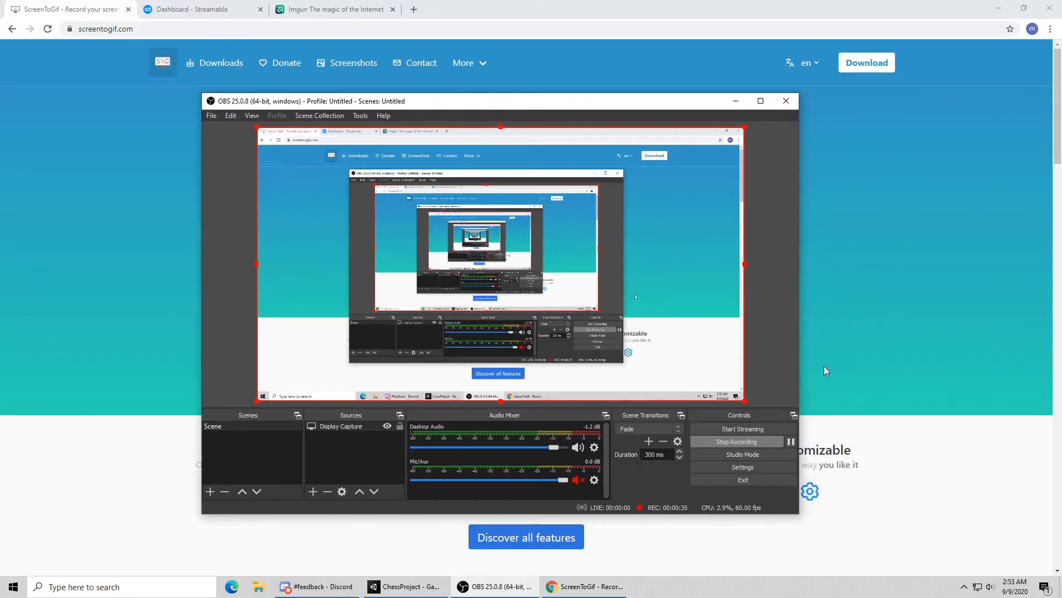
{"action": "mouse_move", "coordinate": [743, 454]}
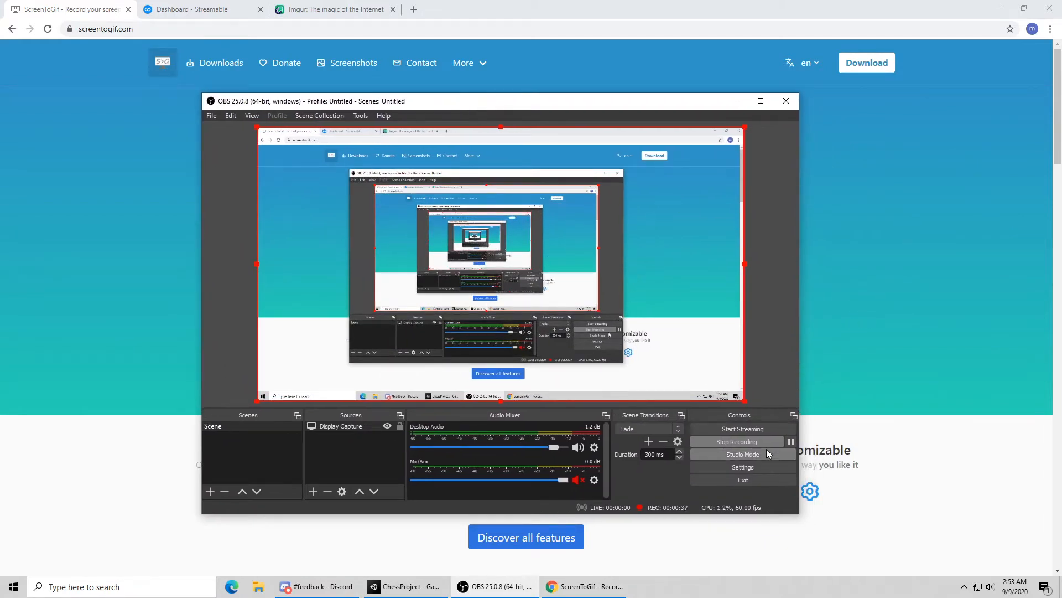
{"action": "mouse_move", "coordinate": [743, 466]}
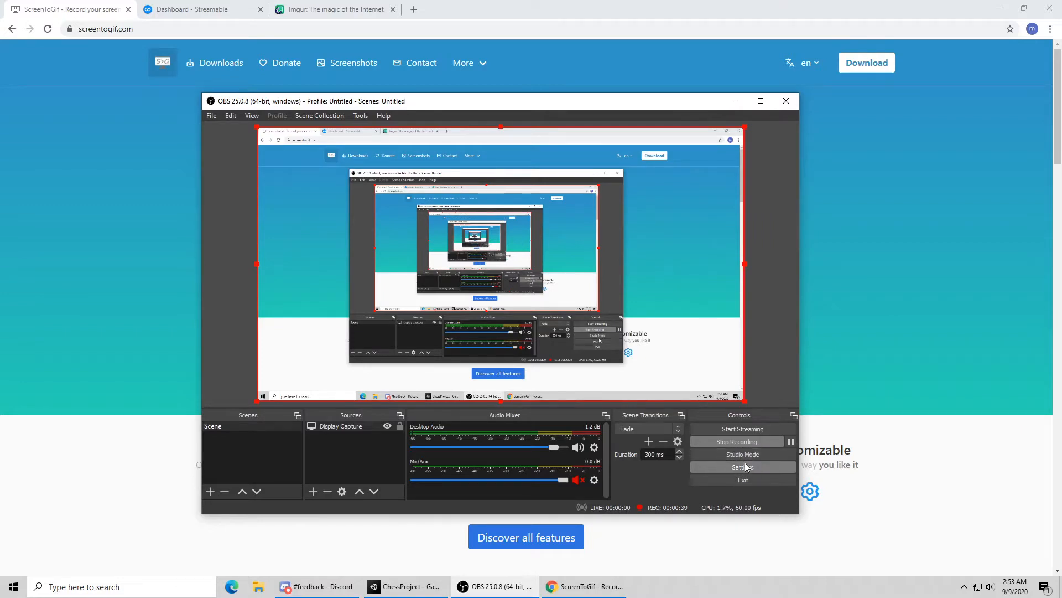
{"action": "mouse_move", "coordinate": [723, 469]}
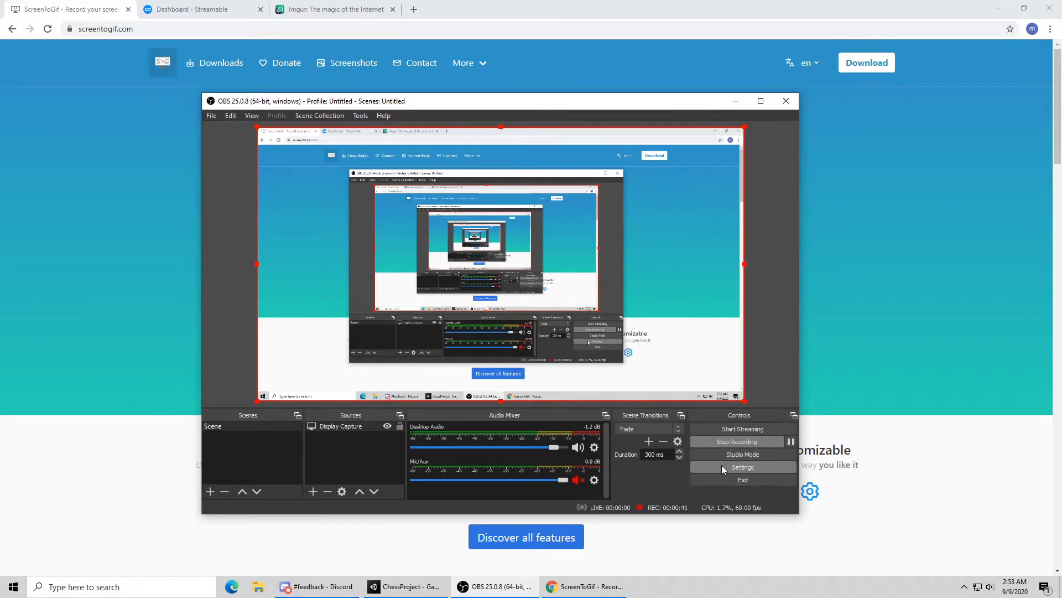
- Browse the OBS settings through General, Output and Video, ending on the Output page
{"action": "left_click", "coordinate": [742, 467]}
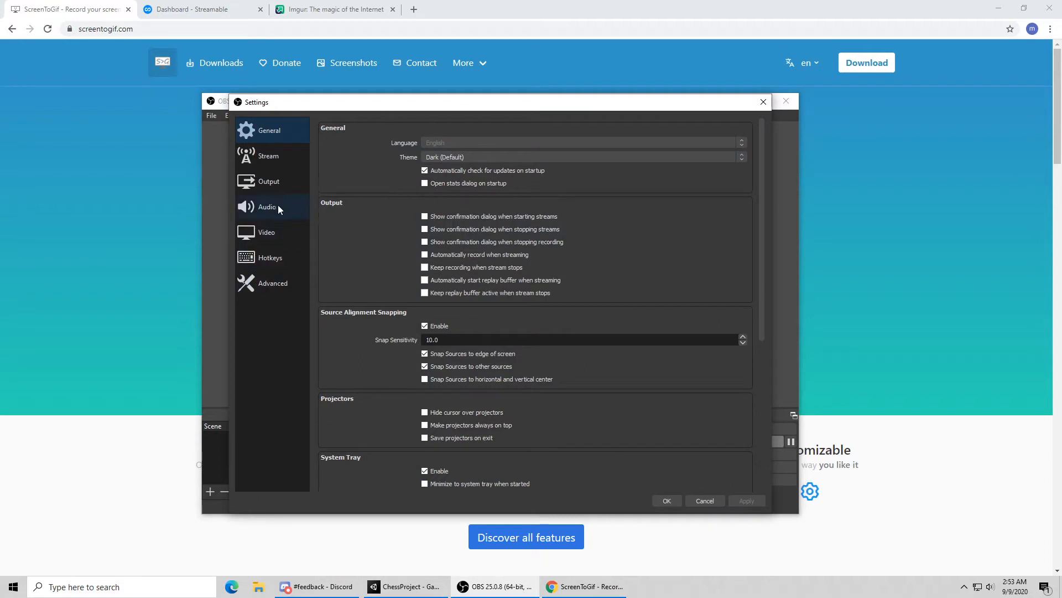
{"action": "left_click", "coordinate": [269, 180]}
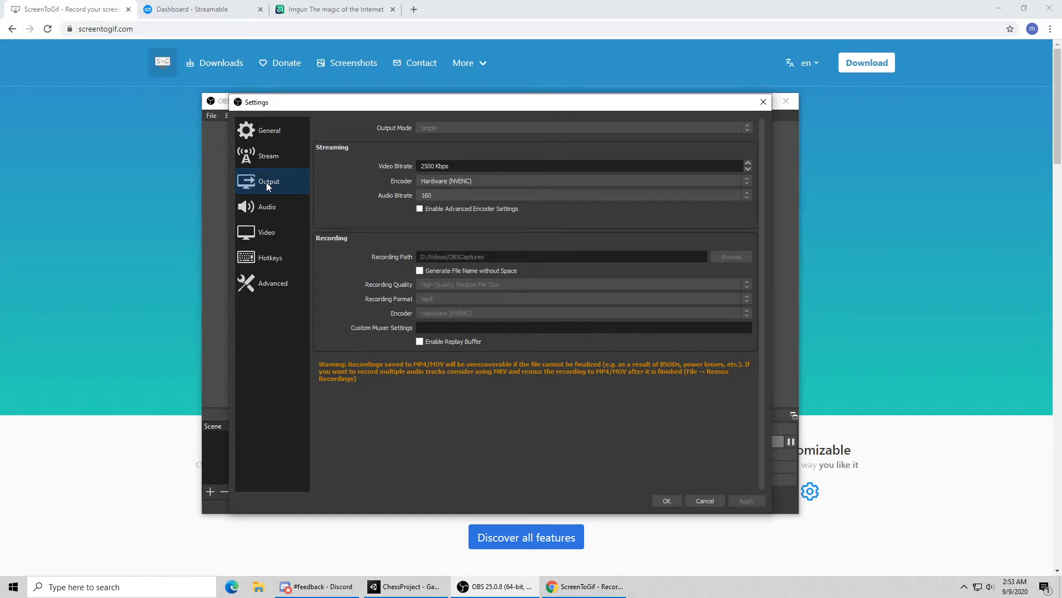
{"action": "left_click", "coordinate": [266, 231]}
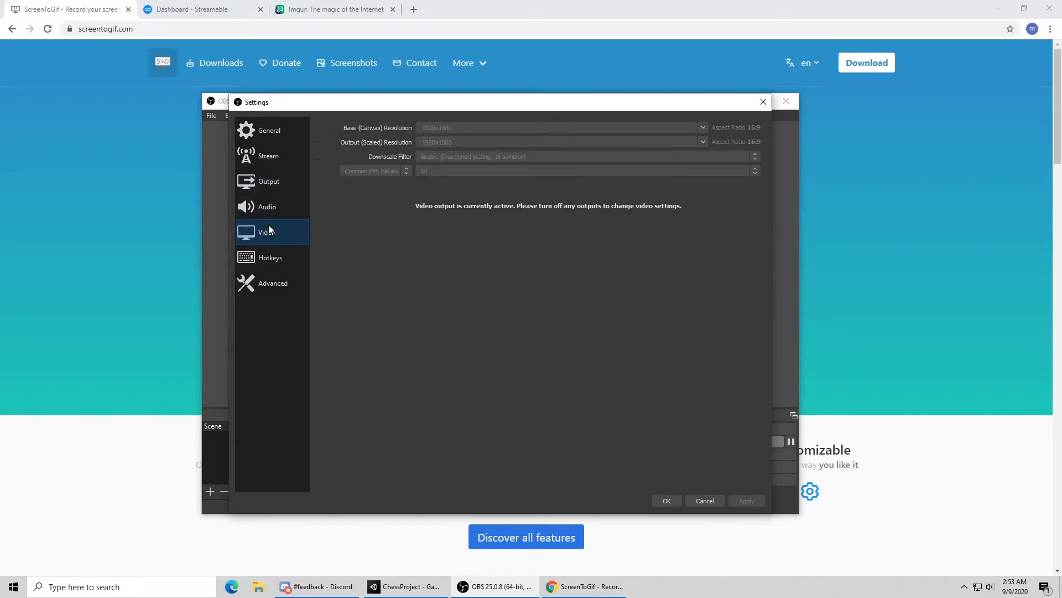
{"action": "mouse_move", "coordinate": [454, 251]}
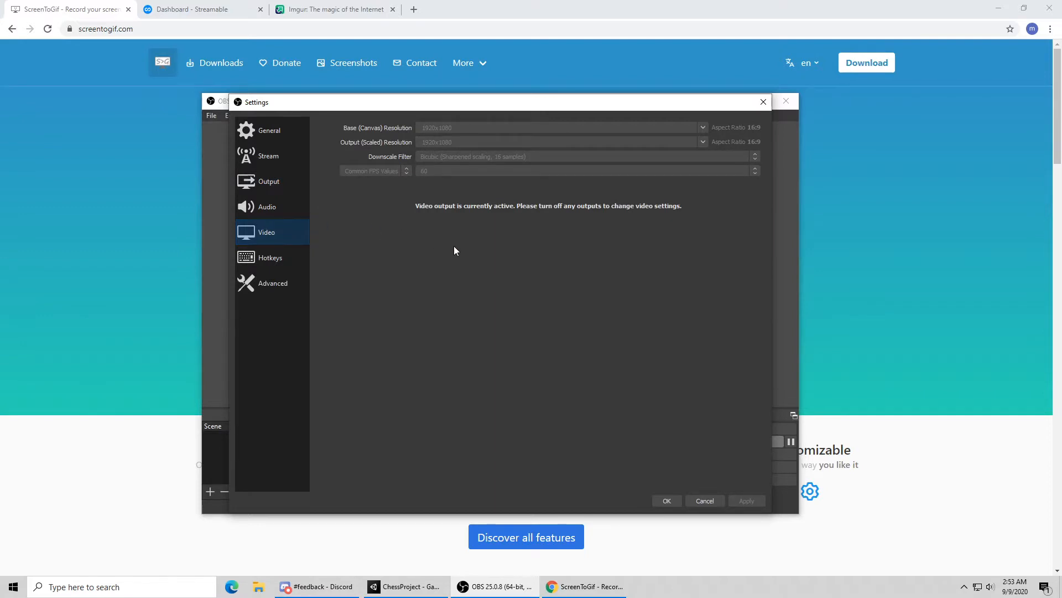
{"action": "left_click", "coordinate": [268, 180]}
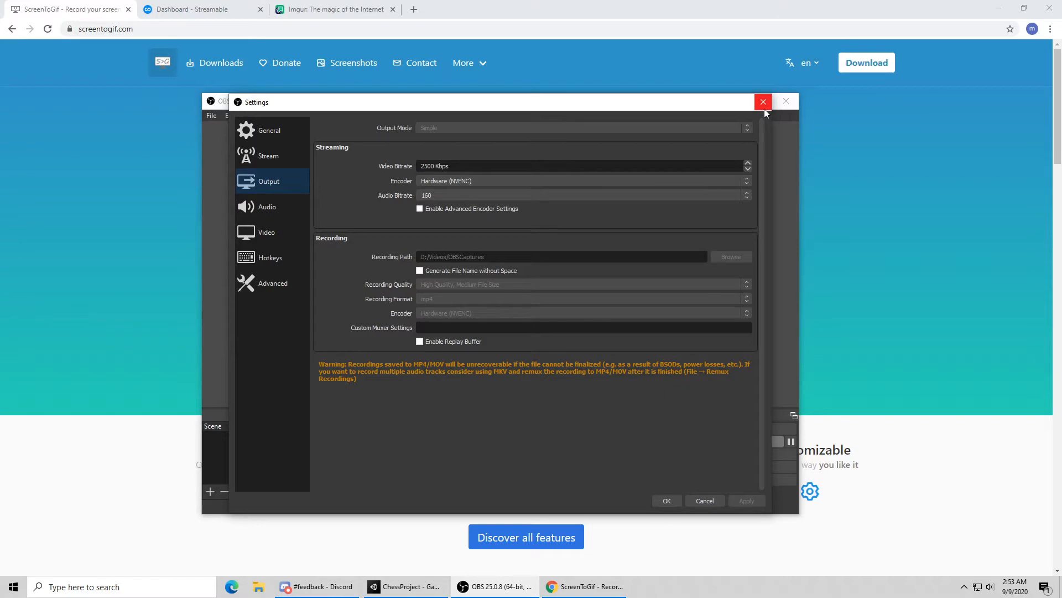
{"action": "left_click", "coordinate": [763, 102]}
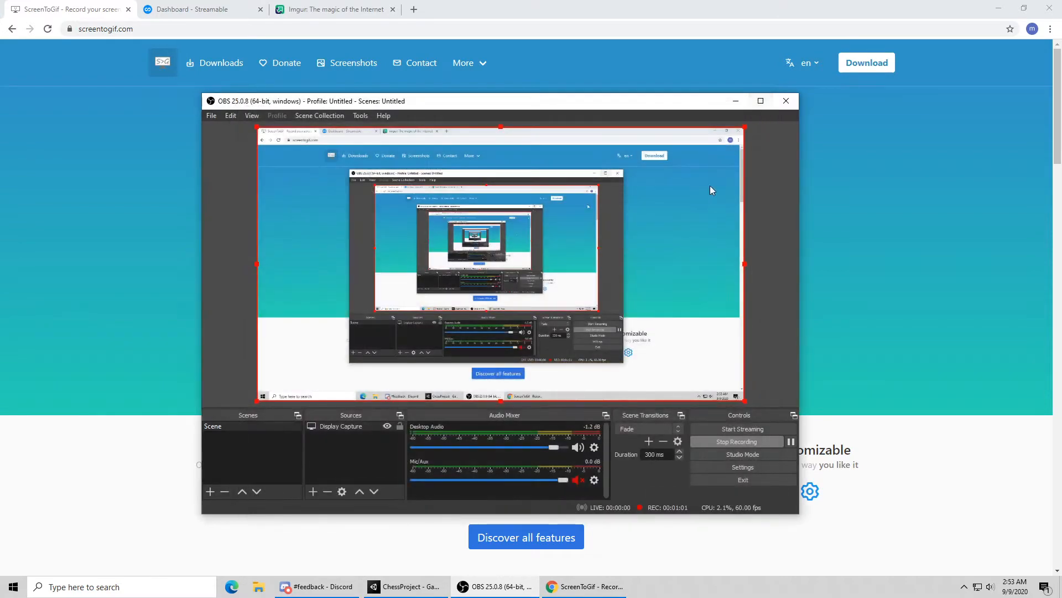
{"action": "mouse_move", "coordinate": [586, 321]}
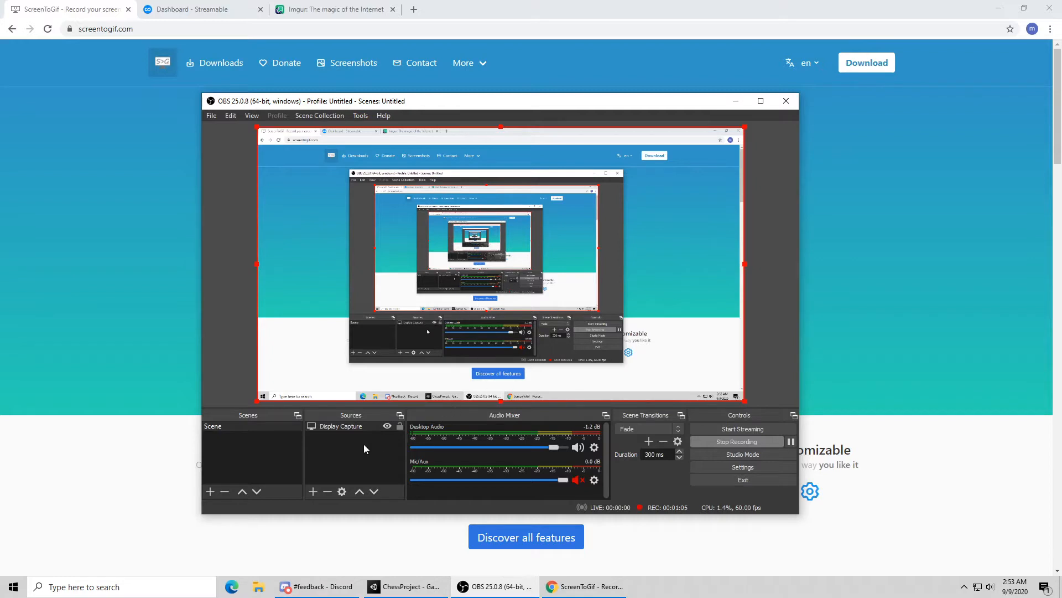
{"action": "mouse_move", "coordinate": [232, 479]}
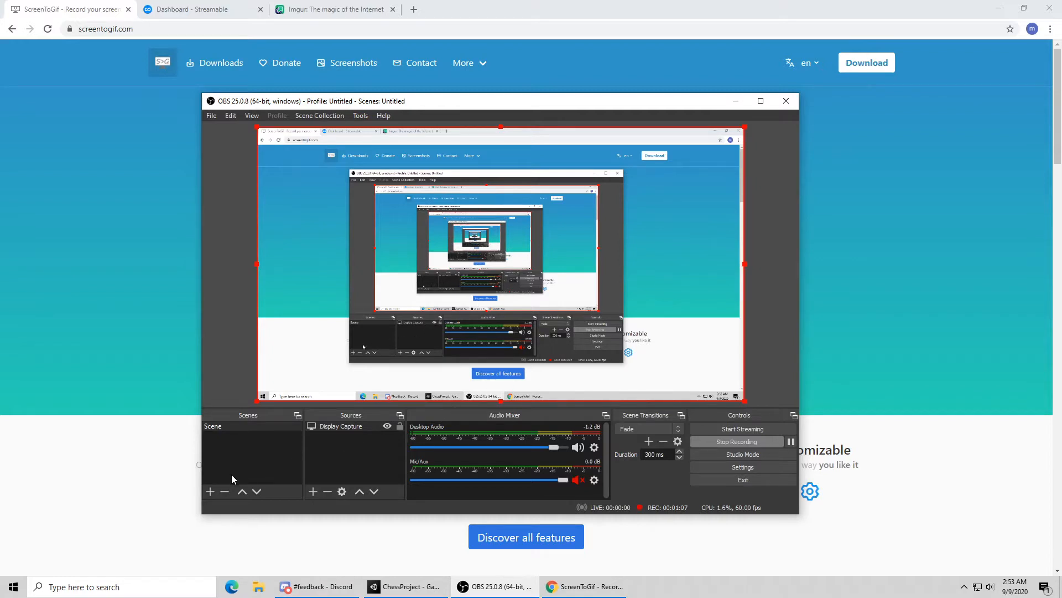
{"action": "left_click", "coordinate": [209, 492]}
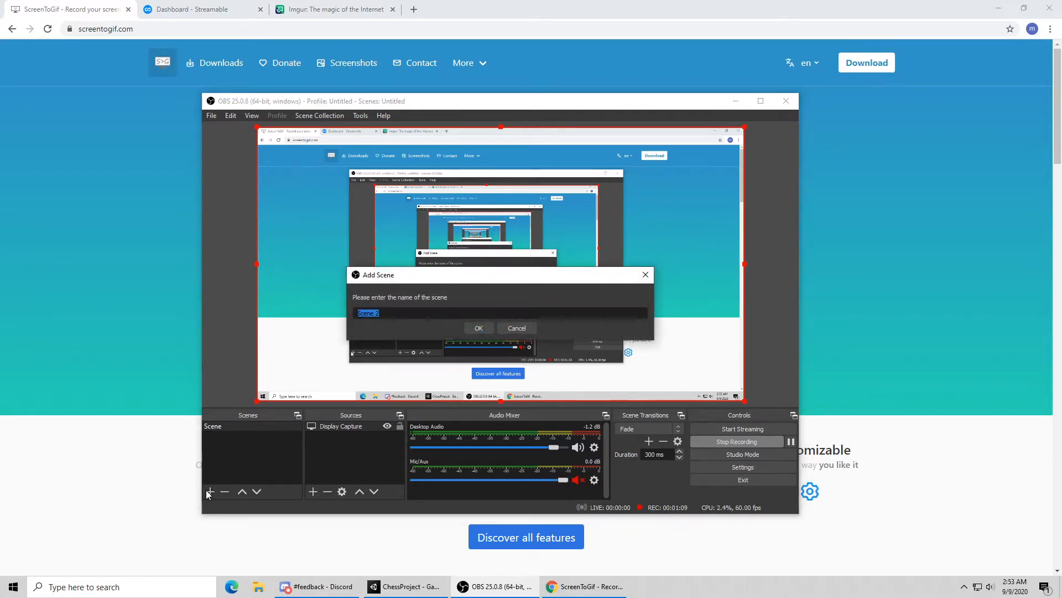
{"action": "left_click", "coordinate": [516, 327]}
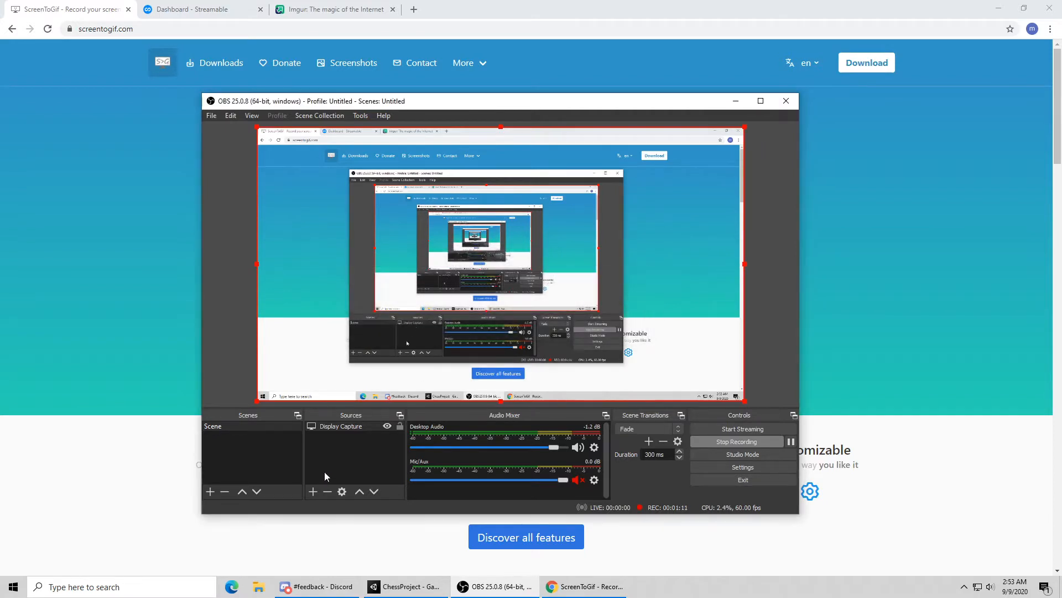
{"action": "left_click", "coordinate": [313, 492]}
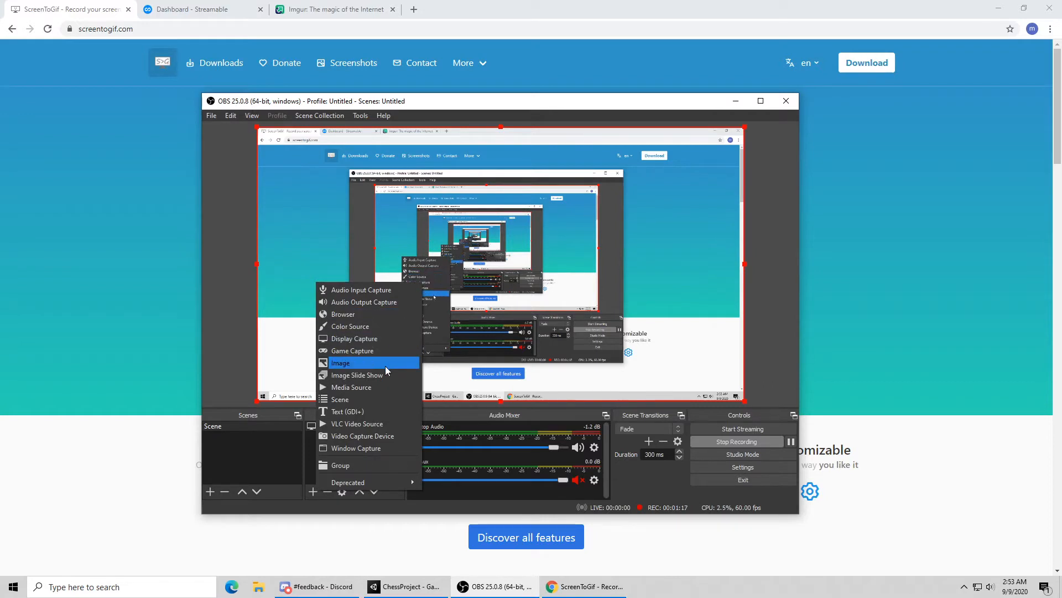
{"action": "mouse_move", "coordinate": [375, 424]}
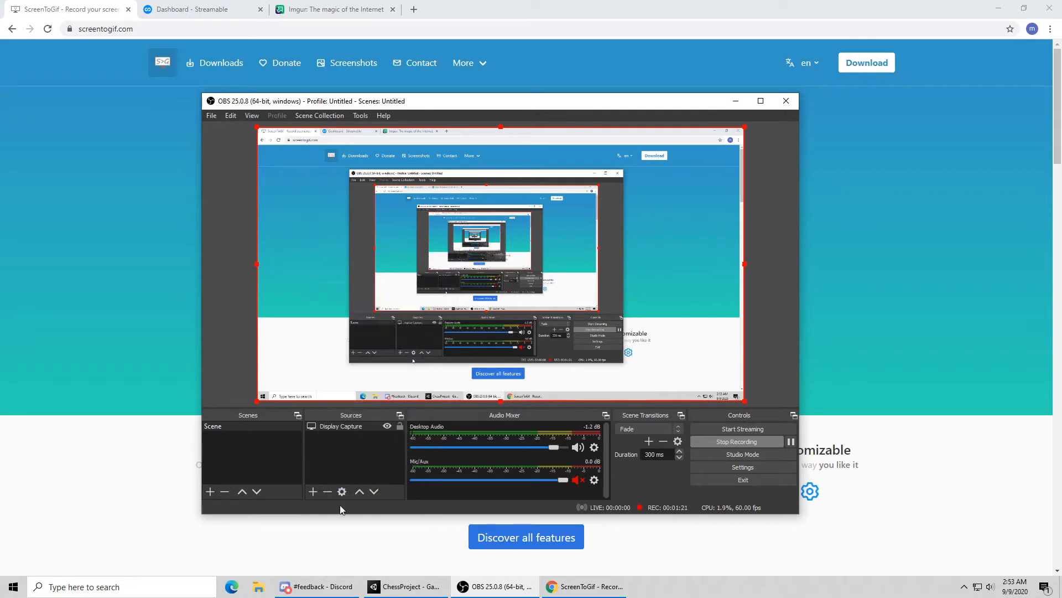
{"action": "mouse_move", "coordinate": [482, 478]}
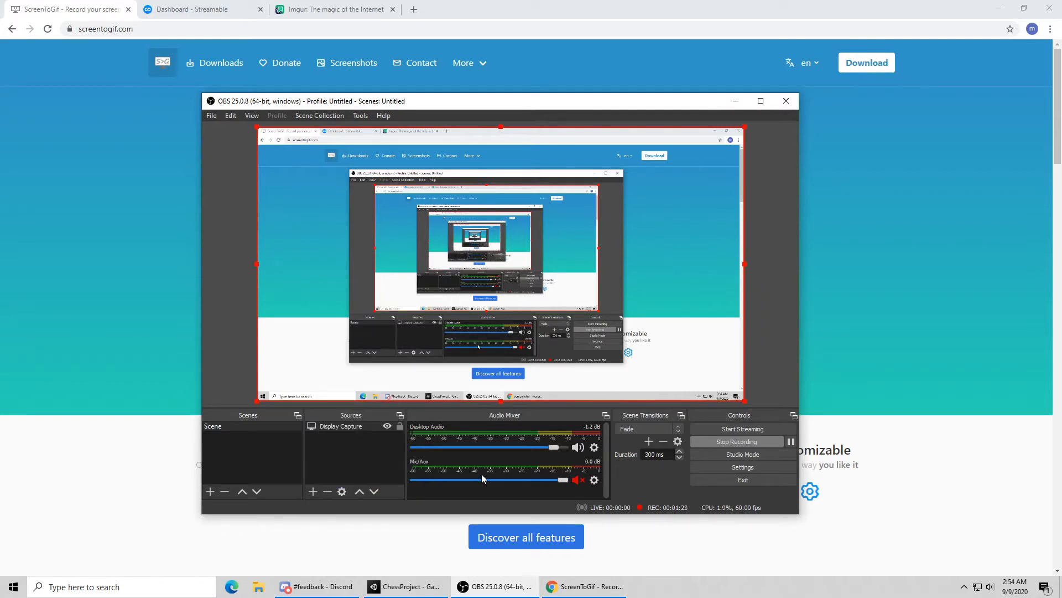
{"action": "mouse_move", "coordinate": [554, 454]}
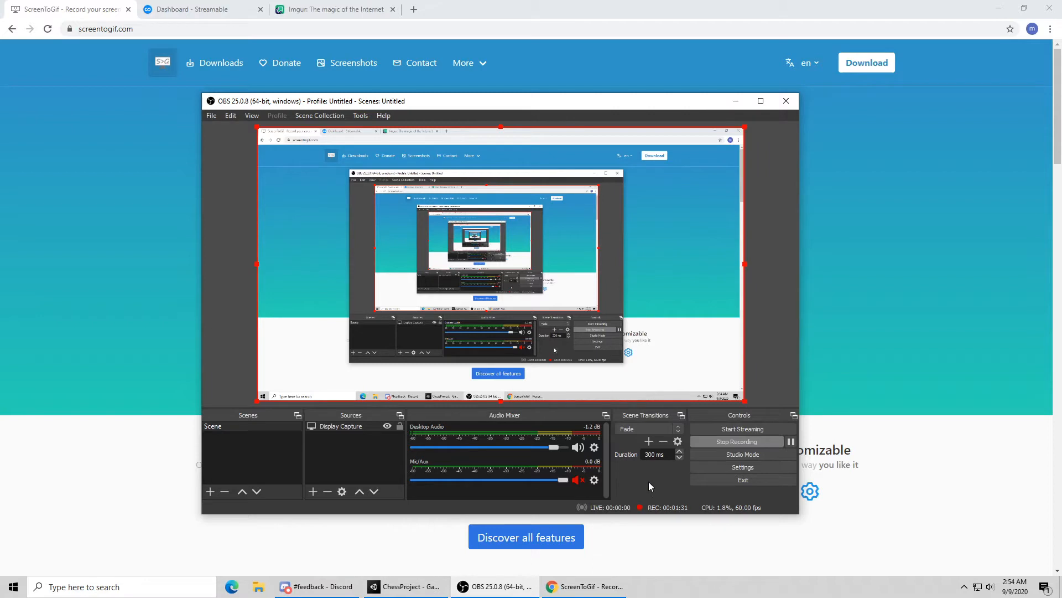
{"action": "mouse_move", "coordinate": [616, 424]}
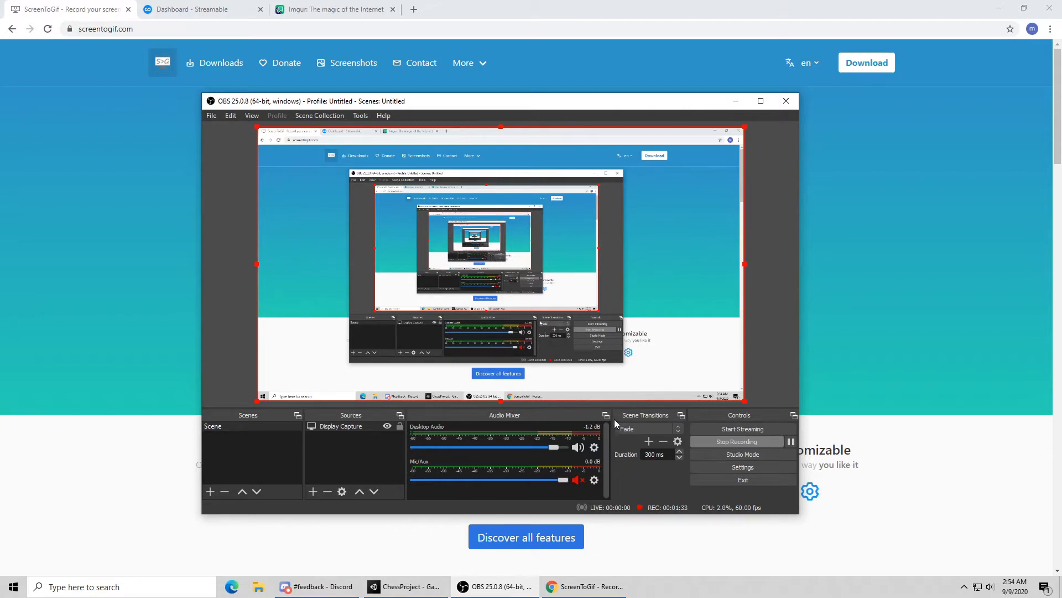
{"action": "mouse_move", "coordinate": [456, 300]}
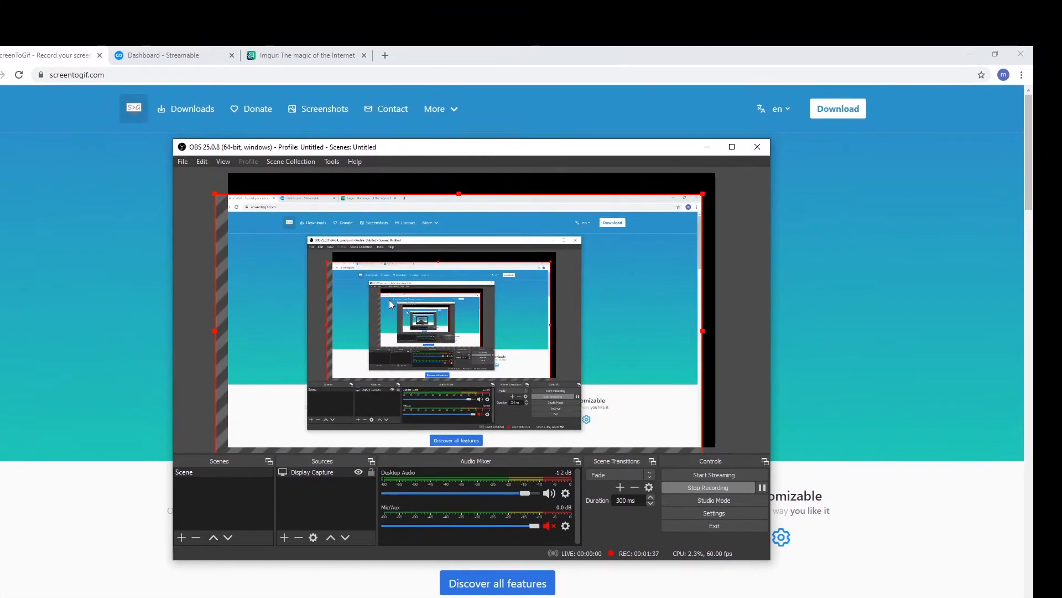
{"action": "left_click", "coordinate": [100, 55]}
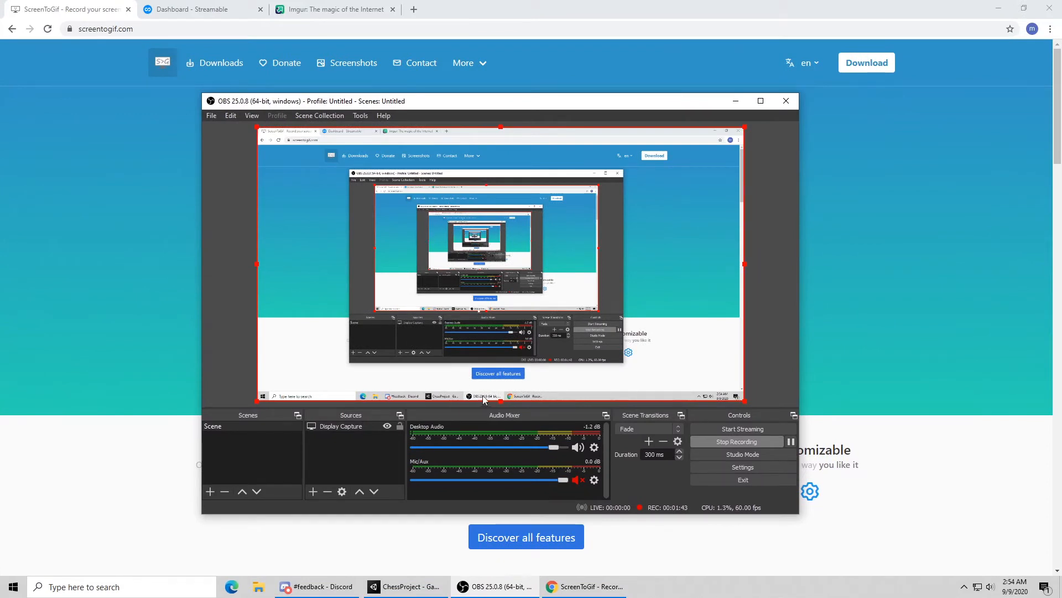
{"action": "mouse_move", "coordinate": [498, 405]}
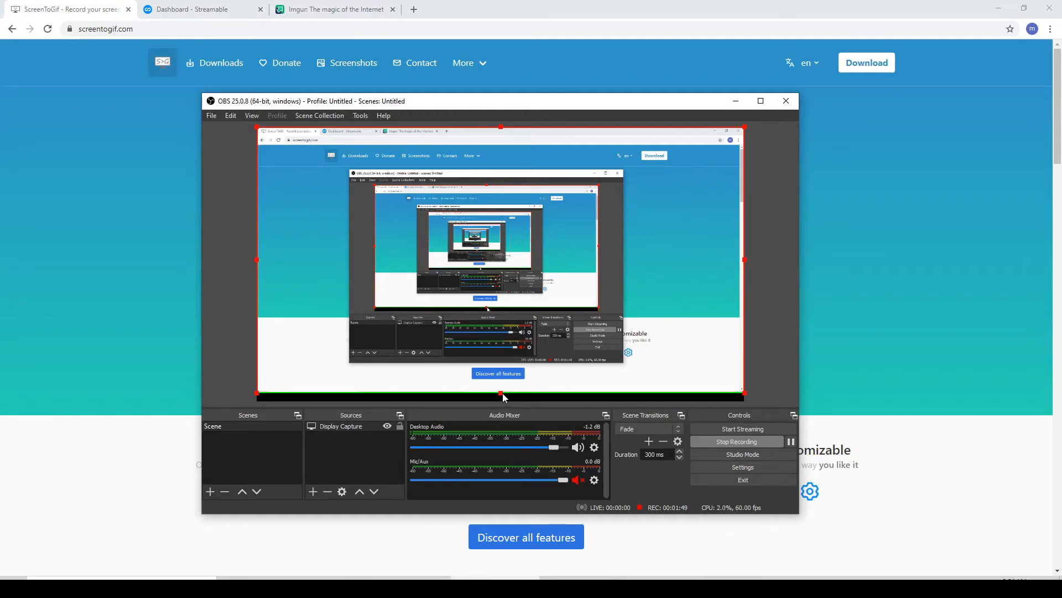
{"action": "mouse_move", "coordinate": [501, 130]}
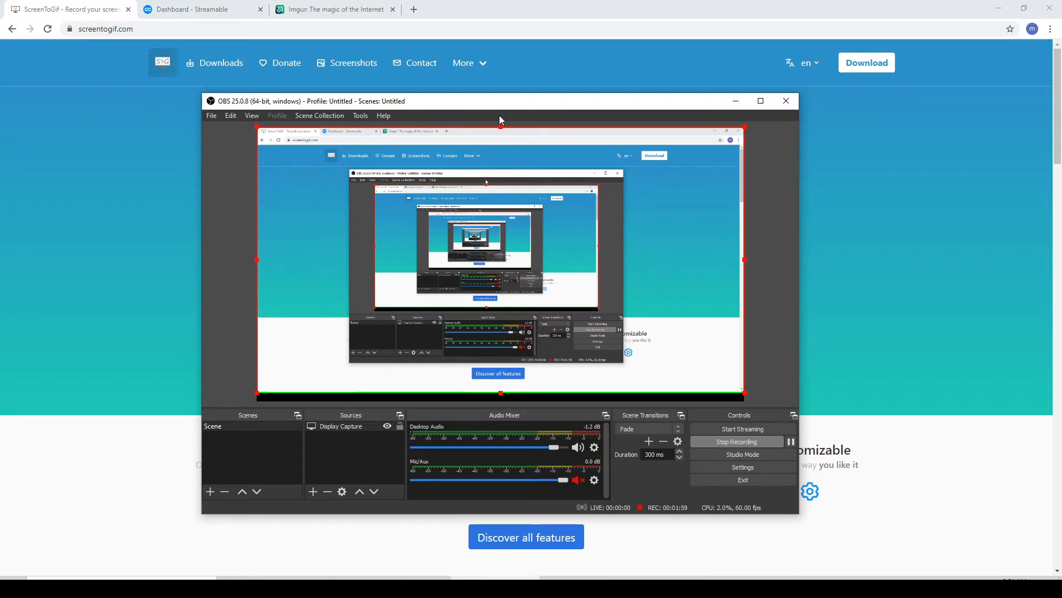
{"action": "mouse_move", "coordinate": [742, 428]}
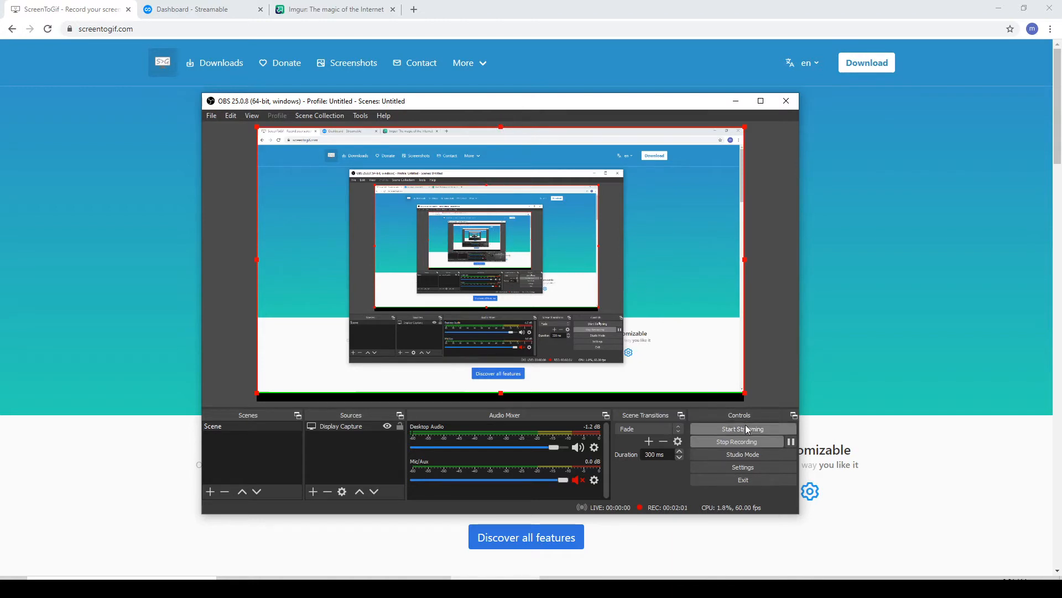
{"action": "mouse_move", "coordinate": [683, 252]}
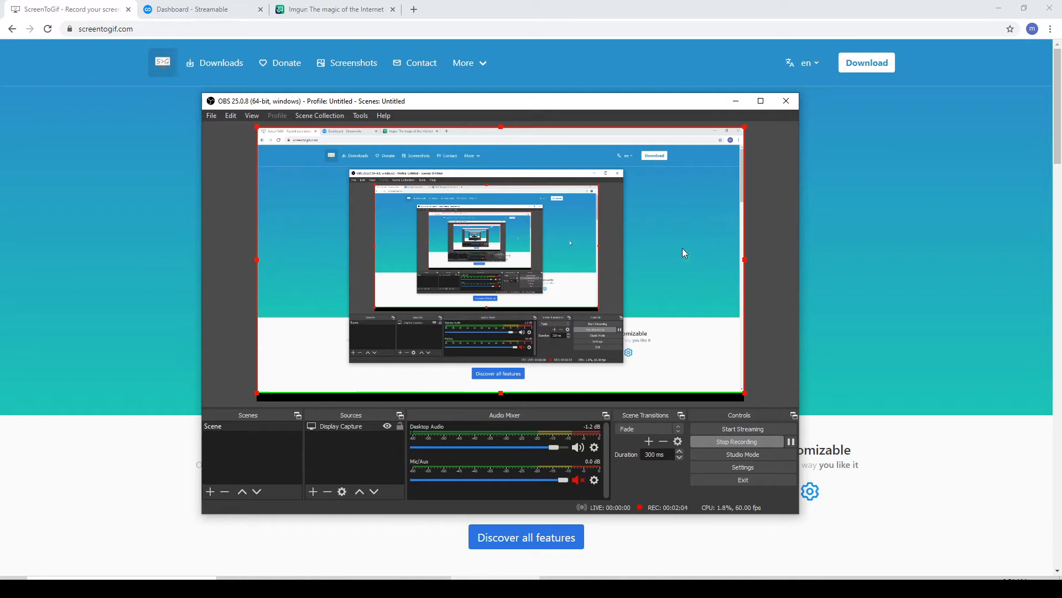
{"action": "mouse_move", "coordinate": [554, 345]}
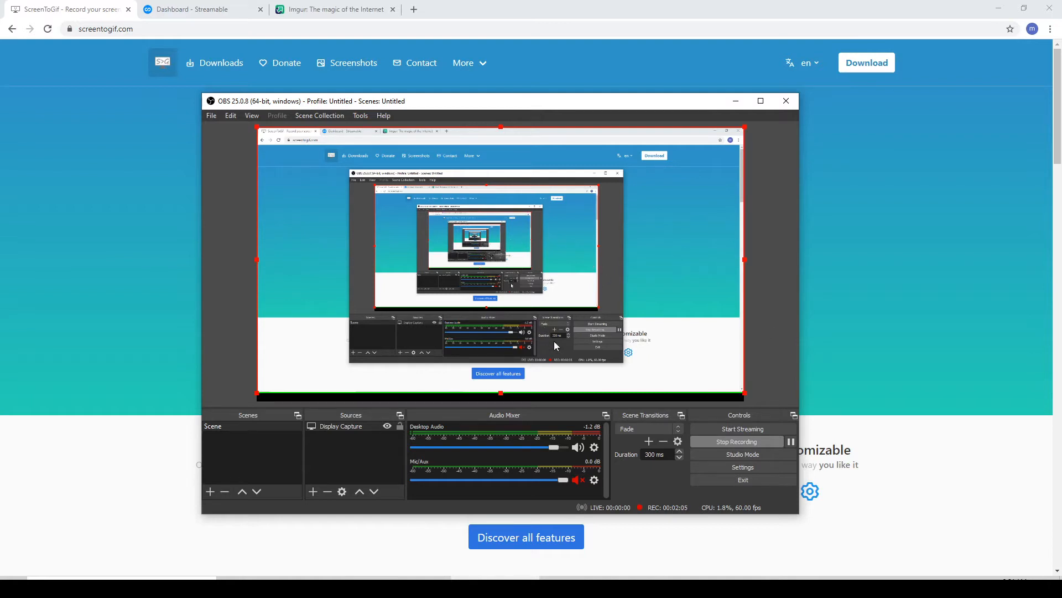
{"action": "mouse_move", "coordinate": [538, 288]}
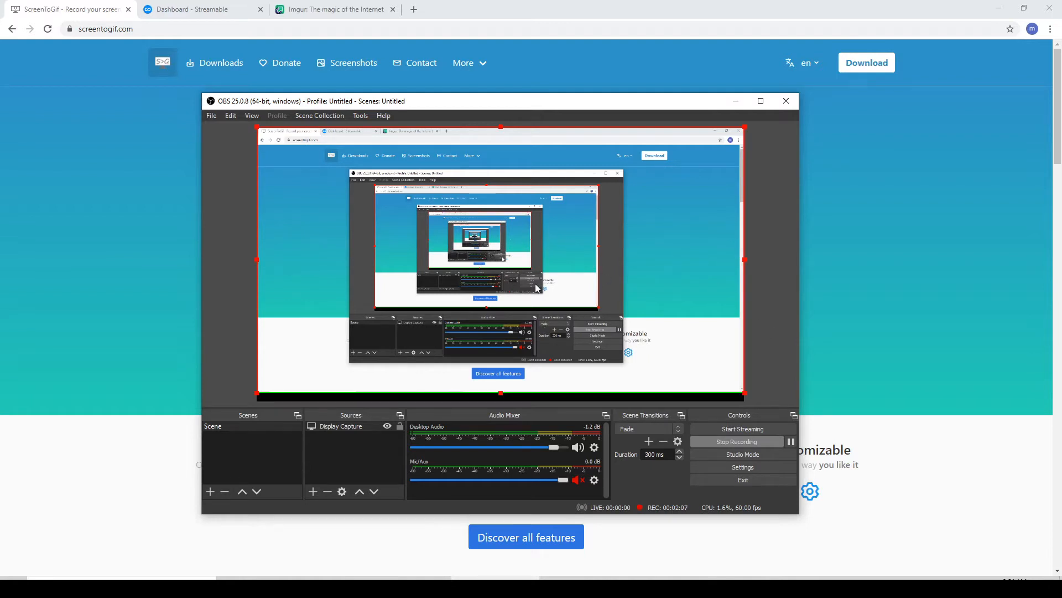
{"action": "mouse_move", "coordinate": [674, 376]}
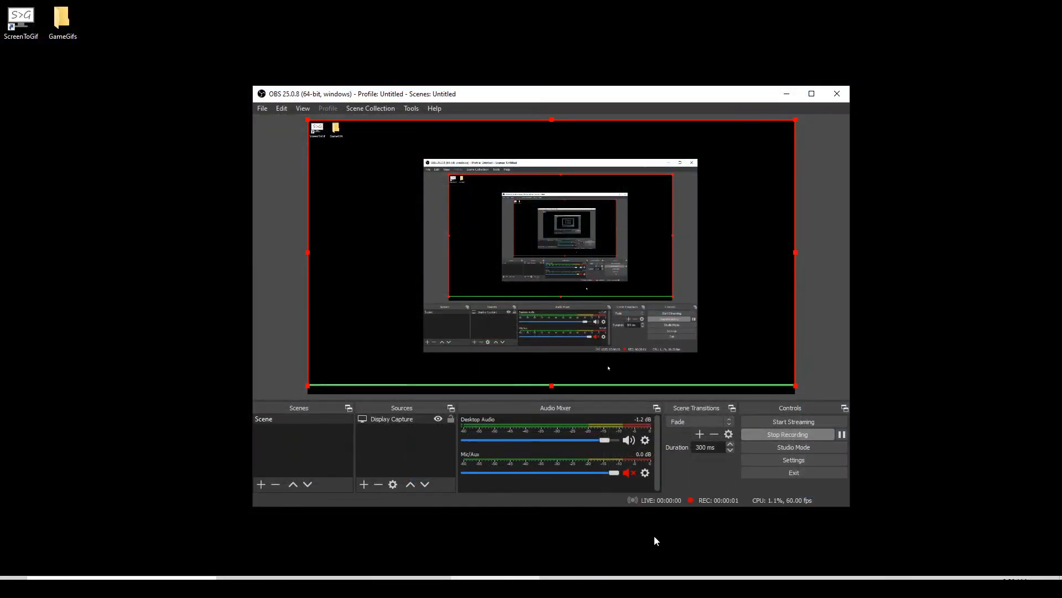
{"action": "mouse_move", "coordinate": [675, 448]}
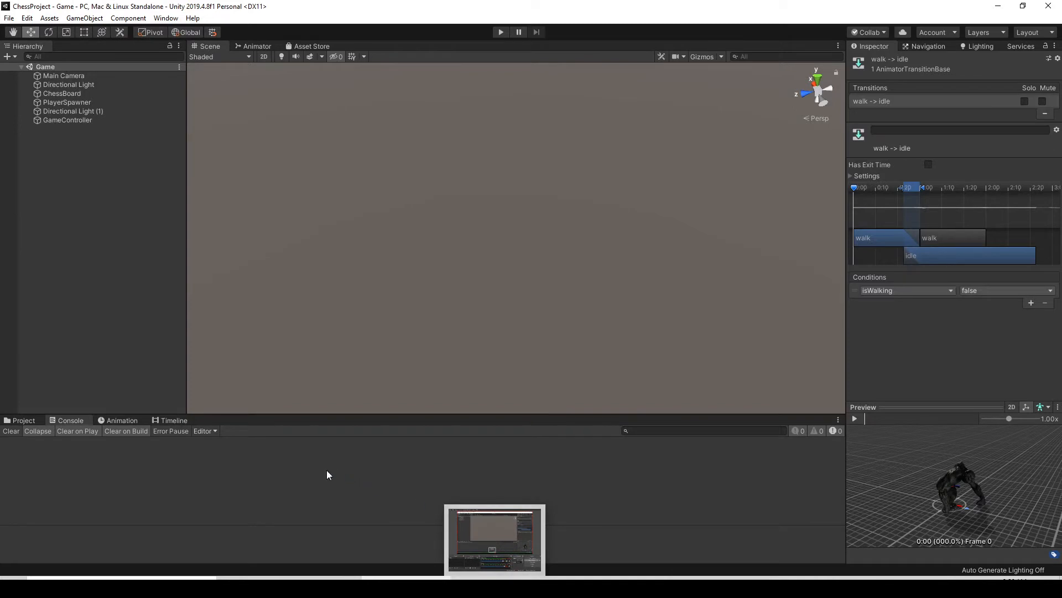
{"action": "mouse_move", "coordinate": [293, 448]}
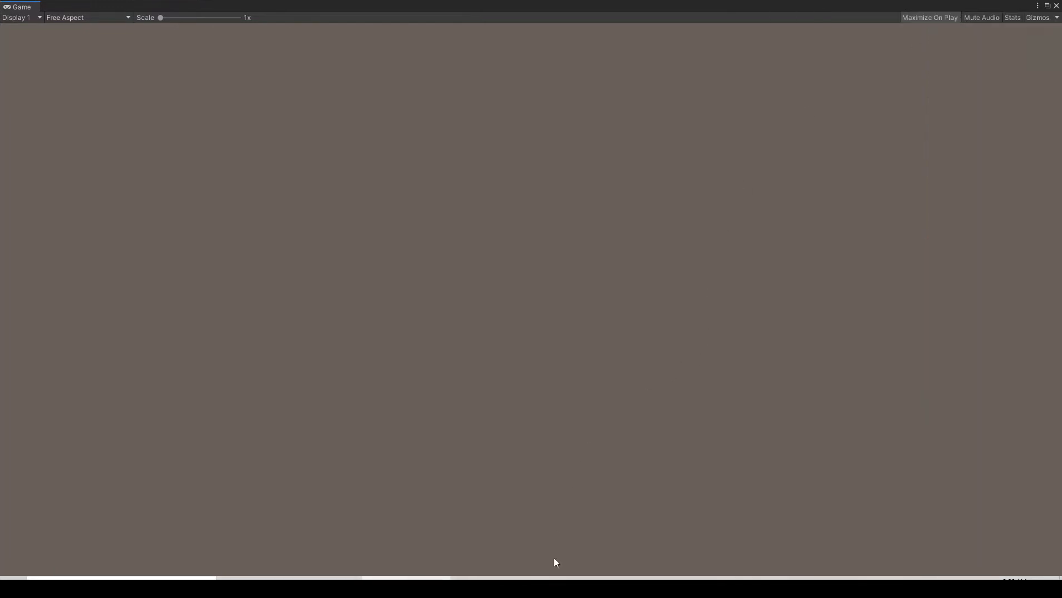
{"action": "mouse_move", "coordinate": [539, 400]}
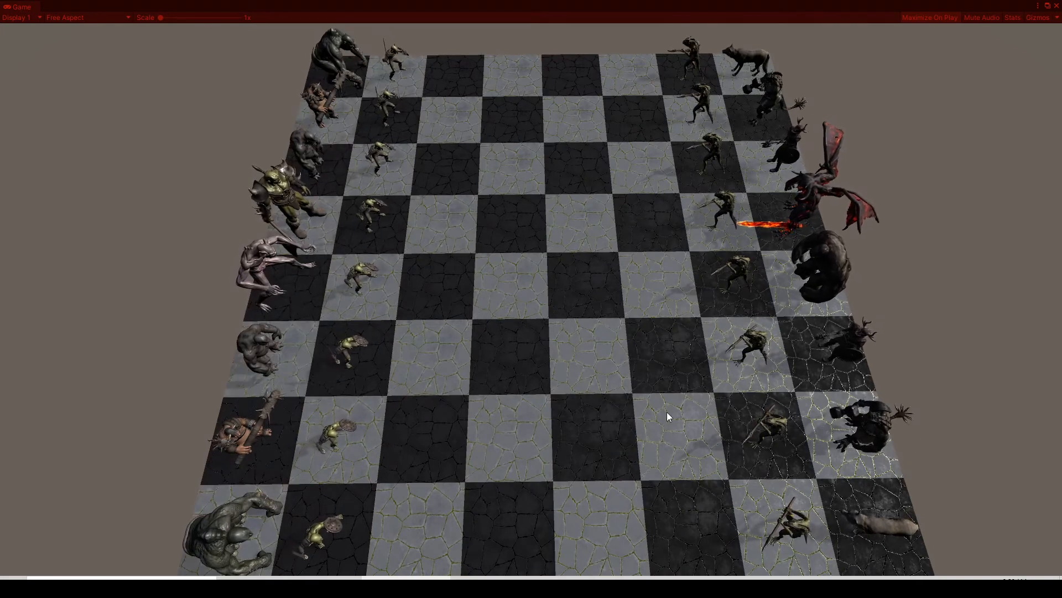
- Move one monster piece to a new square on the chess board while recording
{"action": "left_click", "coordinate": [670, 438]}
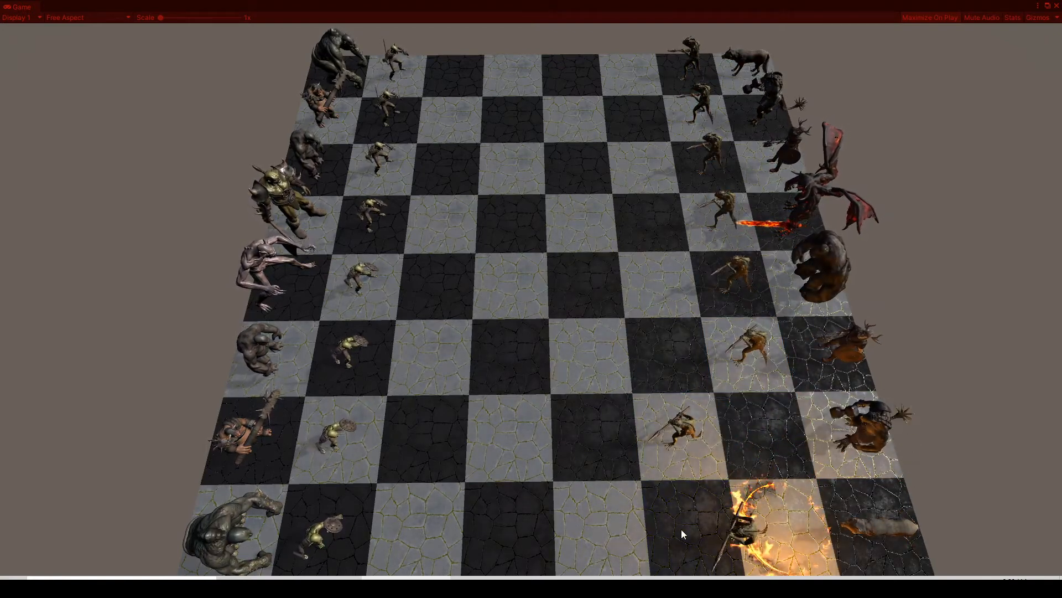
{"action": "left_click", "coordinate": [602, 536]}
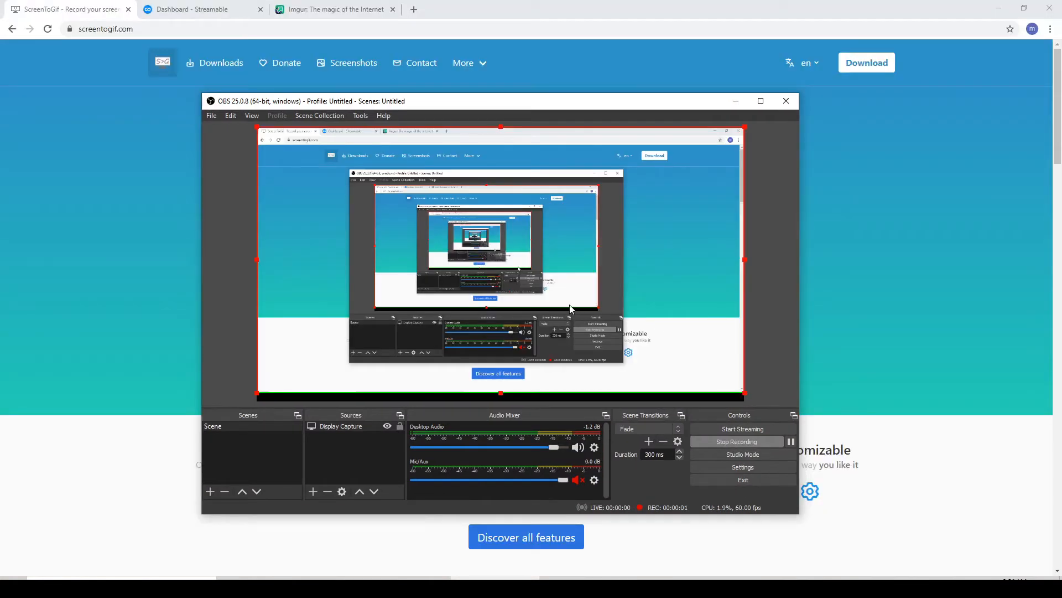
{"action": "mouse_move", "coordinate": [517, 298]}
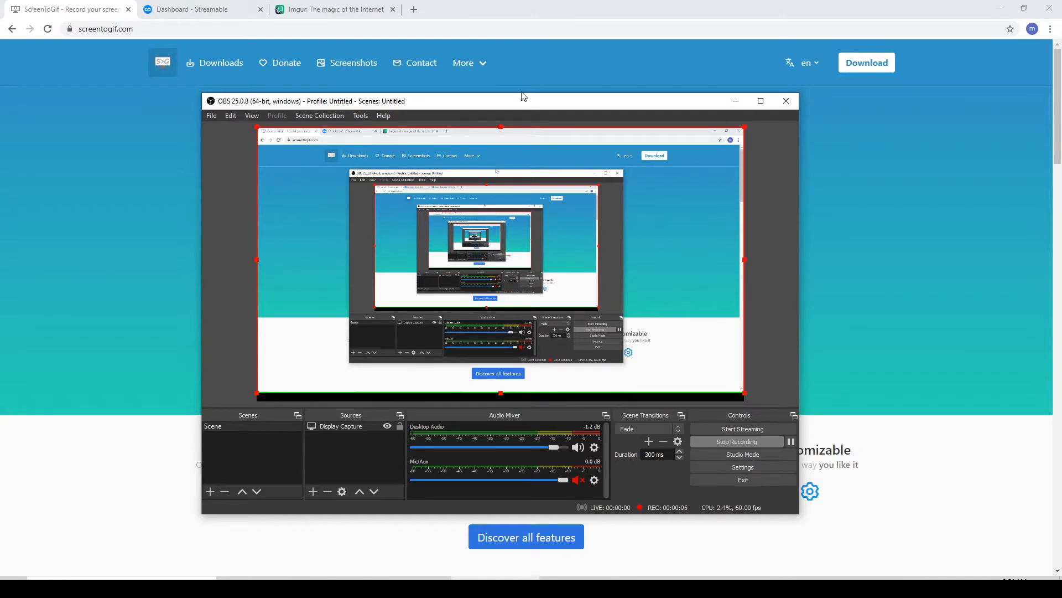
{"action": "mouse_move", "coordinate": [438, 107]}
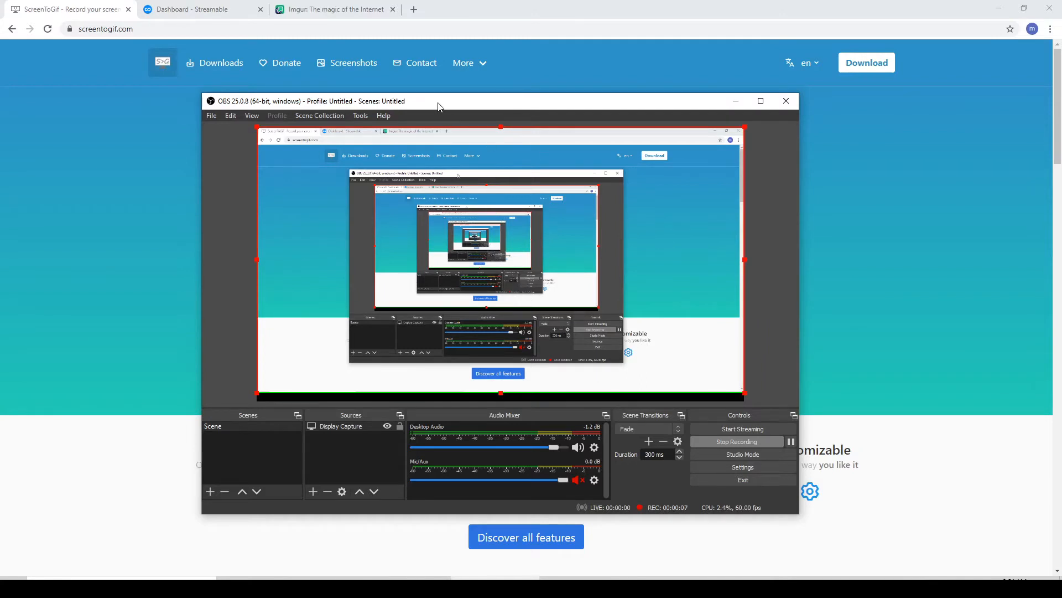
- Minimize the OBS window and switch to the Streamable dashboard tab
{"action": "left_click_drag", "start_coordinate": [438, 101], "coordinate": [436, 113]}
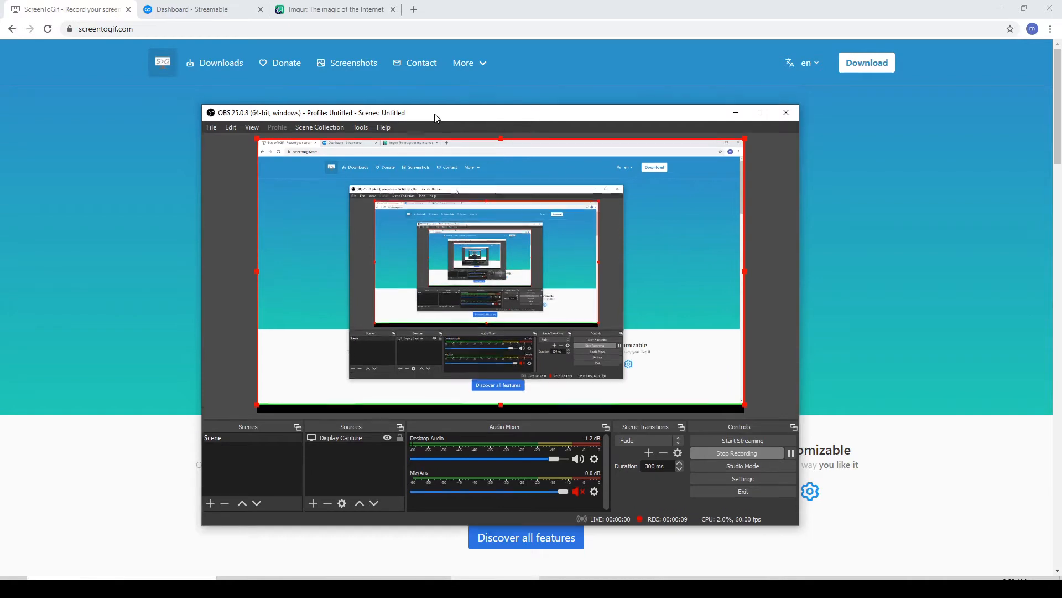
{"action": "left_click", "coordinate": [785, 113]}
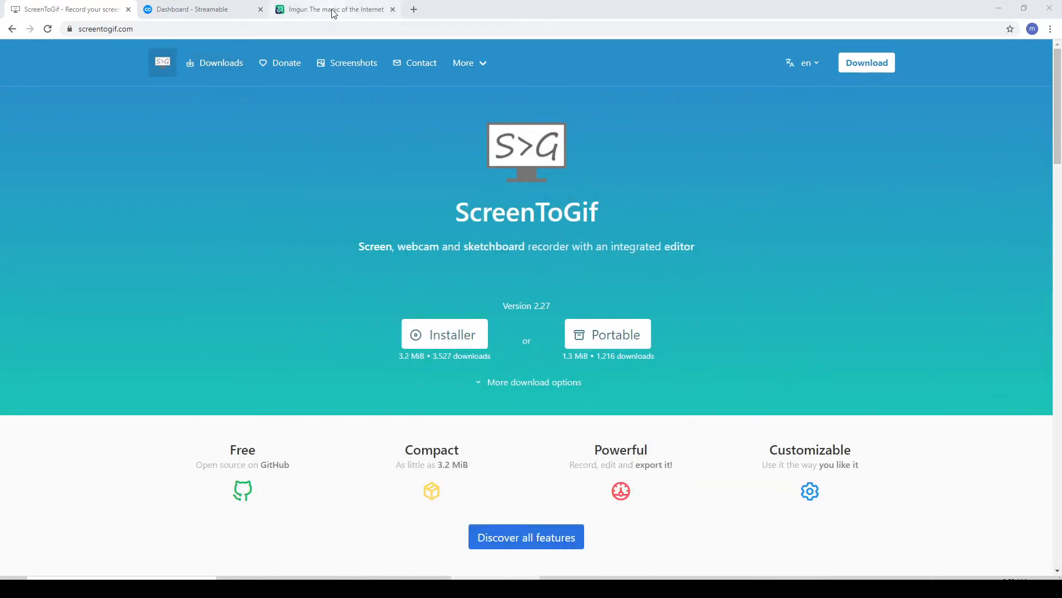
{"action": "mouse_move", "coordinate": [204, 9]}
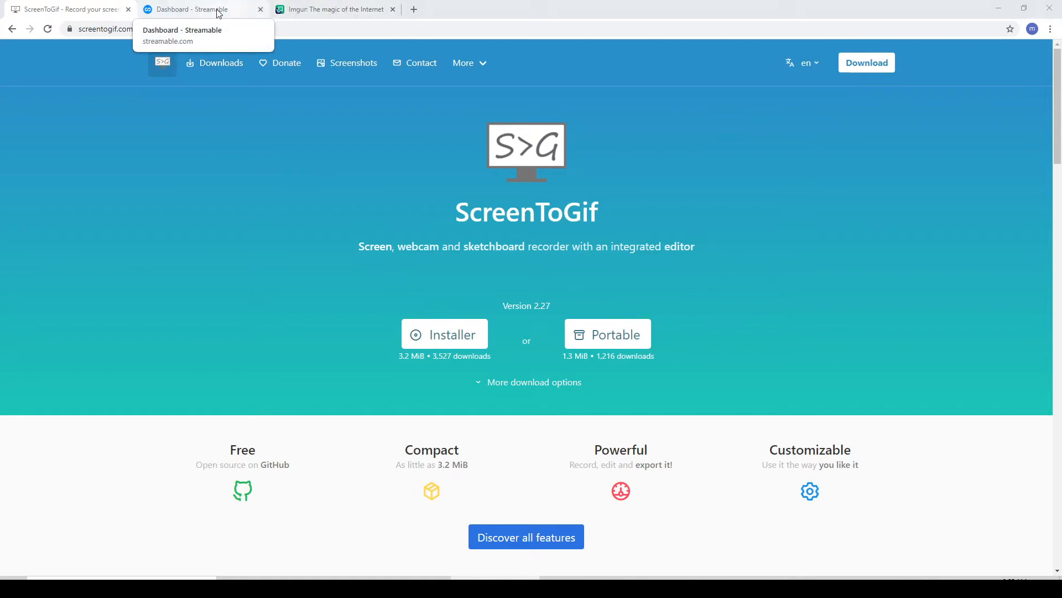
{"action": "left_click", "coordinate": [197, 9]}
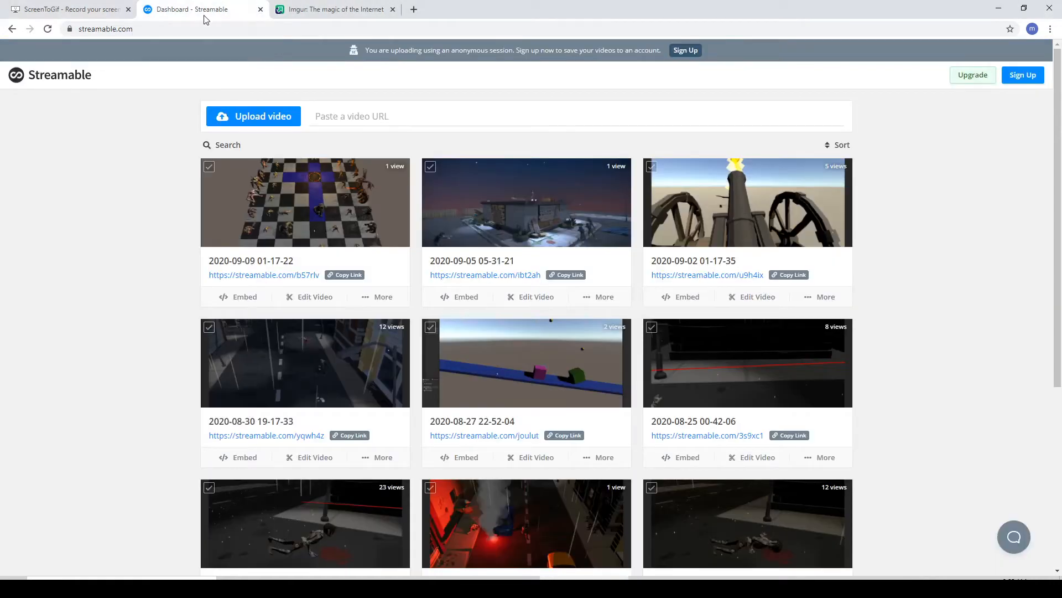
{"action": "mouse_move", "coordinate": [174, 34]}
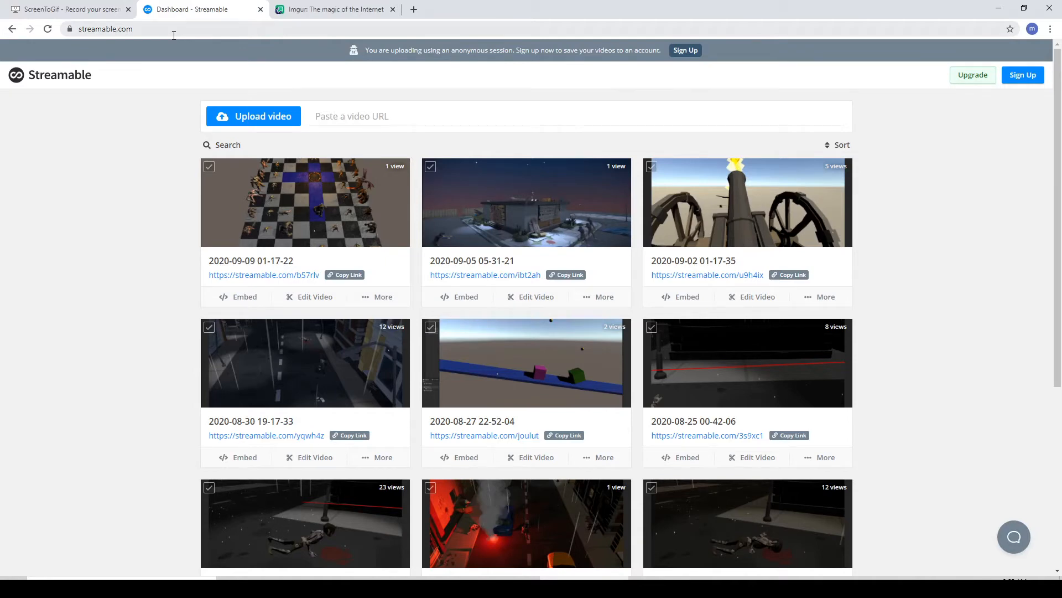
{"action": "mouse_move", "coordinate": [170, 68]}
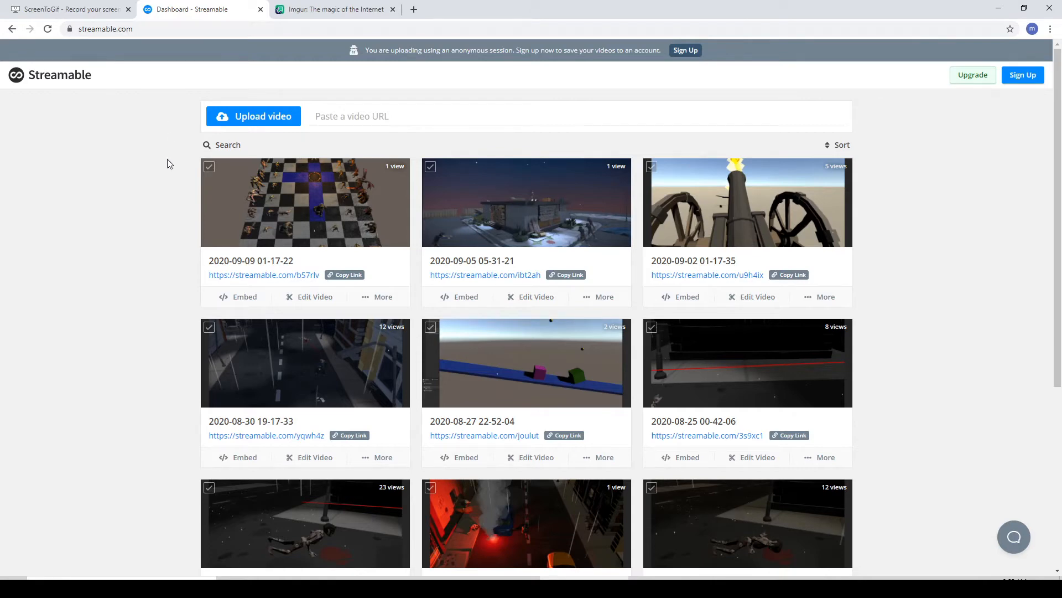
{"action": "mouse_move", "coordinate": [269, 112]}
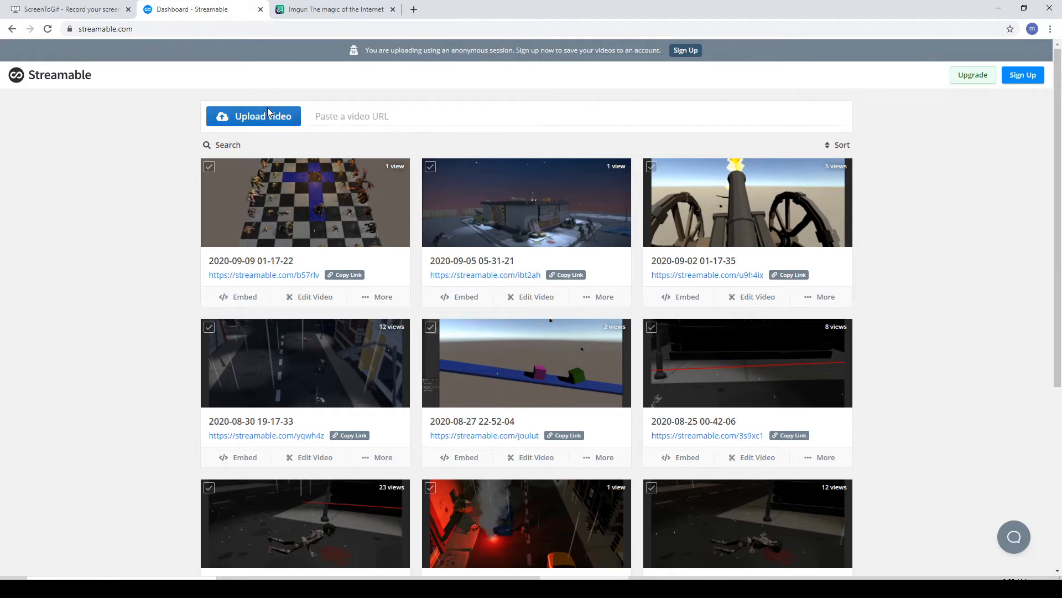
{"action": "left_click", "coordinate": [252, 116]}
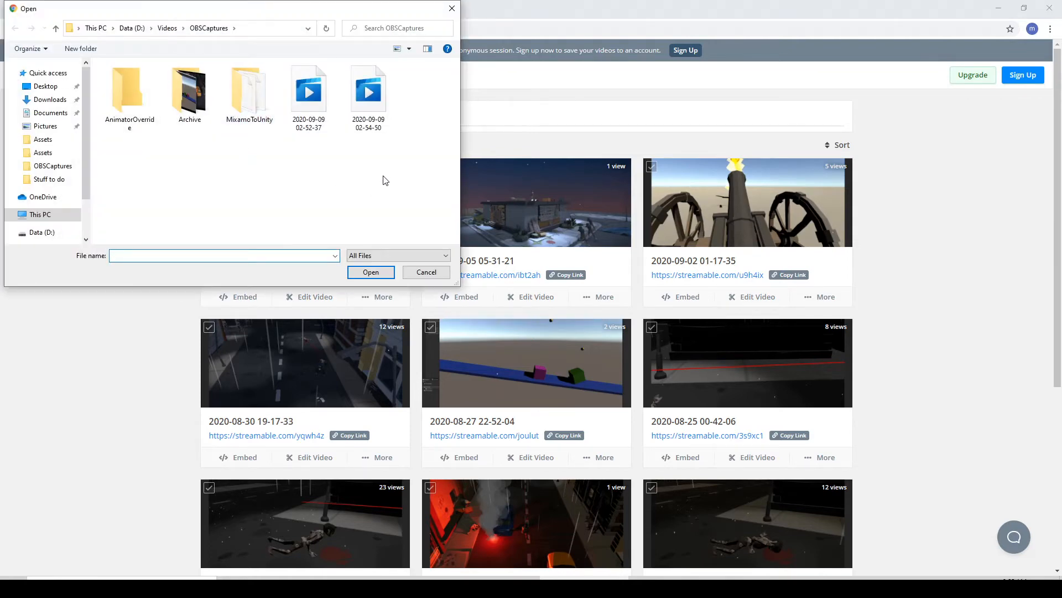
{"action": "left_click", "coordinate": [368, 88]}
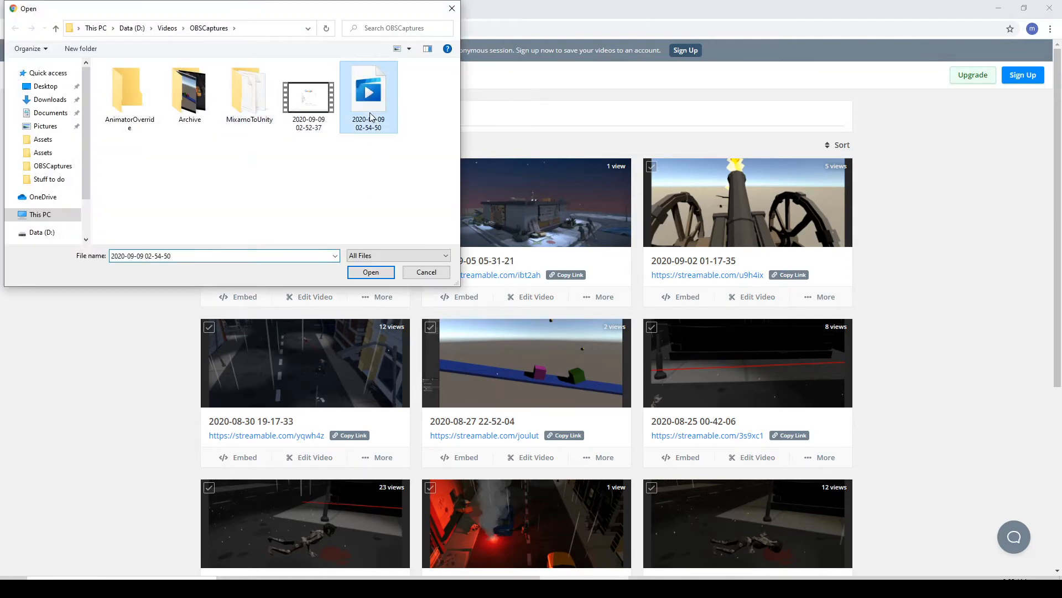
{"action": "left_click", "coordinate": [370, 272]}
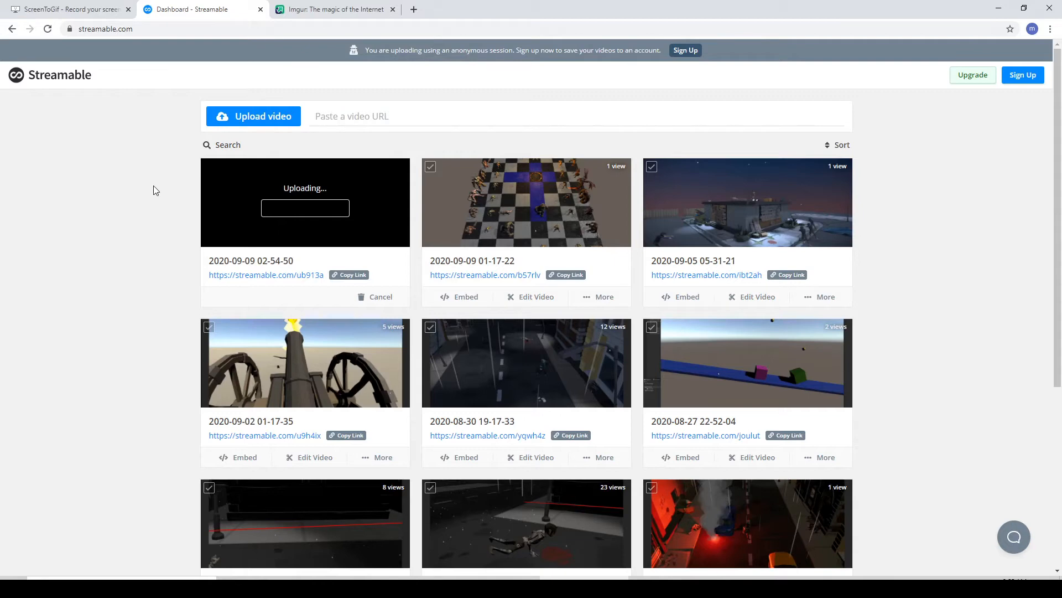
{"action": "mouse_move", "coordinate": [187, 240]}
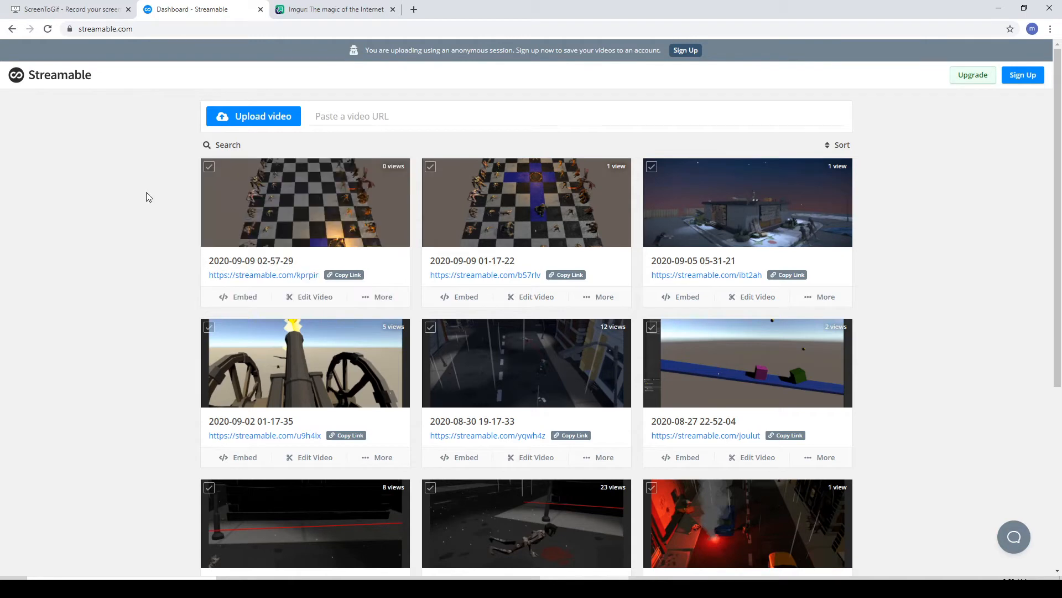
{"action": "mouse_move", "coordinate": [264, 274]}
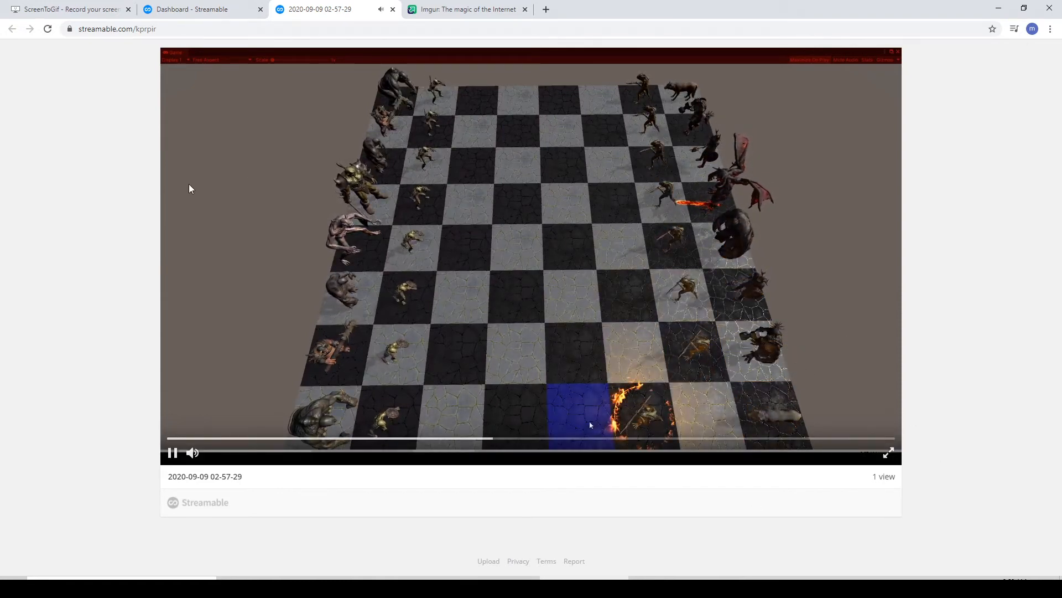
{"action": "left_click", "coordinate": [172, 452]}
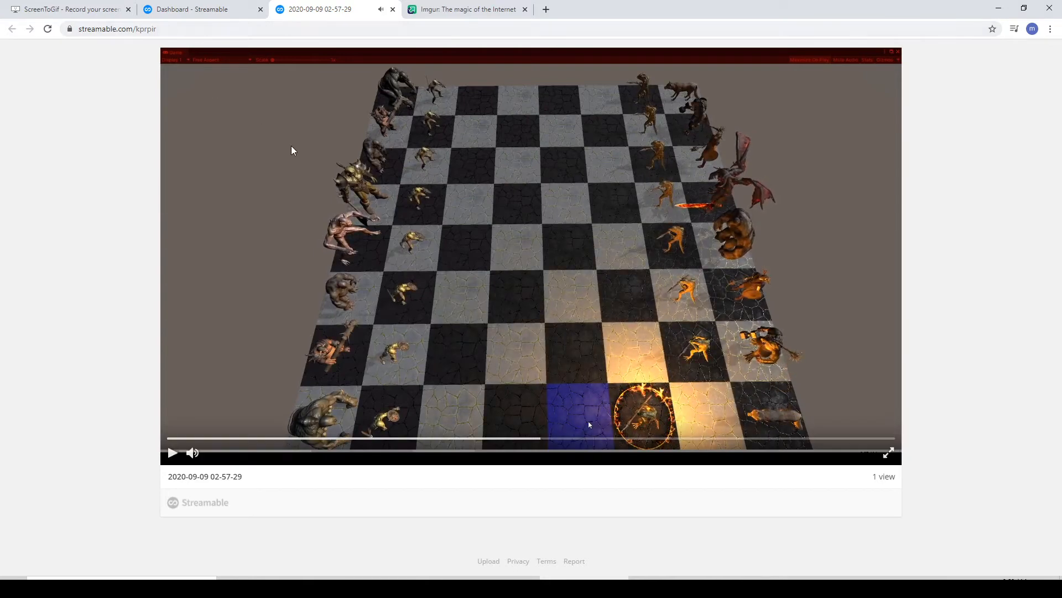
{"action": "left_click", "coordinate": [118, 29]}
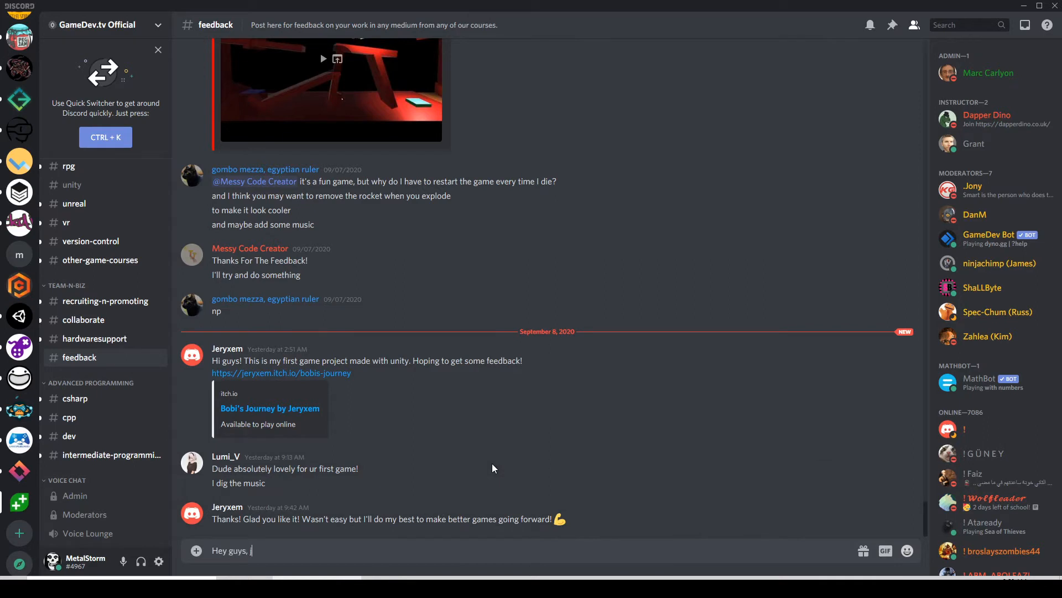
- Post the chess-progress message with the Streamable link in #feedback and play its embedded preview
{"action": "type", "text": "ust working on a chess game and wante"}
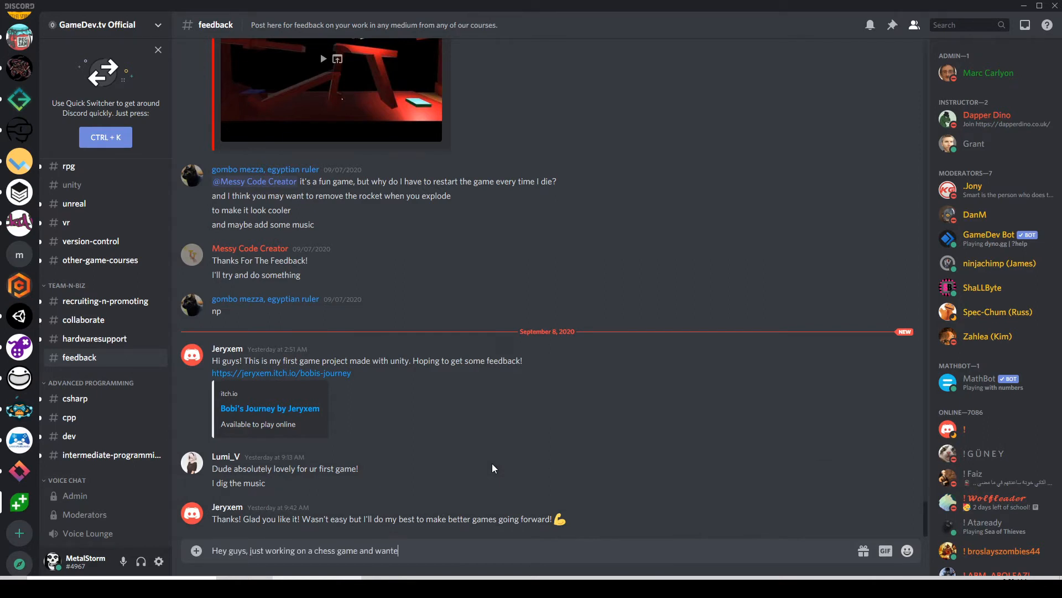
{"action": "type", "text": "d to show some of th"}
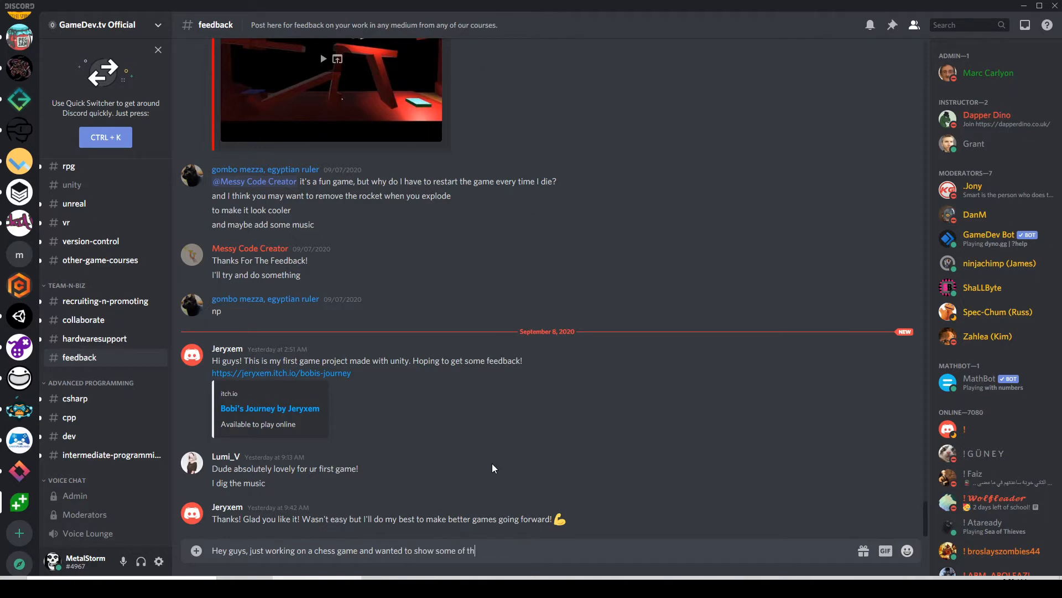
{"action": "type", "text": "progress s"}
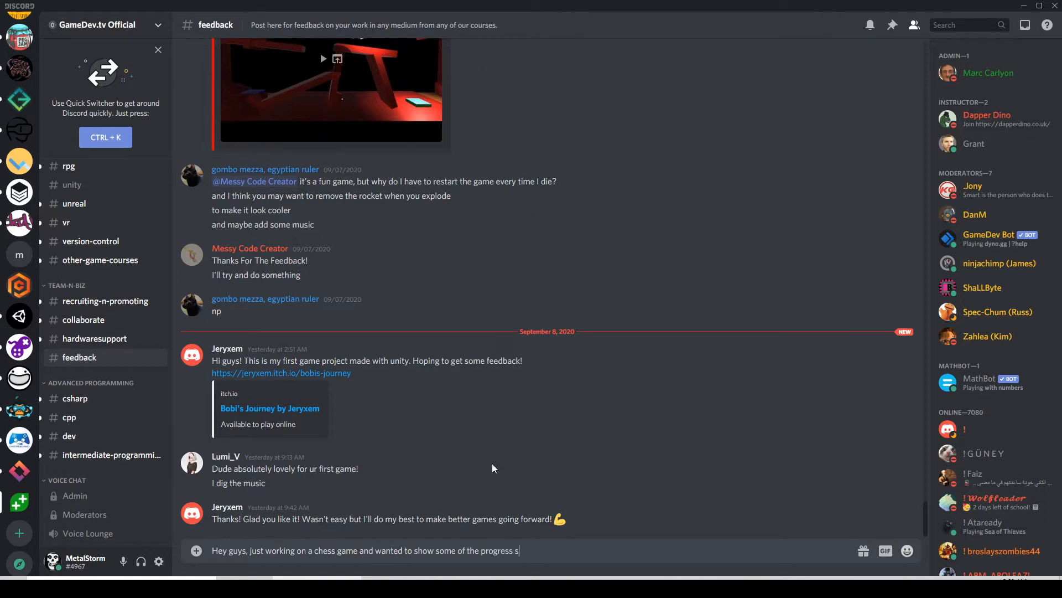
{"action": "key", "text": "Return"}
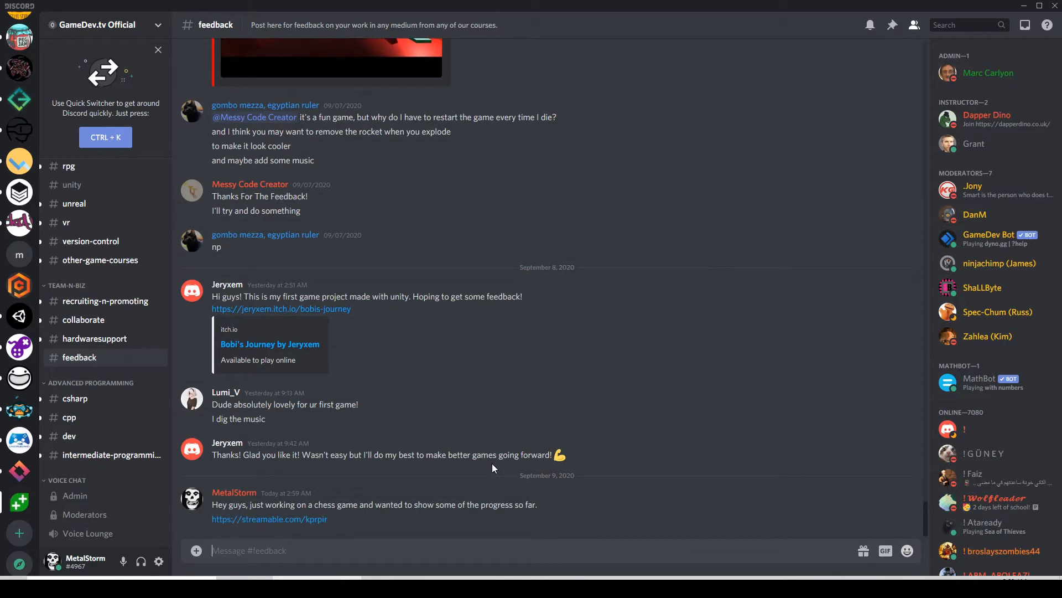
{"action": "scroll", "scroll_direction": "down", "scroll_amount": 3}
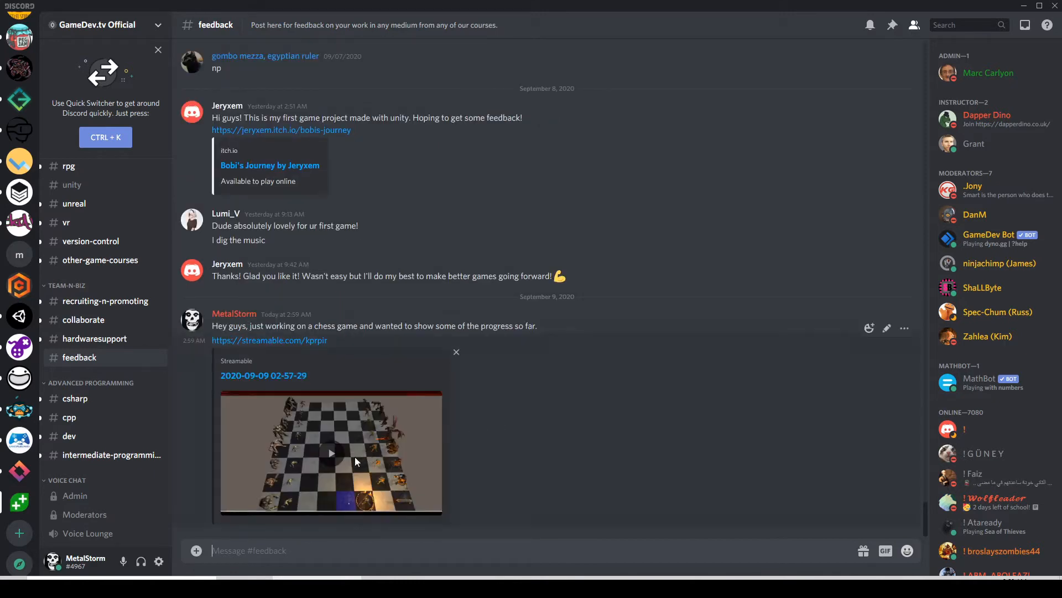
{"action": "left_click", "coordinate": [331, 452]}
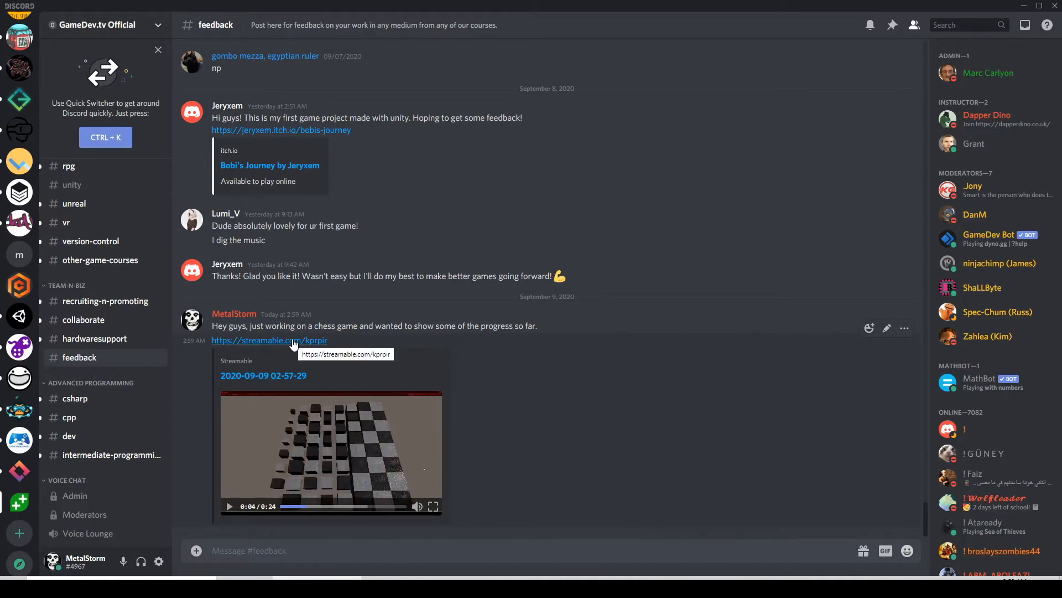
{"action": "mouse_move", "coordinate": [511, 389]}
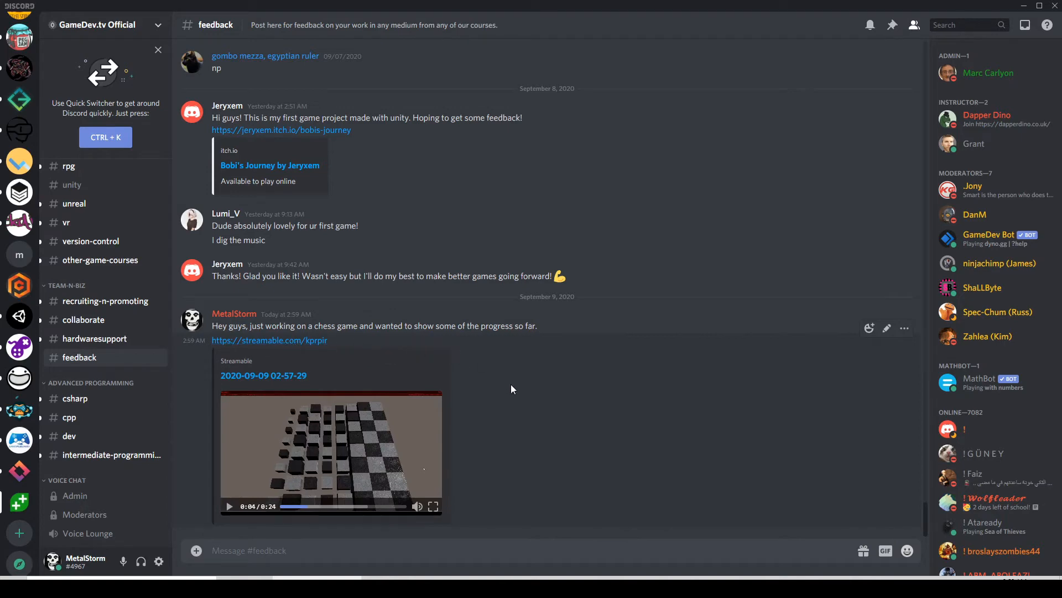
{"action": "mouse_move", "coordinate": [548, 511]}
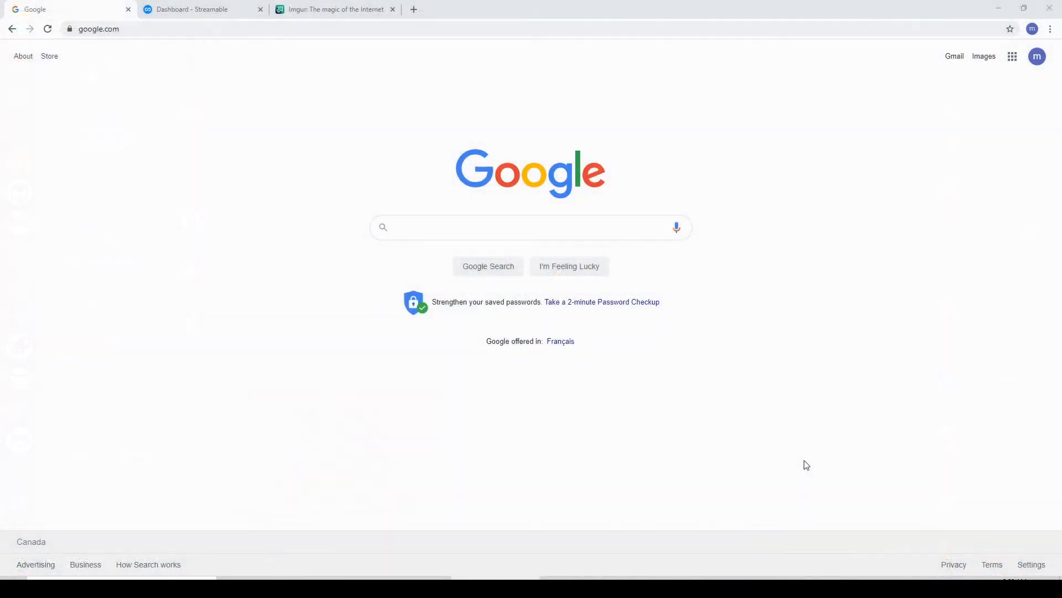
- Search Google for 'screen to gif' and open the screentogif.com result
{"action": "left_click", "coordinate": [530, 227]}
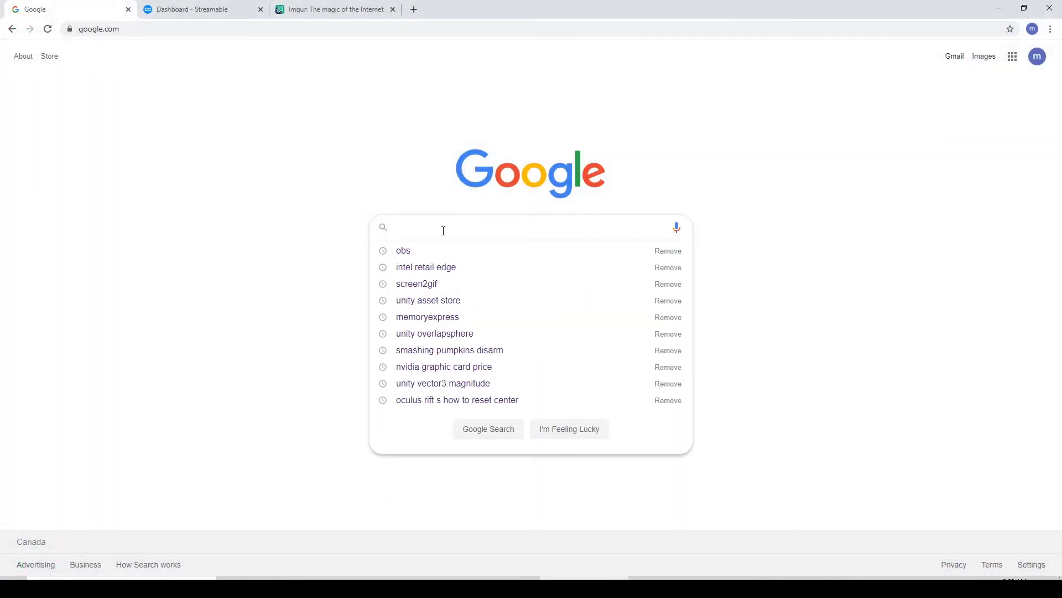
{"action": "type", "text": "screen to gif"}
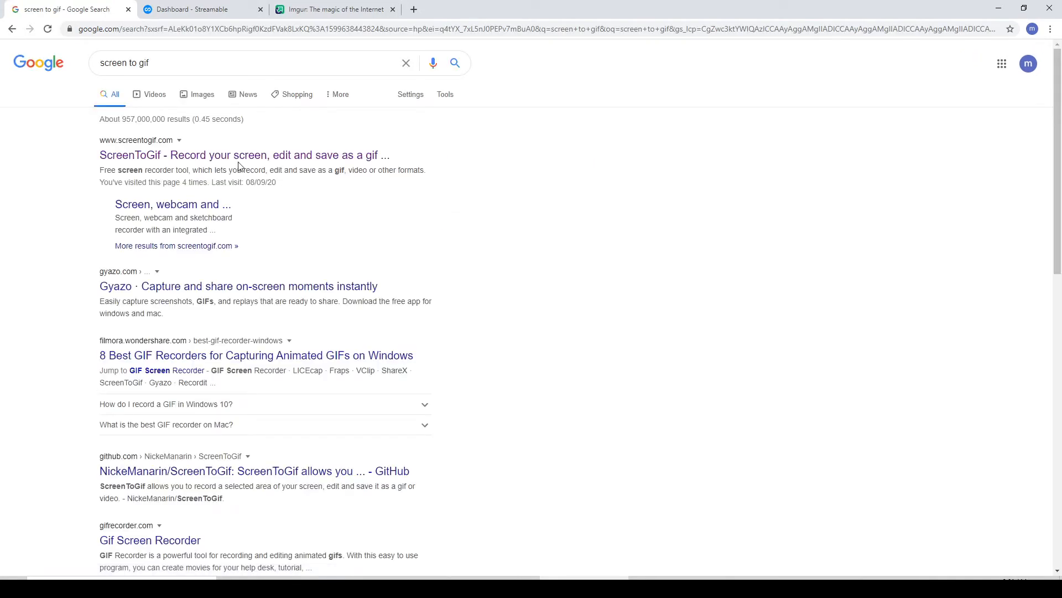
{"action": "left_click", "coordinate": [244, 155]}
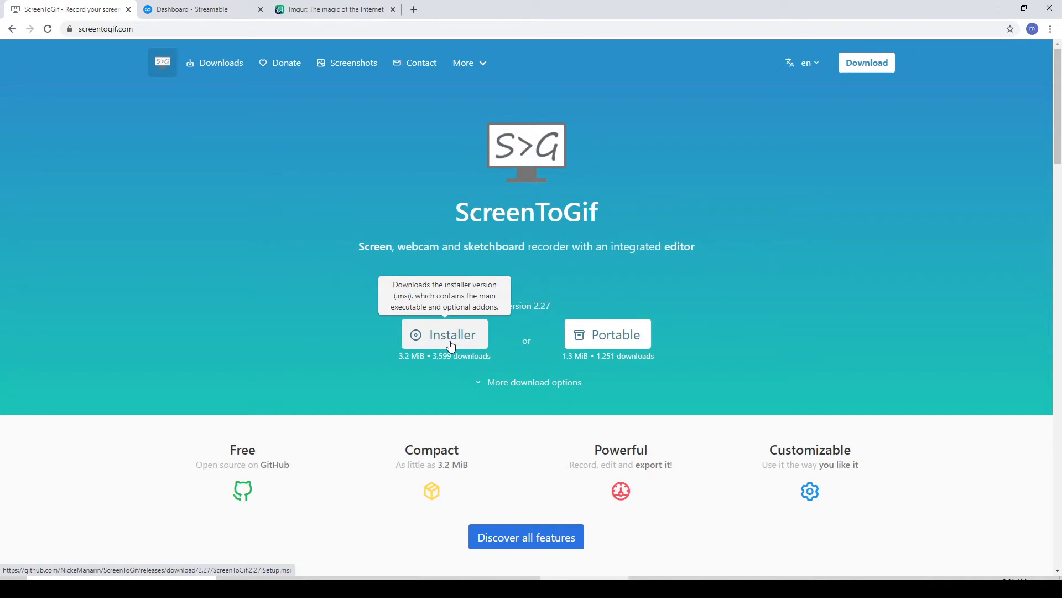
{"action": "mouse_move", "coordinate": [954, 73]}
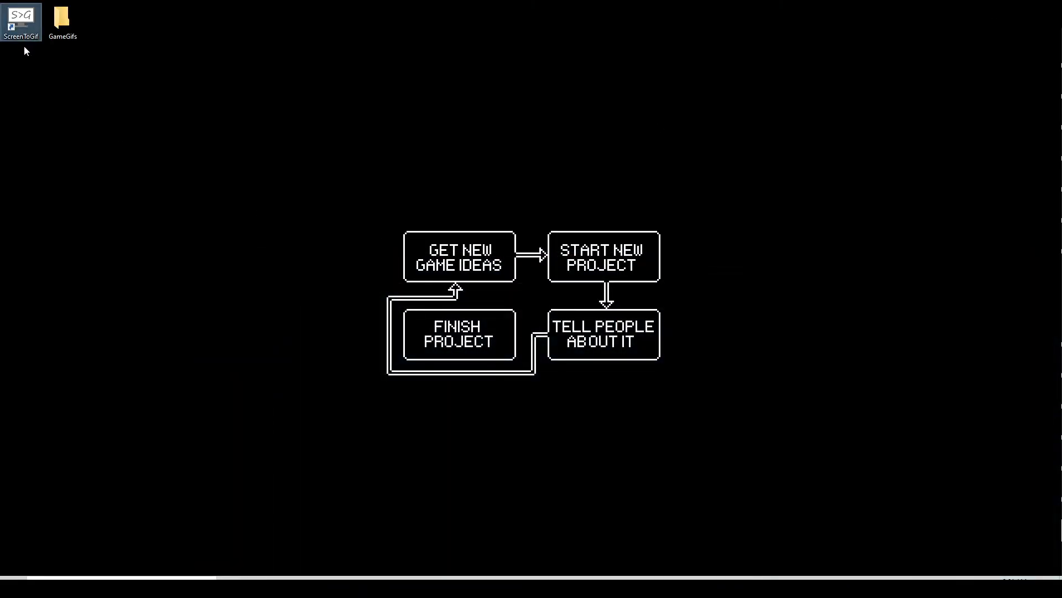
- Launch ScreenToGif from the desktop and open its Recorder capture frame, positioning it on screen
{"action": "double_click", "coordinate": [21, 22]}
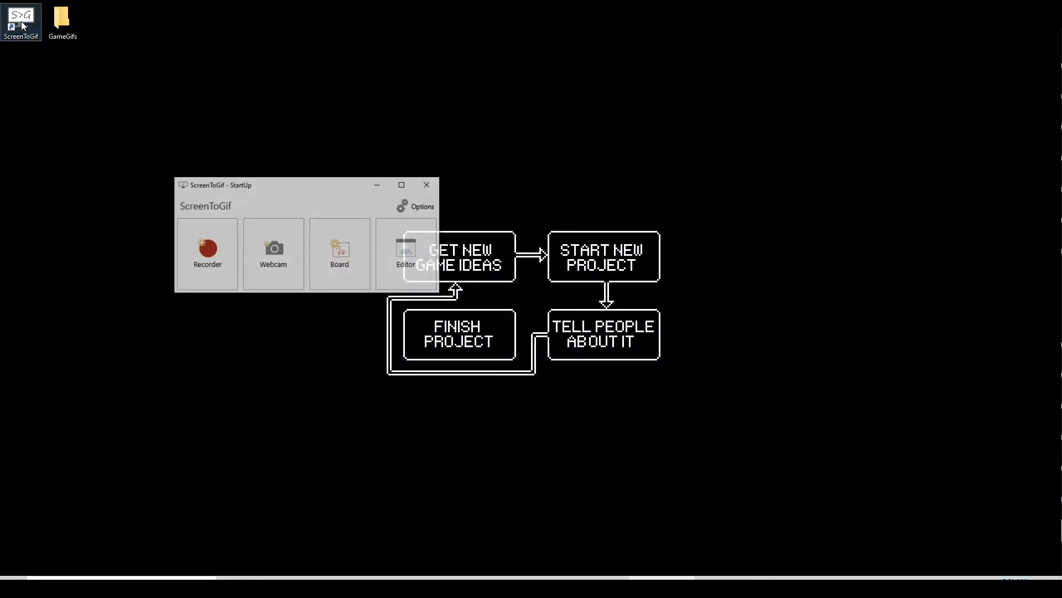
{"action": "left_click_drag", "start_coordinate": [220, 185], "coordinate": [265, 125]}
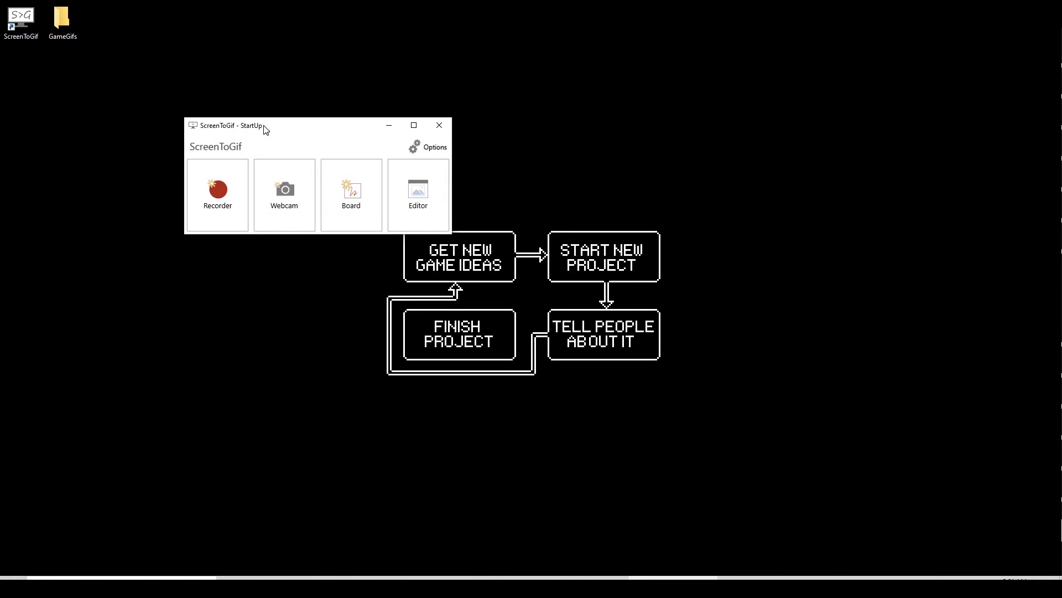
{"action": "left_click_drag", "start_coordinate": [230, 125], "coordinate": [294, 112]}
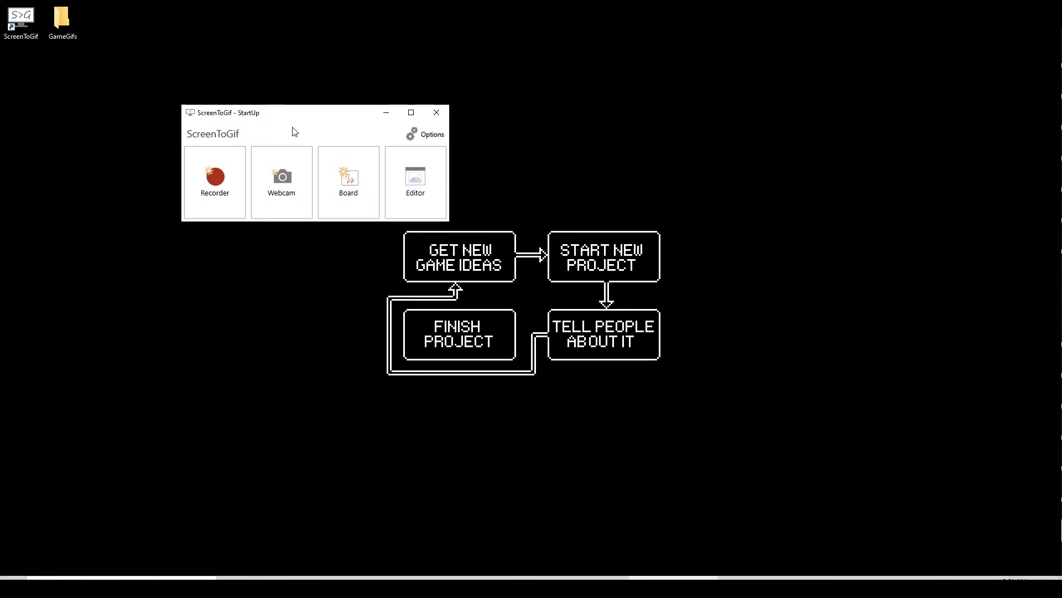
{"action": "mouse_move", "coordinate": [214, 217]}
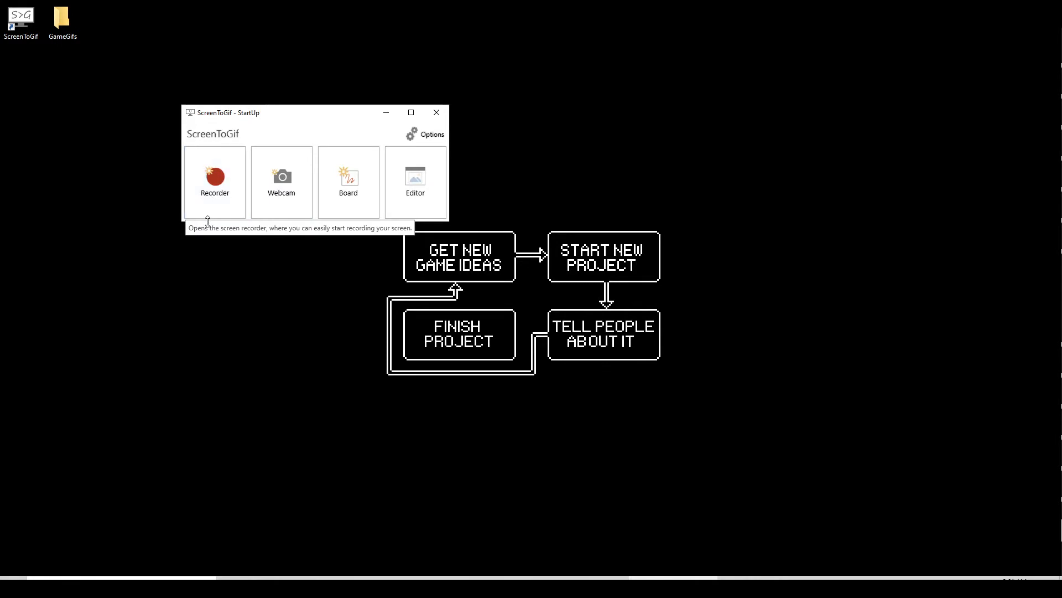
{"action": "left_click", "coordinate": [214, 177]}
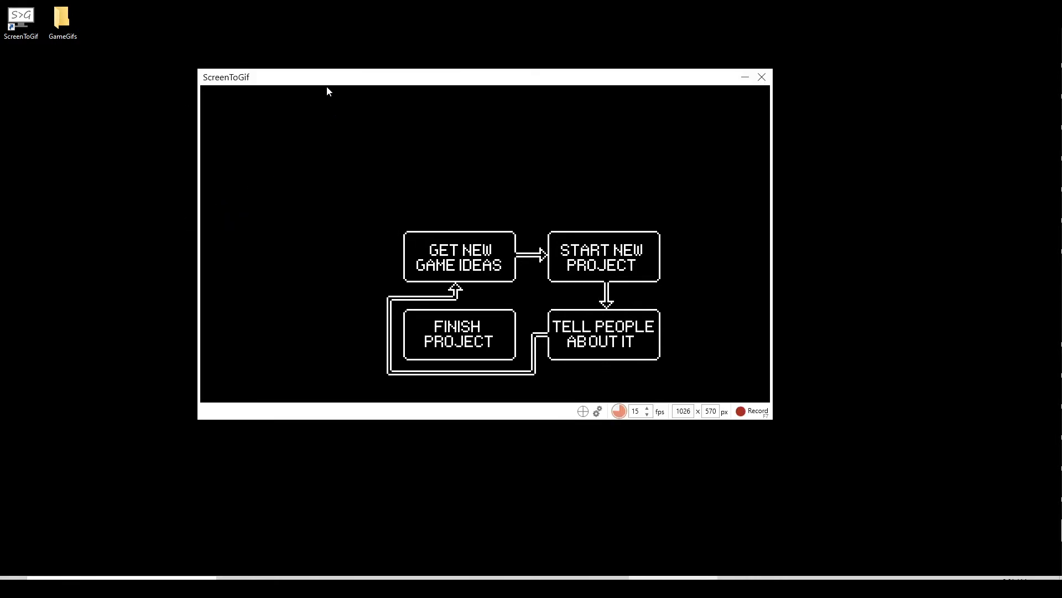
{"action": "left_click_drag", "start_coordinate": [474, 76], "coordinate": [486, 89]}
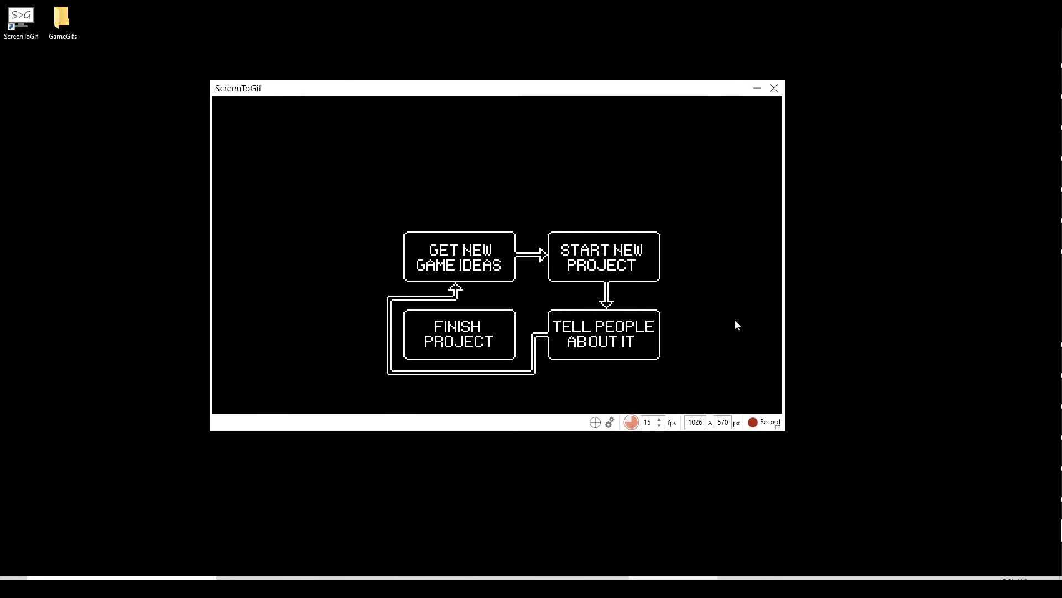
{"action": "mouse_move", "coordinate": [629, 422]}
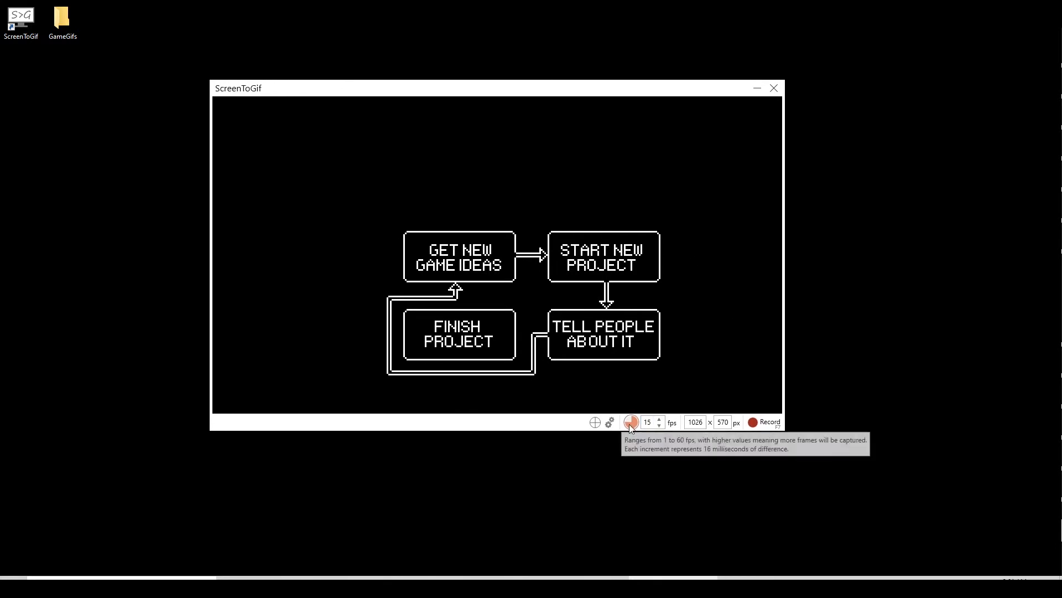
{"action": "mouse_move", "coordinate": [647, 427]}
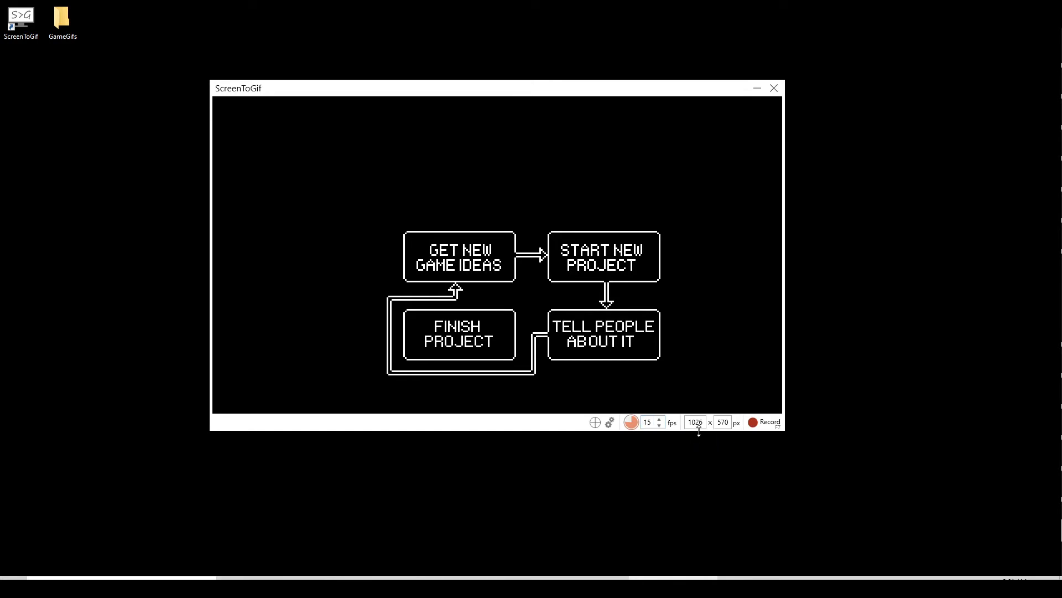
{"action": "mouse_move", "coordinate": [722, 422]}
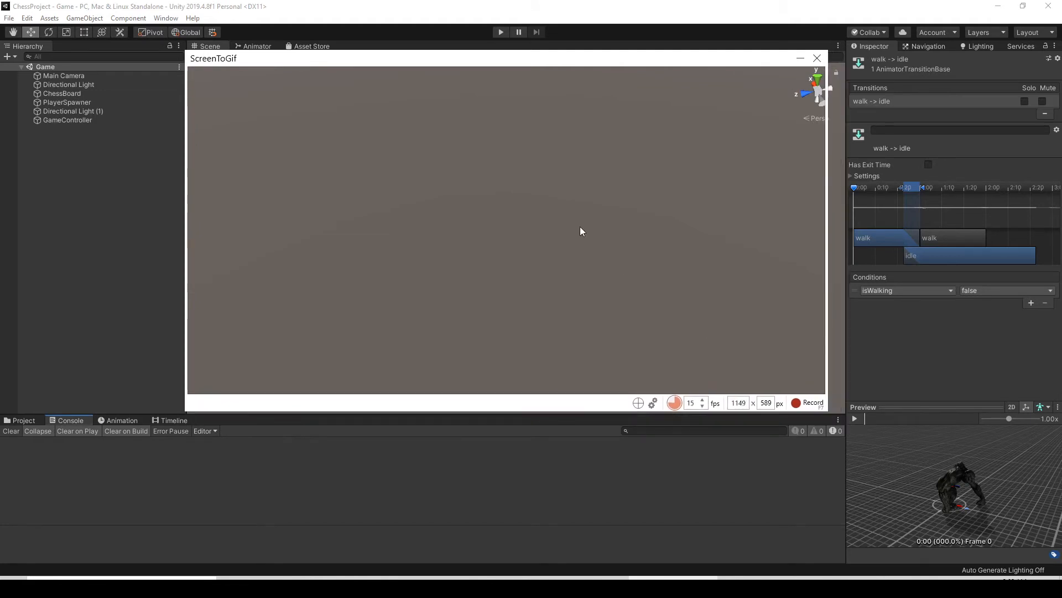
- Run the chess game in Unity and start recording the capture area in ScreenToGif
{"action": "left_click", "coordinate": [500, 32]}
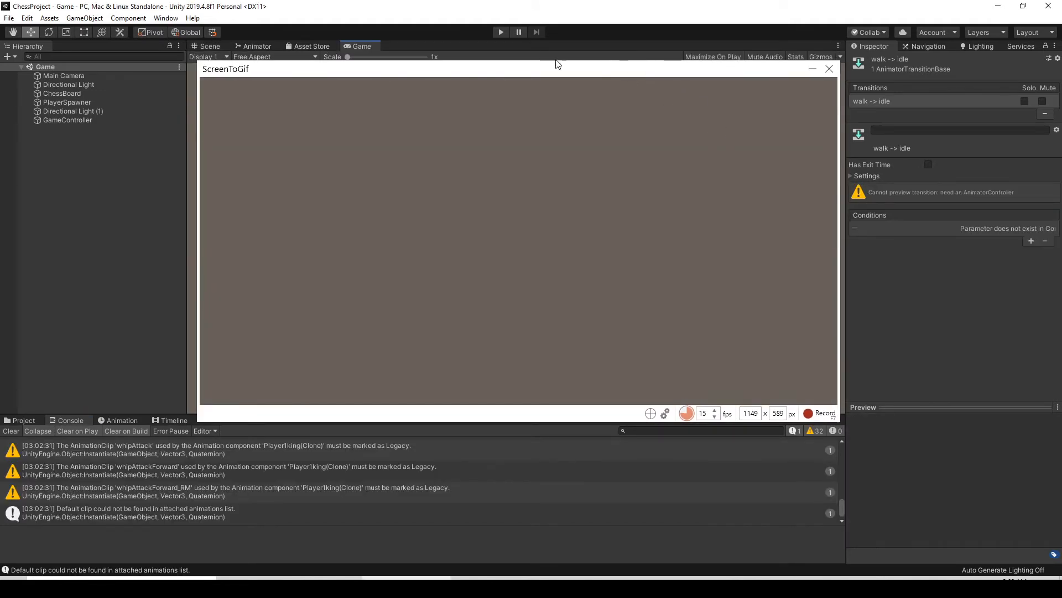
{"action": "left_click", "coordinate": [820, 413]}
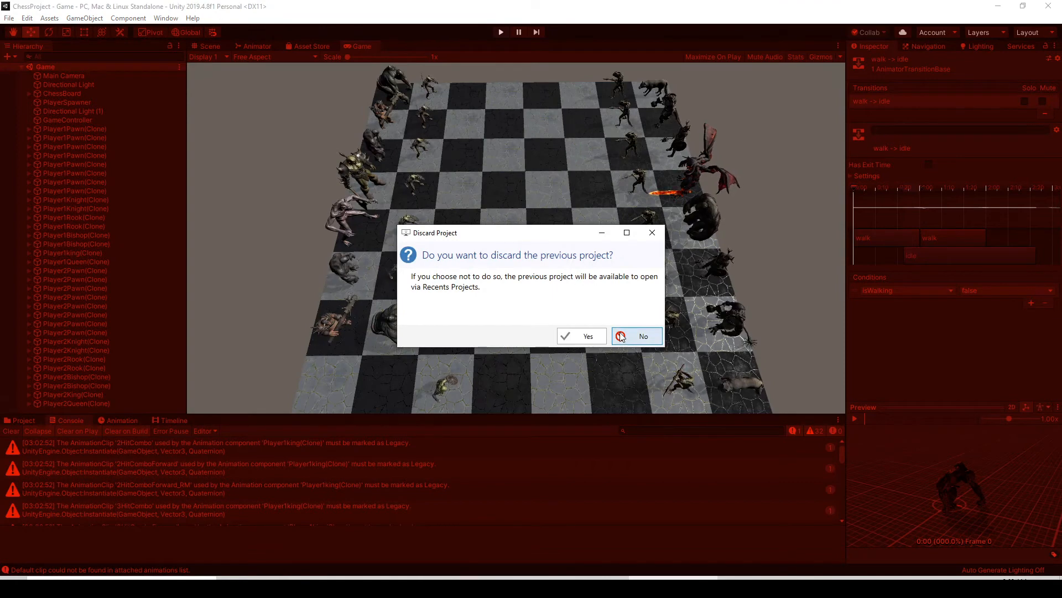
{"action": "mouse_move", "coordinate": [581, 336]}
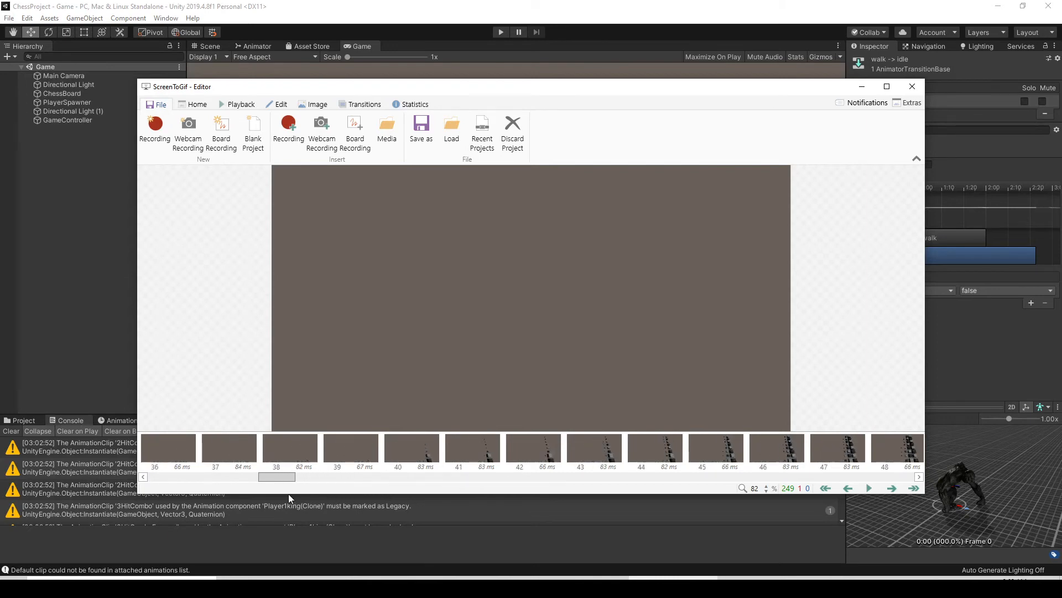
- Delete frames 0–39 so the clip starts as the pieces fall onto the board
{"action": "left_click", "coordinate": [412, 450]}
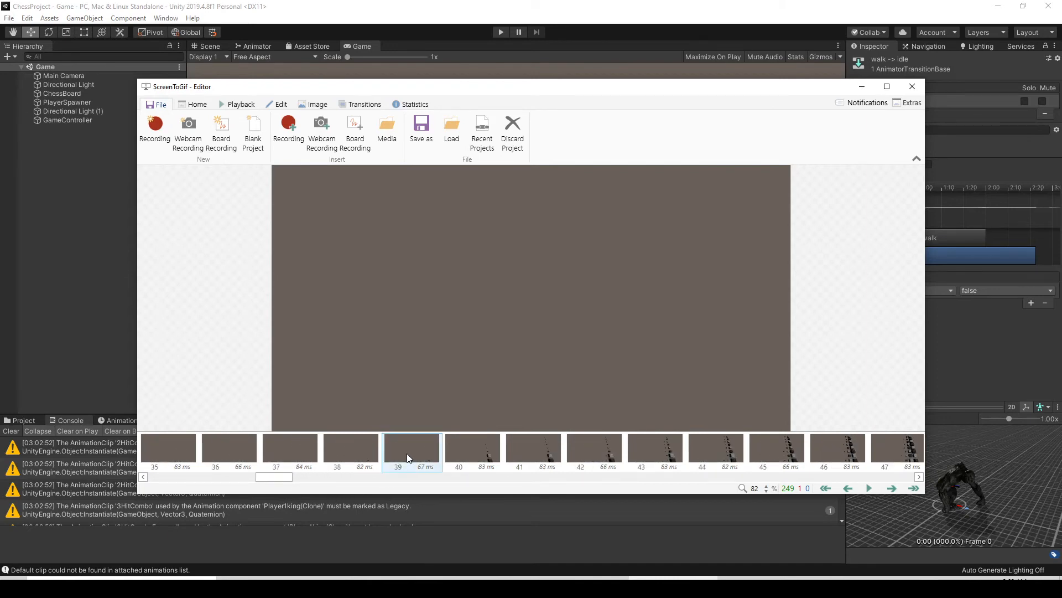
{"action": "left_click", "coordinate": [412, 450]}
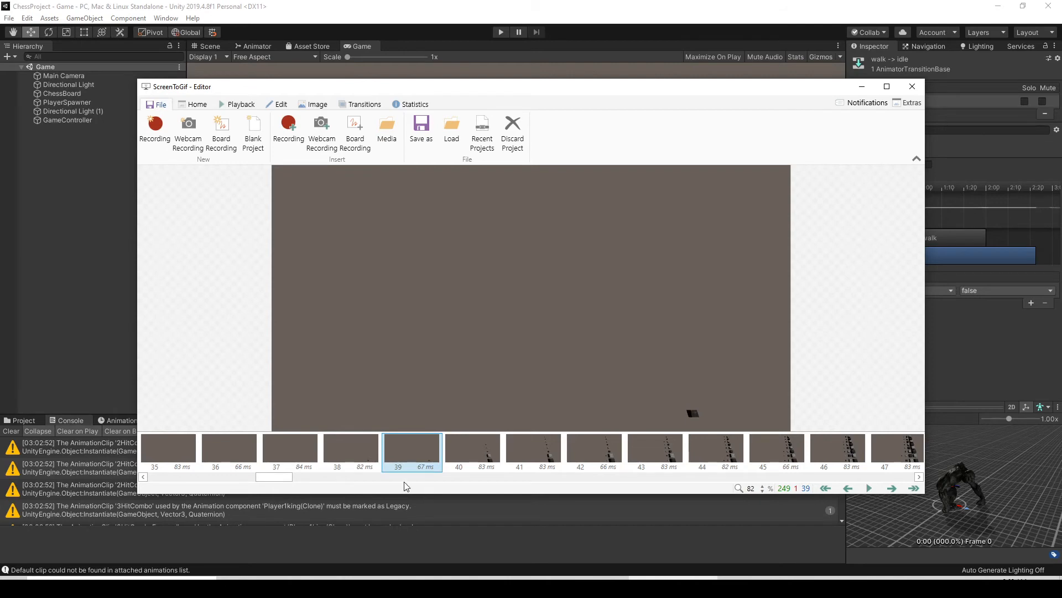
{"action": "scroll", "scroll_direction": "left", "scroll_amount": 3}
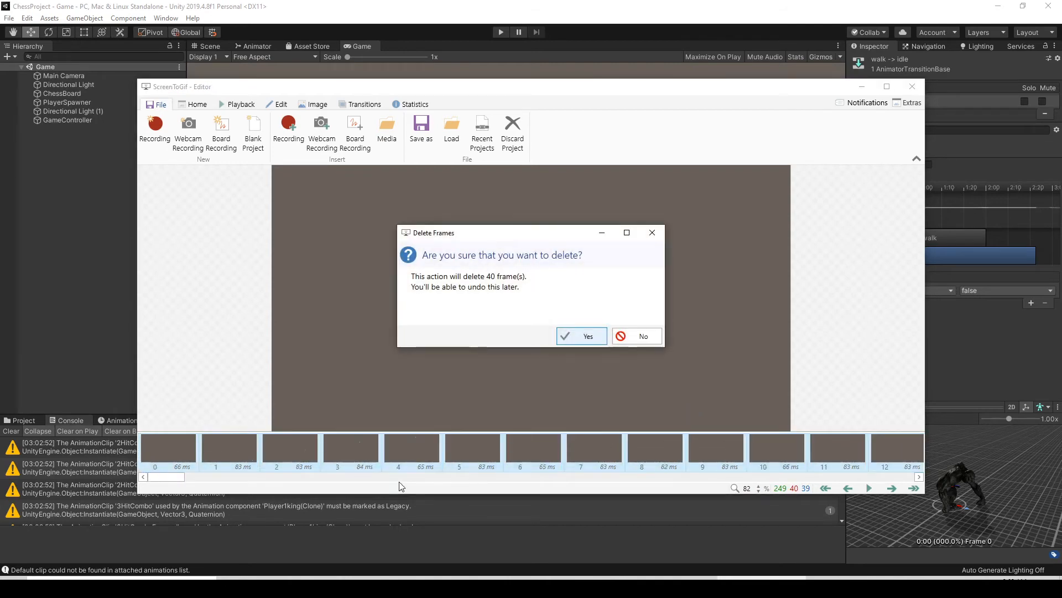
{"action": "left_click", "coordinate": [581, 336]}
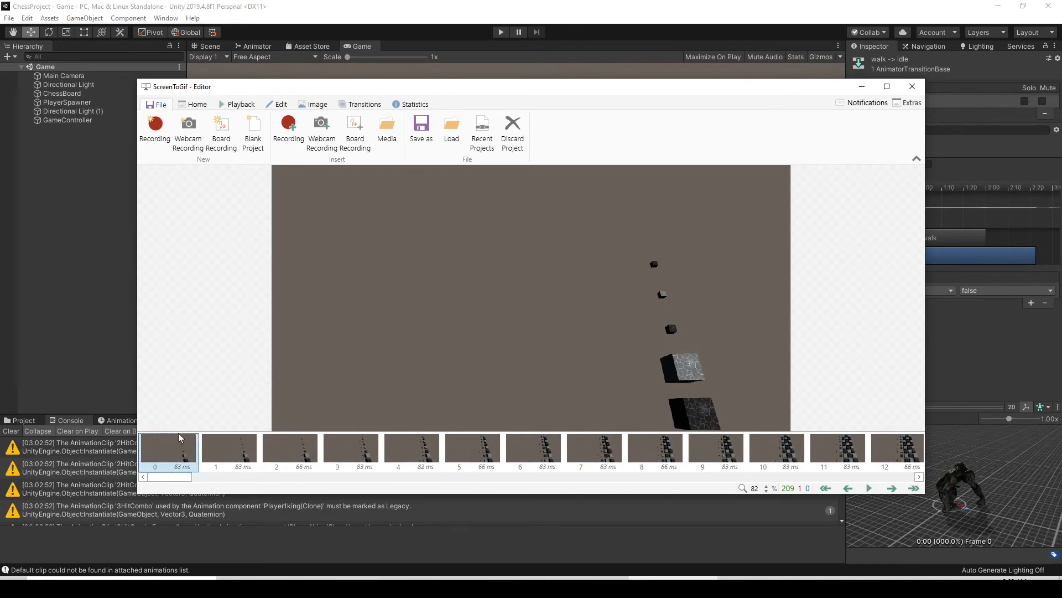
{"action": "left_click", "coordinate": [870, 488]}
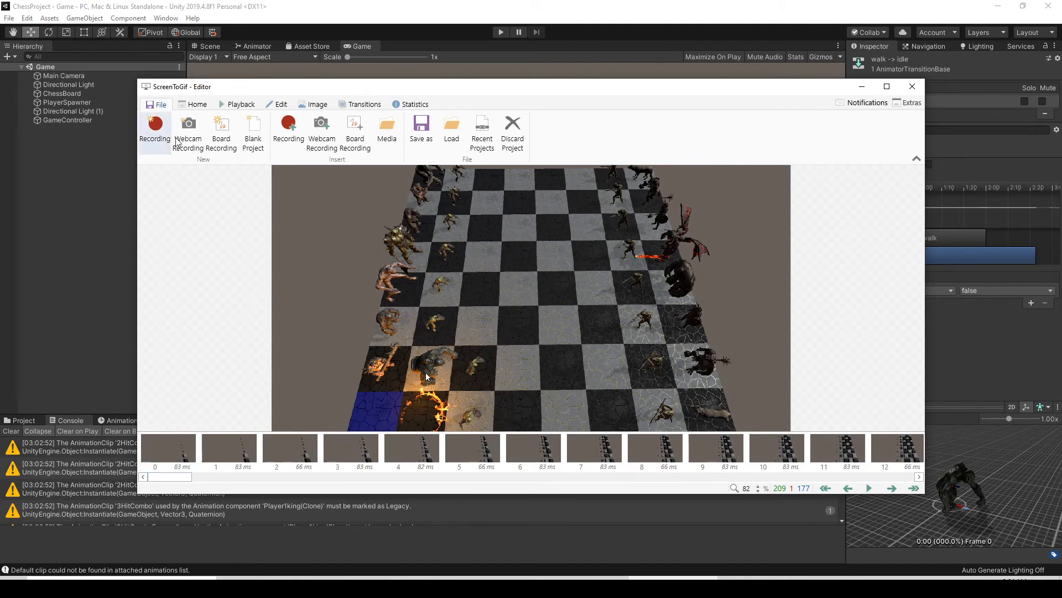
- Save the trimmed recording as a GIF named Chess into Desktop\GameGifs
{"action": "left_click", "coordinate": [421, 129]}
{"action": "type", "text": "Chess"}
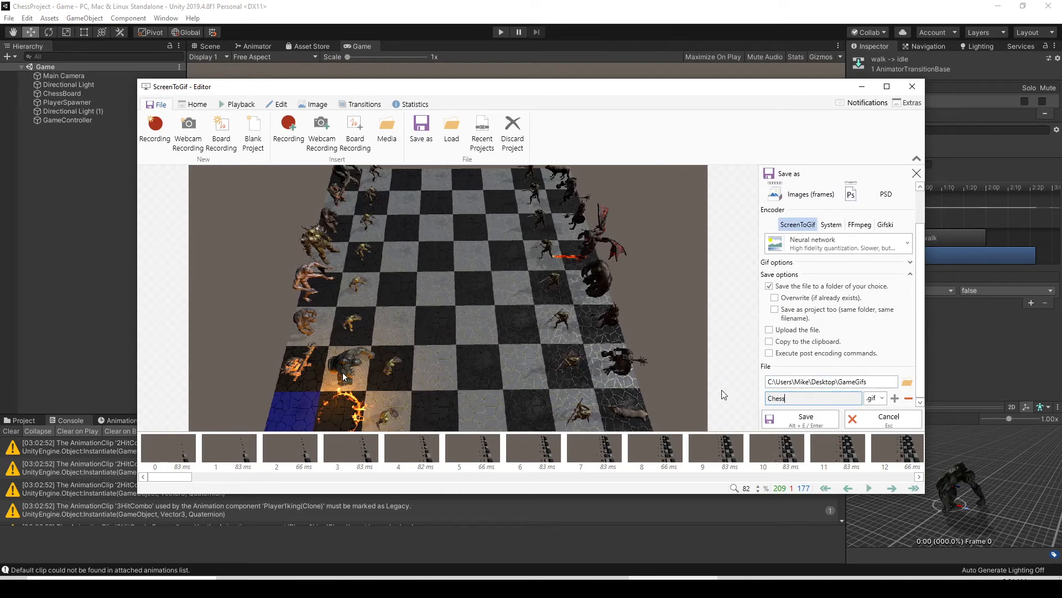
{"action": "left_click", "coordinate": [799, 418]}
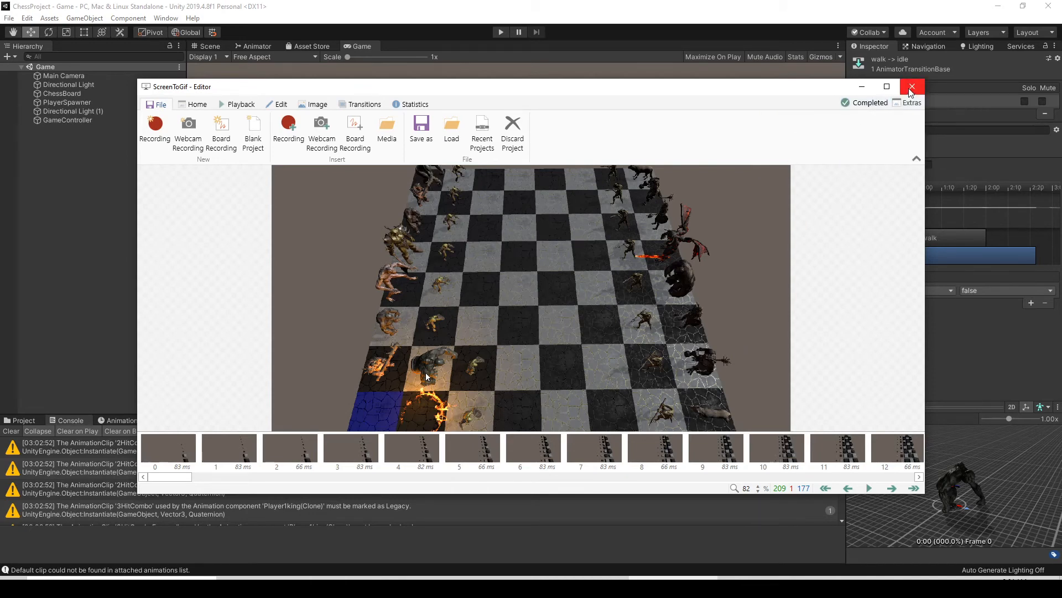
- Close the ScreenToGif editor and go to the Imgur account's uploaded Images page
{"action": "left_click", "coordinate": [911, 87]}
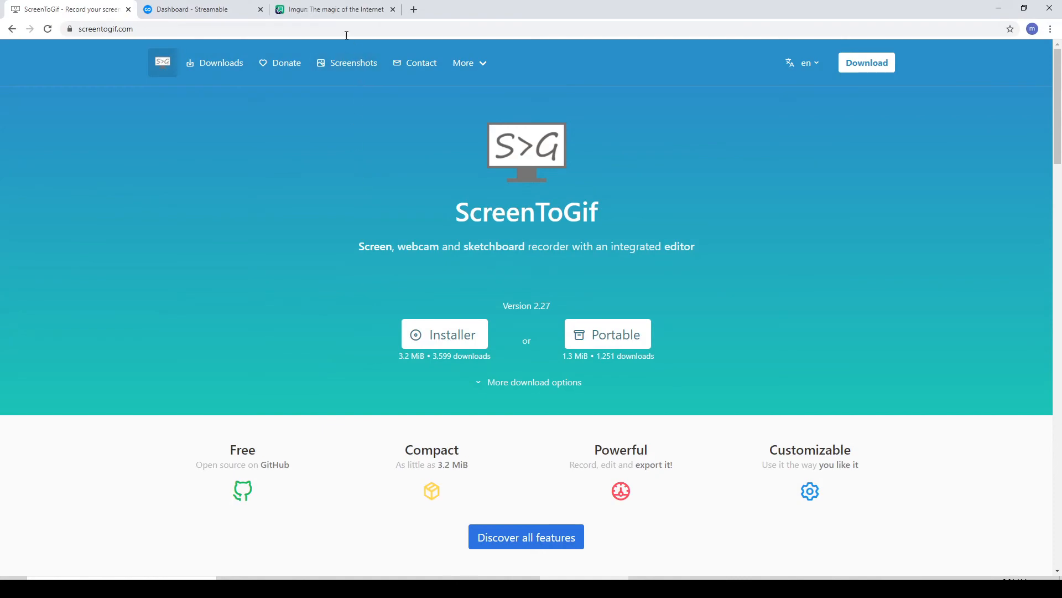
{"action": "left_click", "coordinate": [332, 9]}
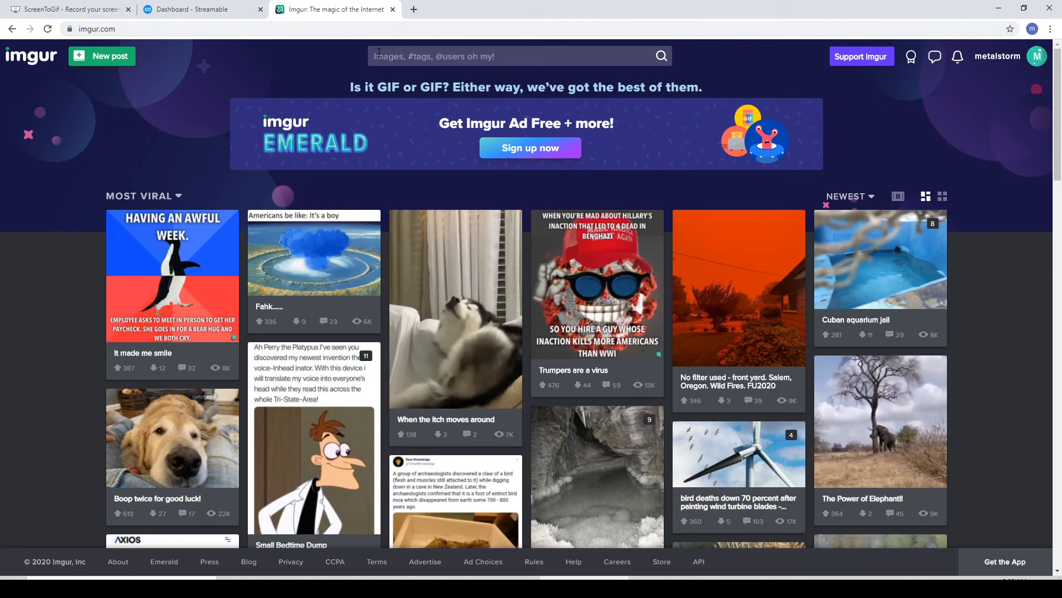
{"action": "left_click", "coordinate": [1036, 55]}
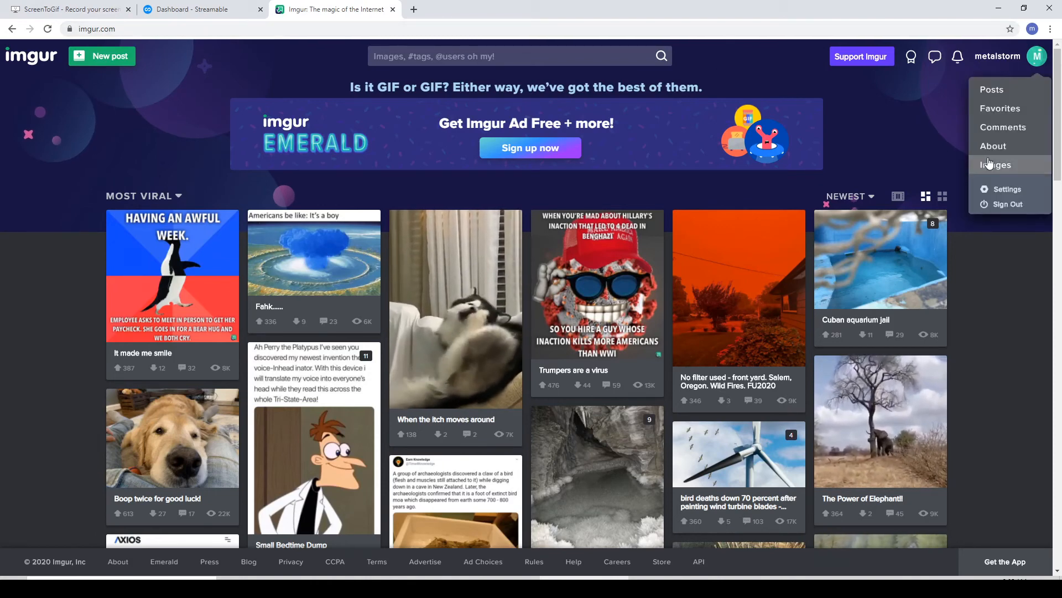
{"action": "left_click", "coordinate": [996, 165]}
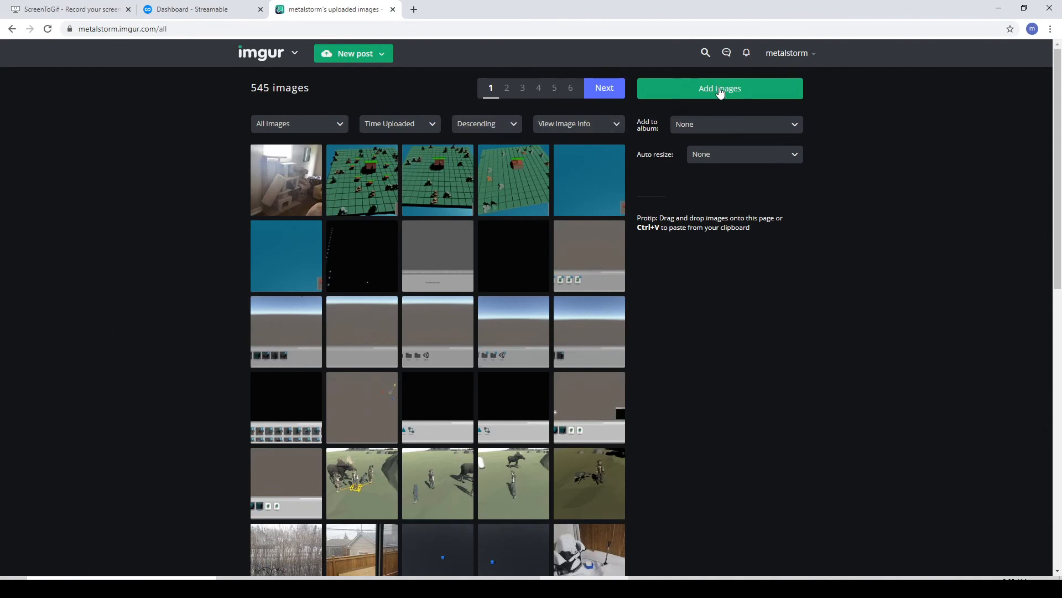
- Upload the Chess001 GIF from Desktop\GameGifs via Add Images > Browse
{"action": "left_click", "coordinate": [719, 89]}
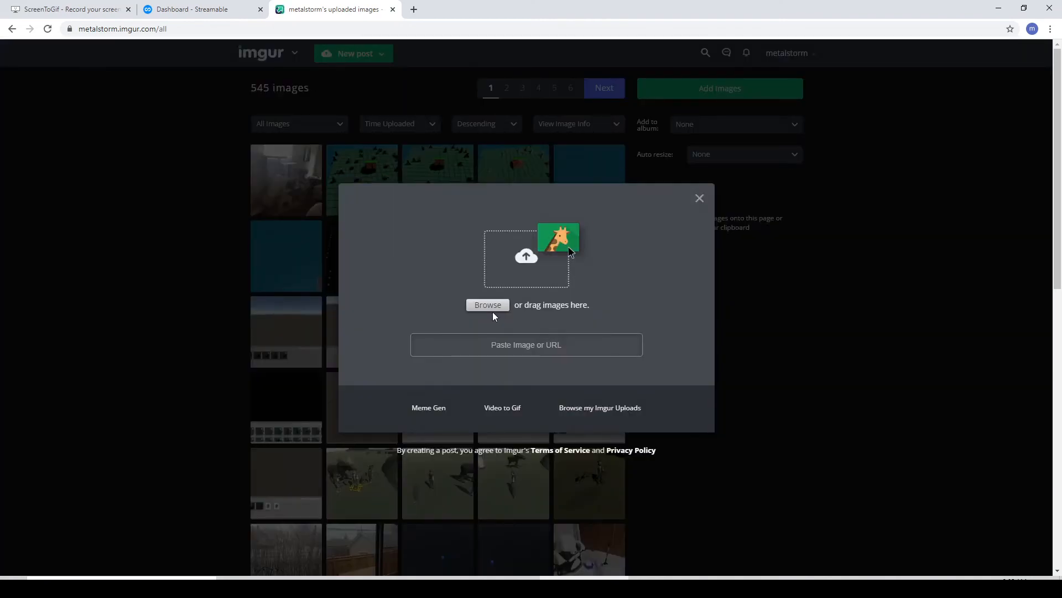
{"action": "left_click", "coordinate": [487, 304]}
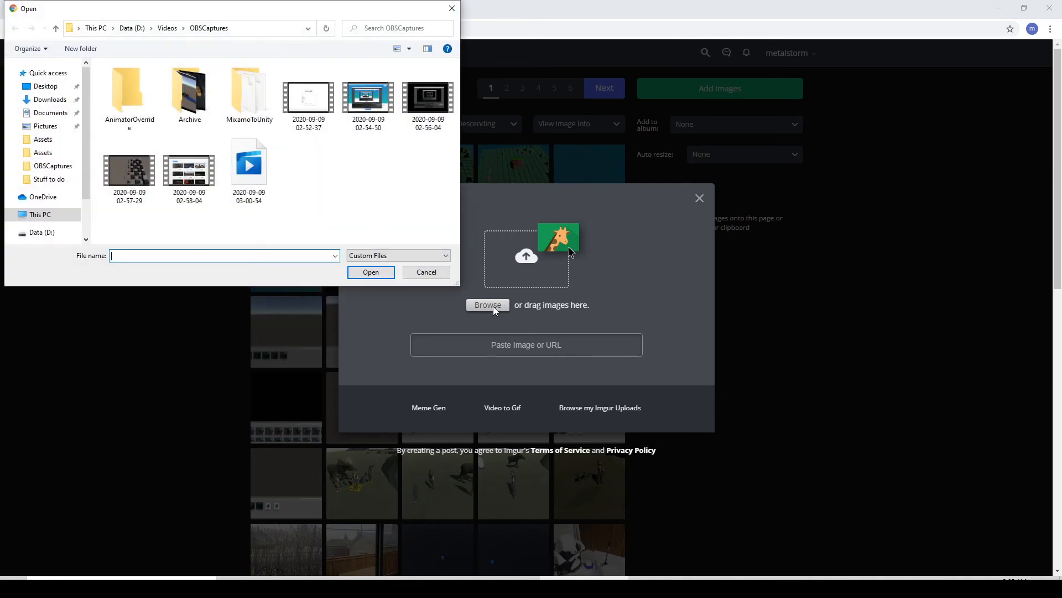
{"action": "mouse_move", "coordinate": [51, 112]}
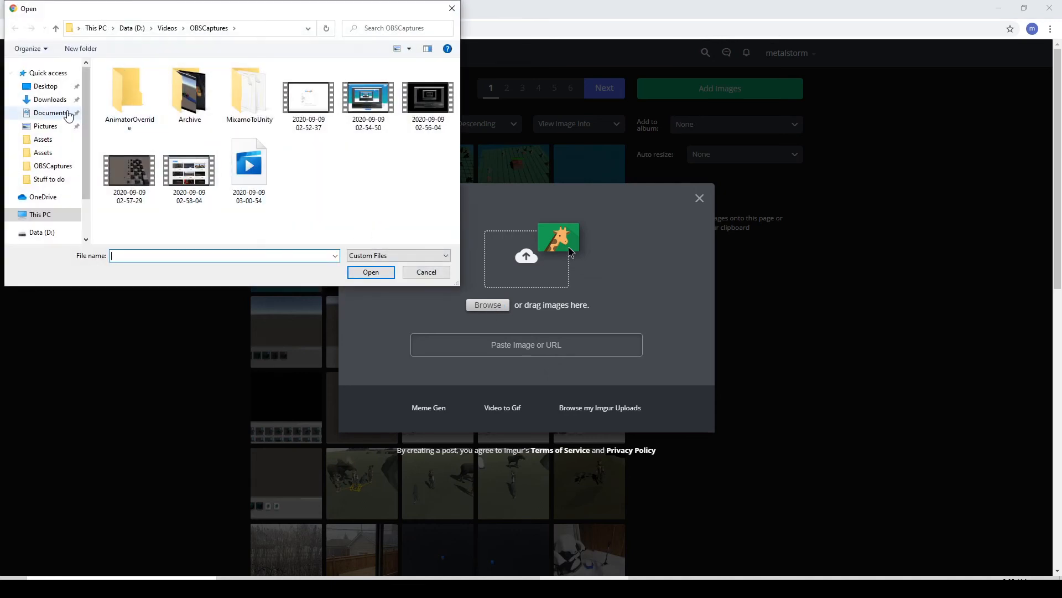
{"action": "left_click", "coordinate": [45, 86]}
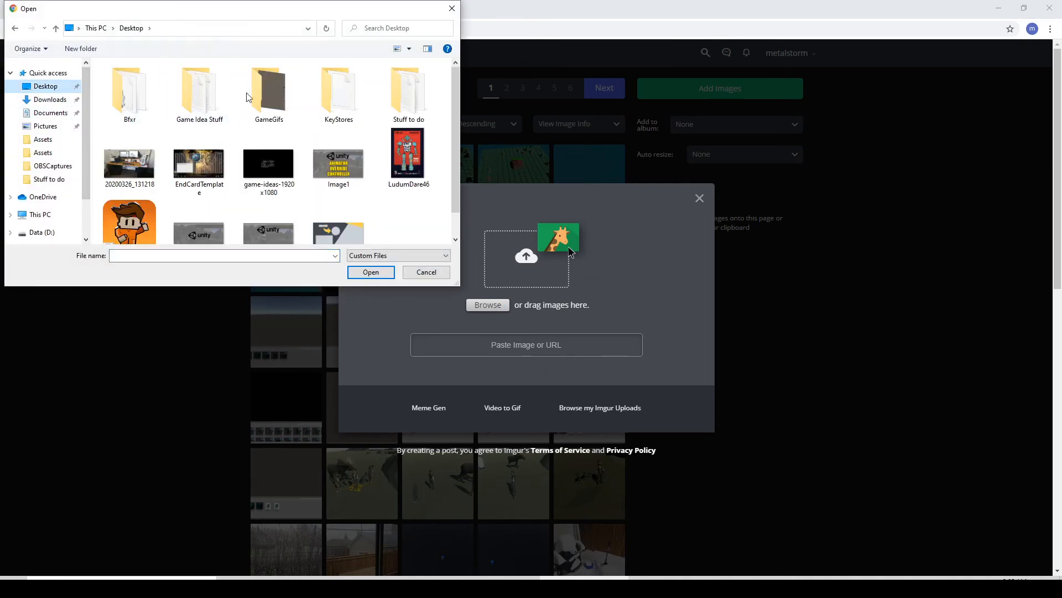
{"action": "double_click", "coordinate": [268, 92]}
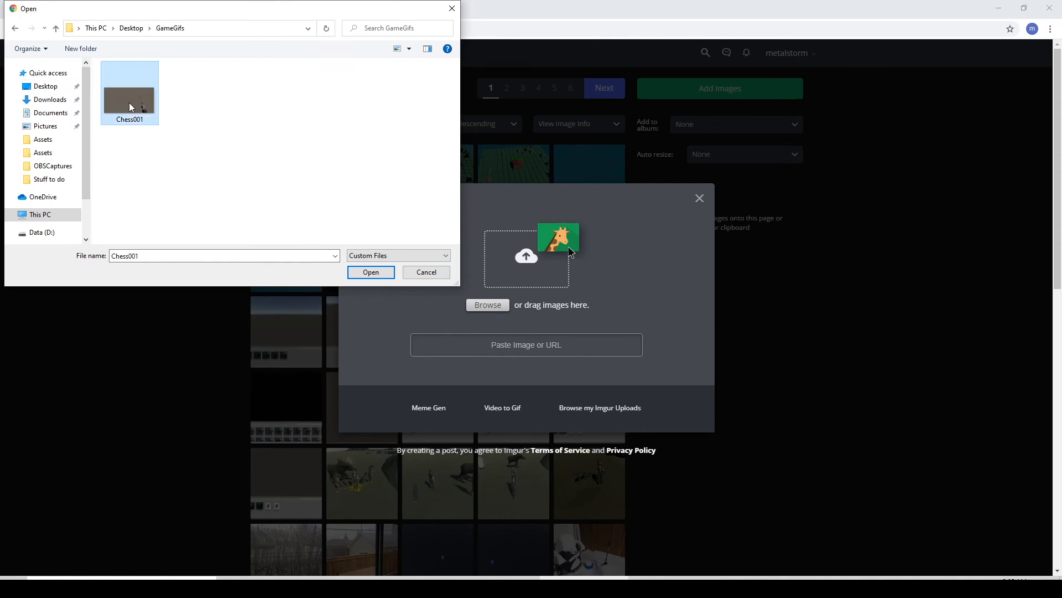
{"action": "left_click", "coordinate": [370, 272]}
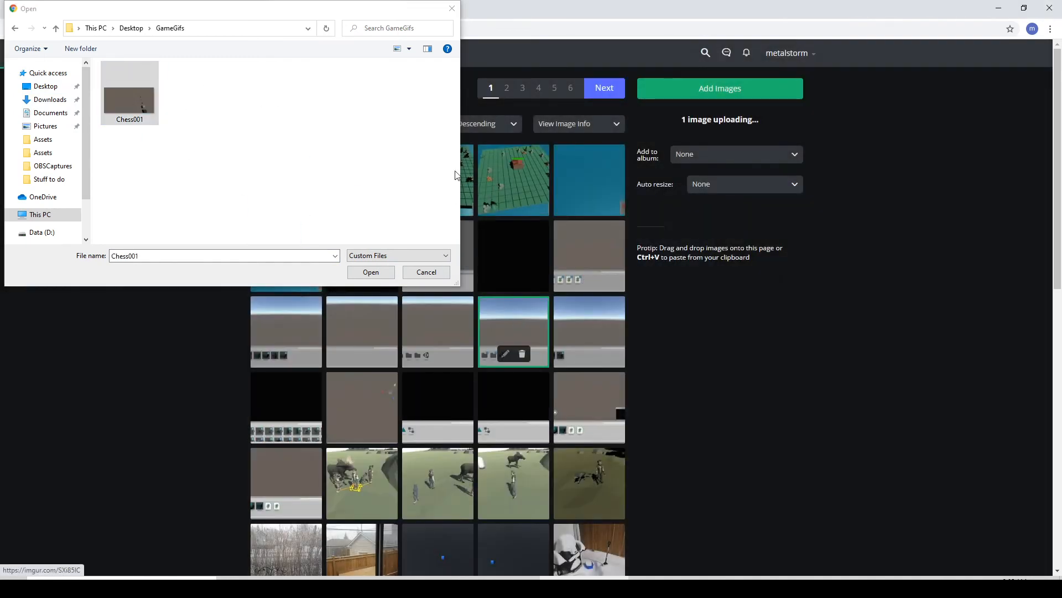
{"action": "left_click", "coordinate": [371, 272]}
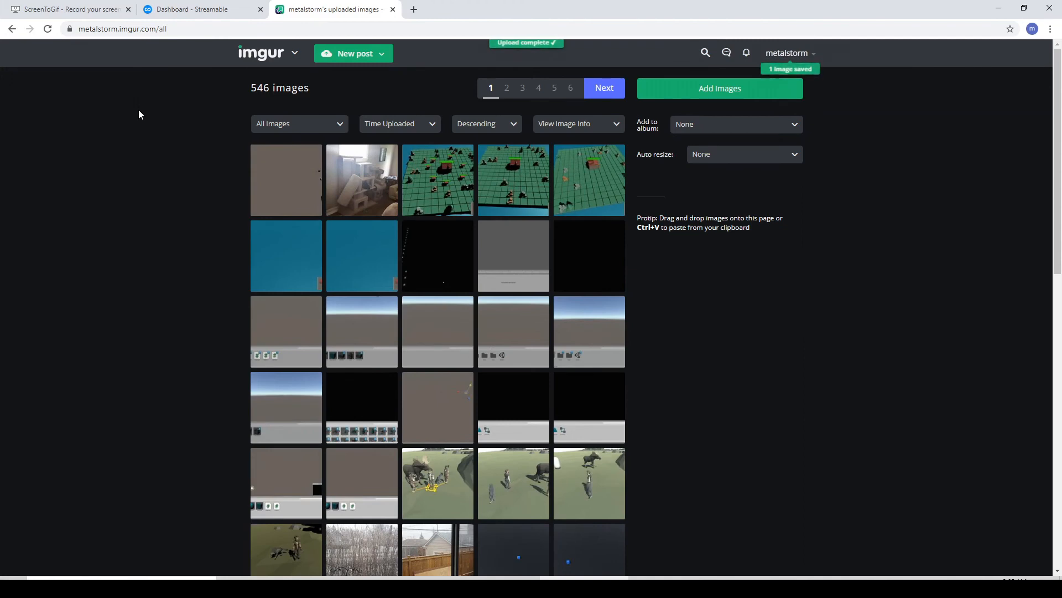
- View the uploaded Chess001 GIF on its direct .gifv page and switch to the Twitter tab
{"action": "left_click", "coordinate": [286, 180]}
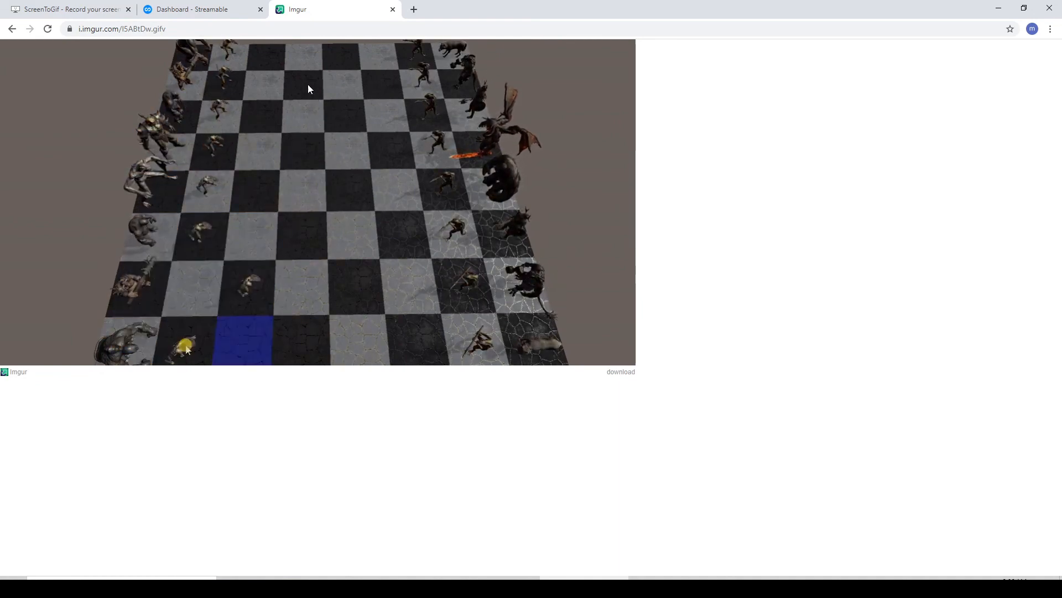
{"action": "left_click", "coordinate": [545, 9]}
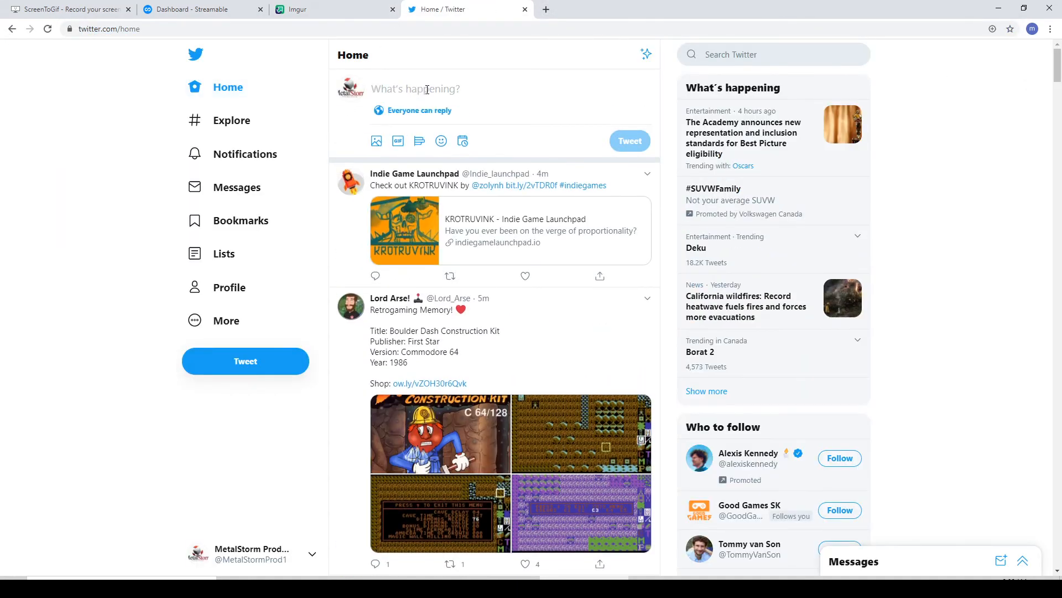
{"action": "type", "text": "https://i.imgur.com/I5ABtDw.gifv"}
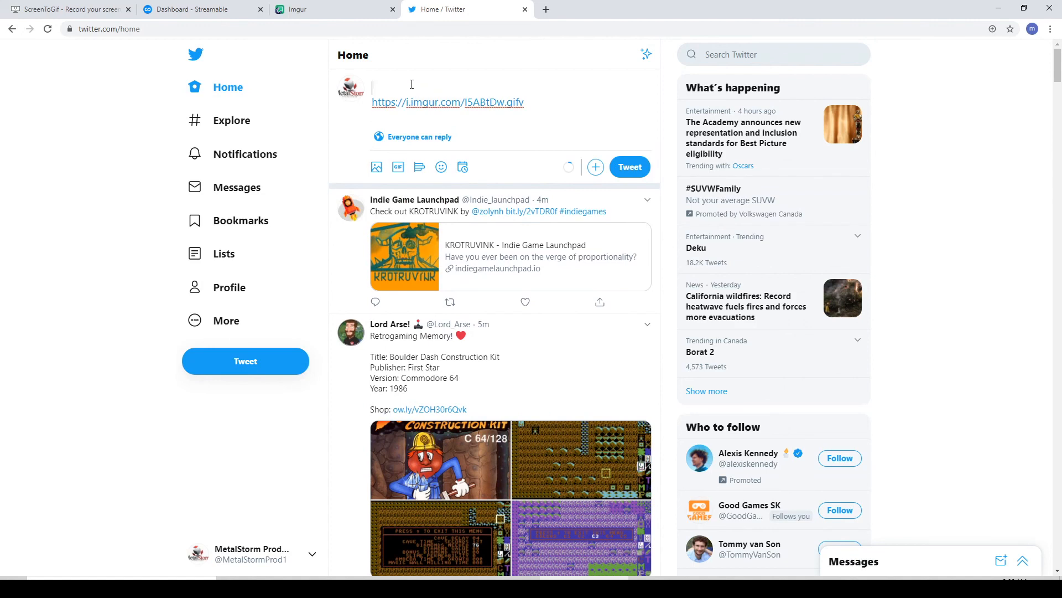
{"action": "type", "text": "Hey gu"}
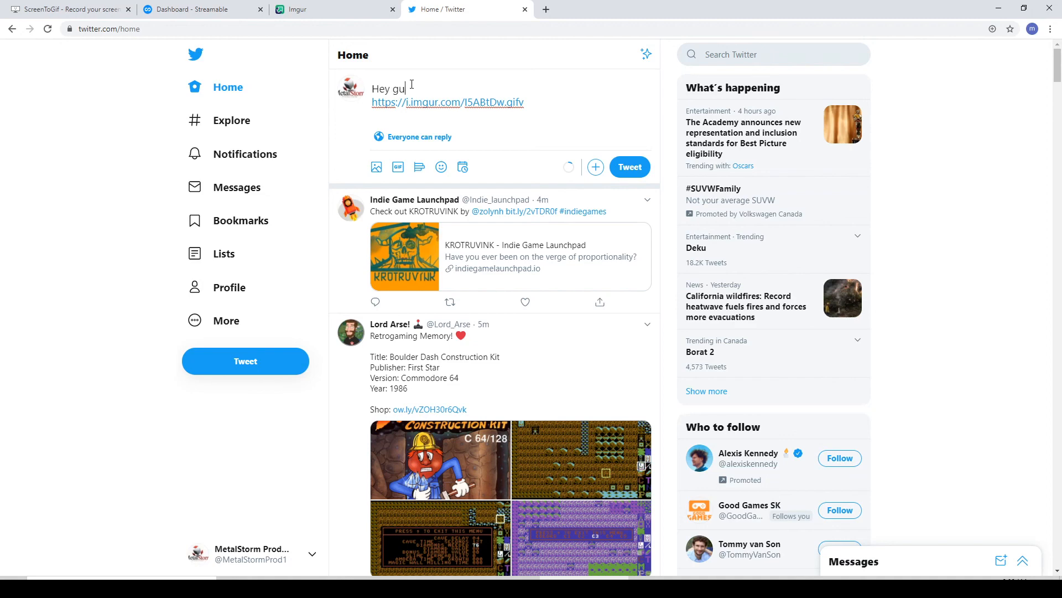
{"action": "type", "text": "ys, working"}
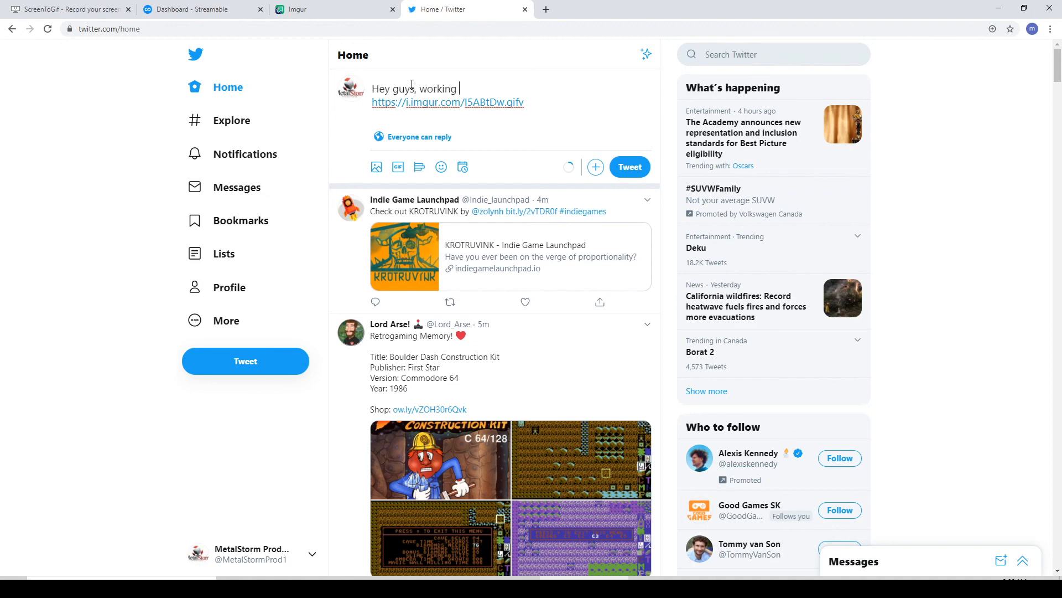
{"action": "type", "text": "on a chess game and just wanted to show a little progress gif"}
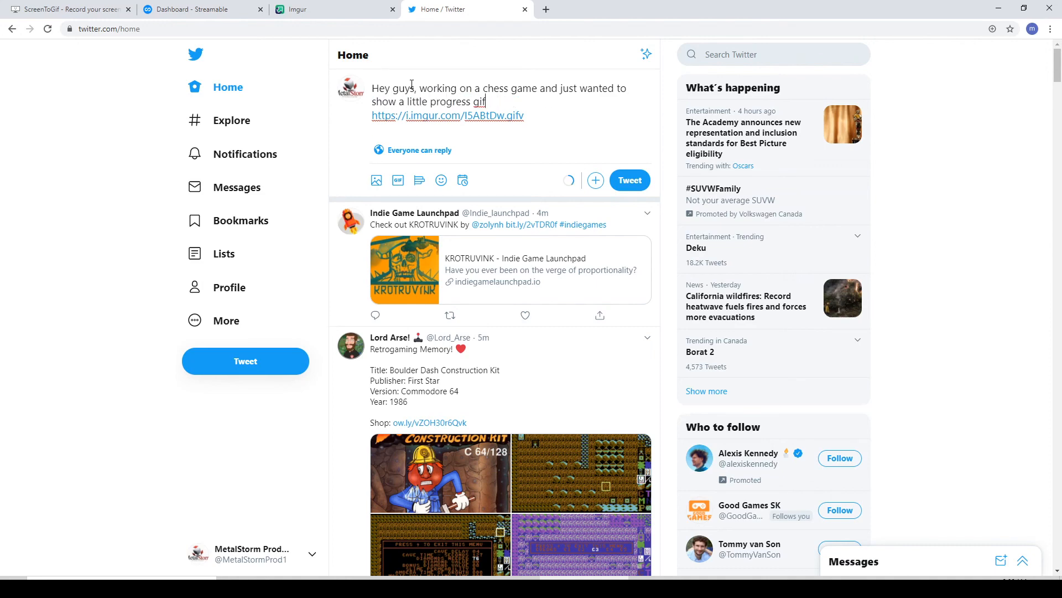
{"action": "left_click", "coordinate": [628, 179]}
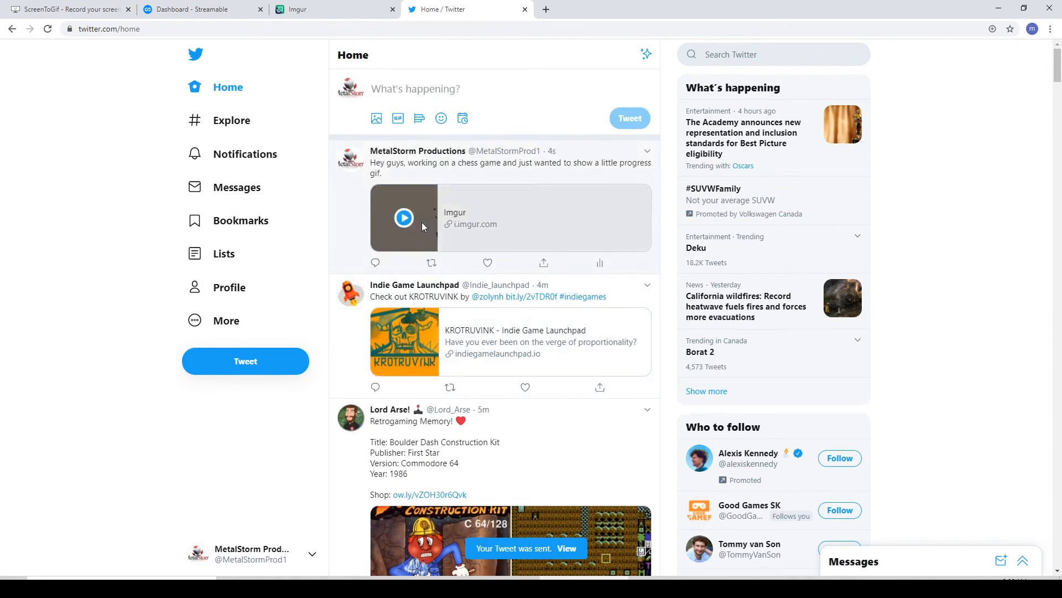
{"action": "left_click", "coordinate": [403, 218]}
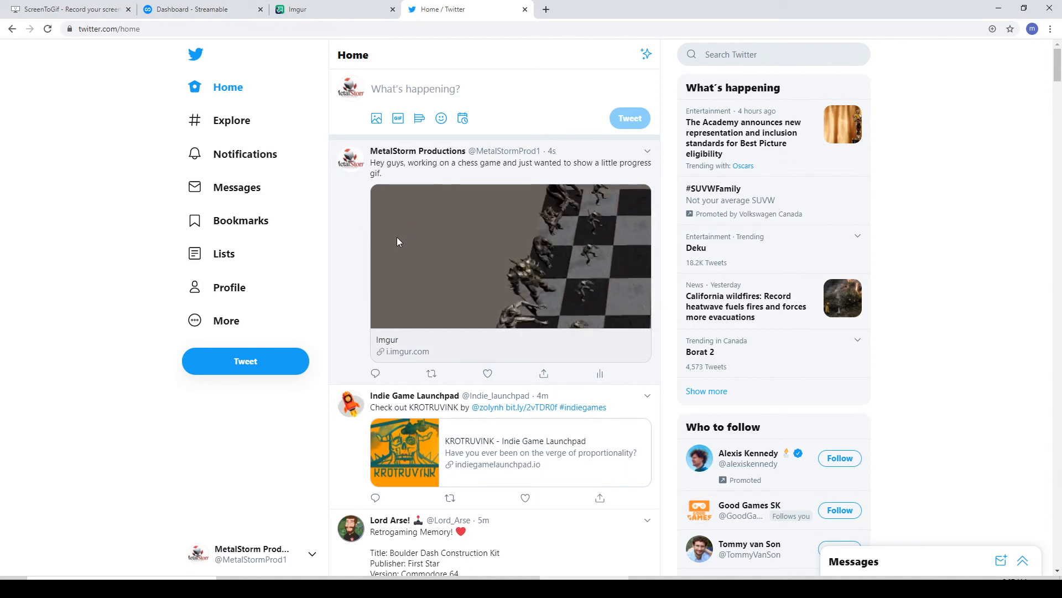
{"action": "mouse_move", "coordinate": [460, 320]}
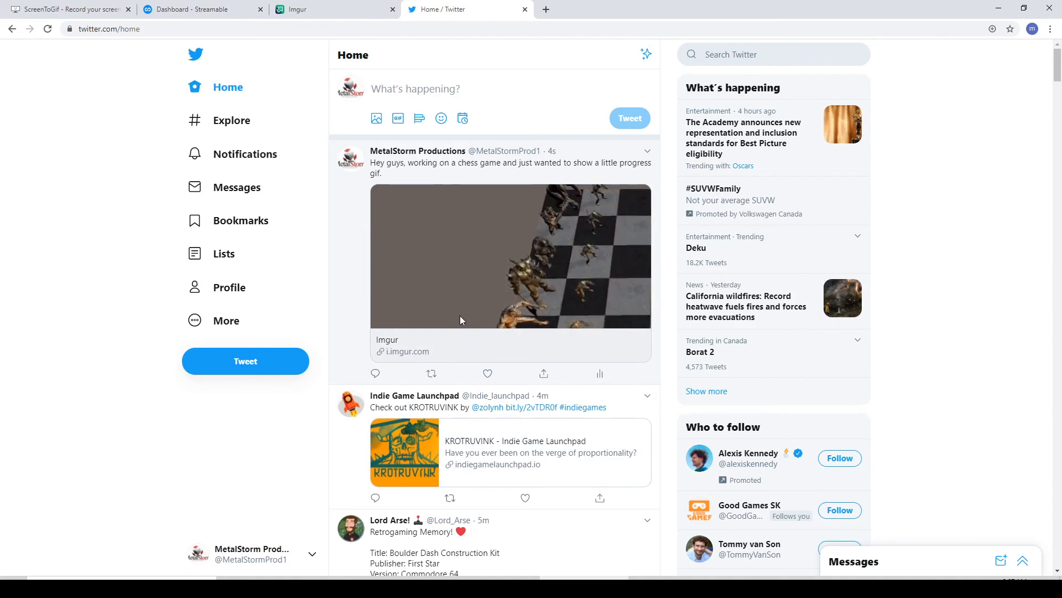
{"action": "mouse_move", "coordinate": [457, 318]}
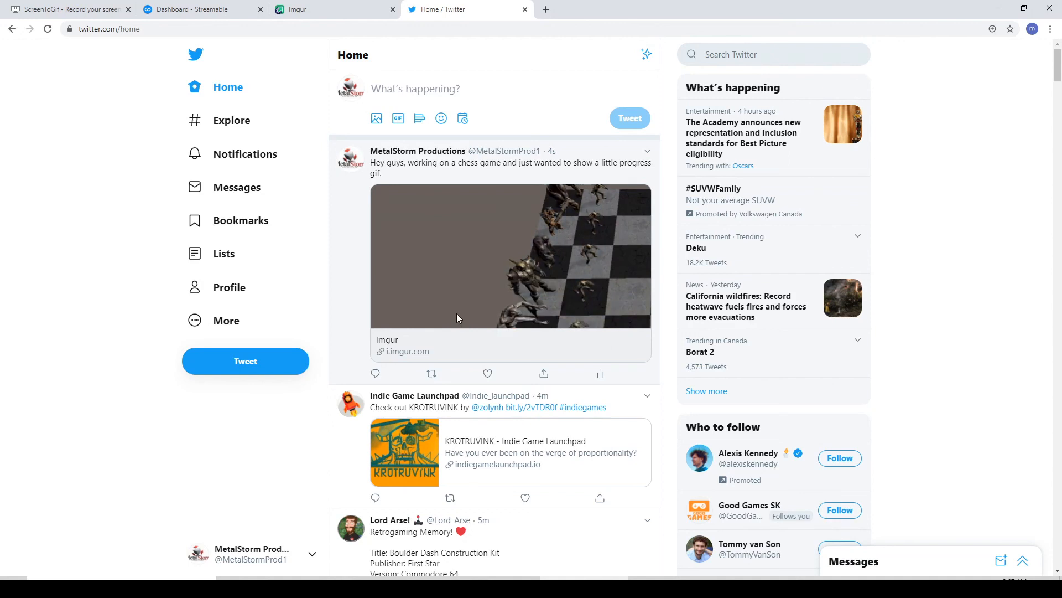
{"action": "mouse_move", "coordinate": [488, 318]}
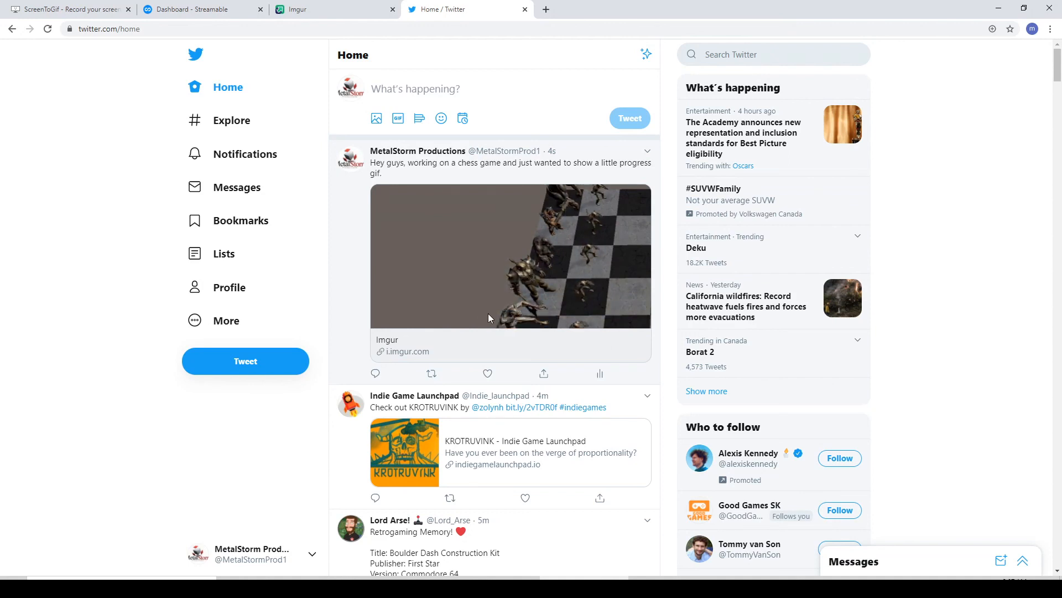
{"action": "mouse_move", "coordinate": [412, 351]}
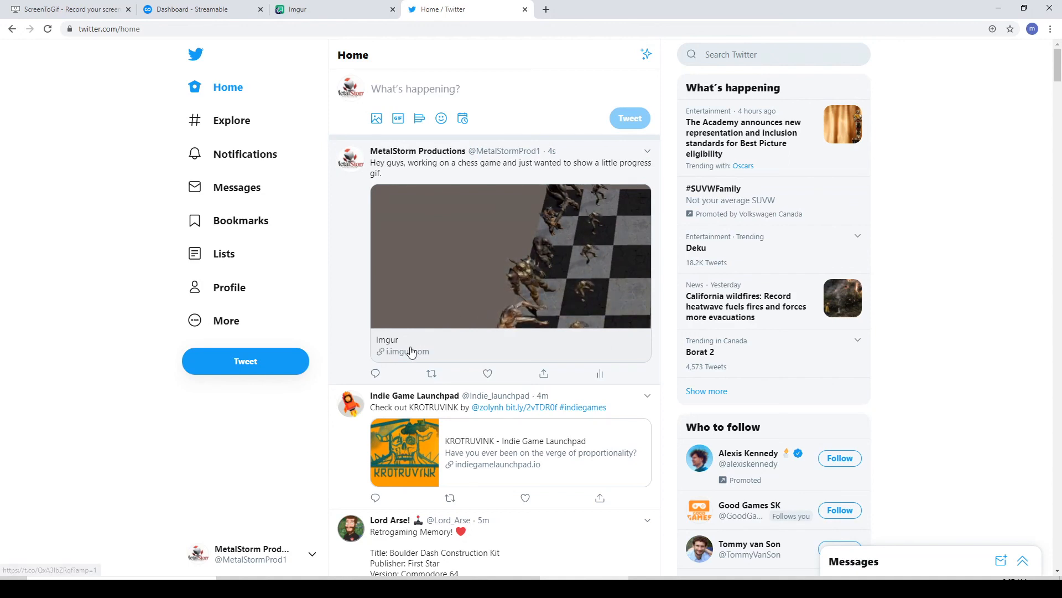
{"action": "left_click", "coordinate": [412, 351]}
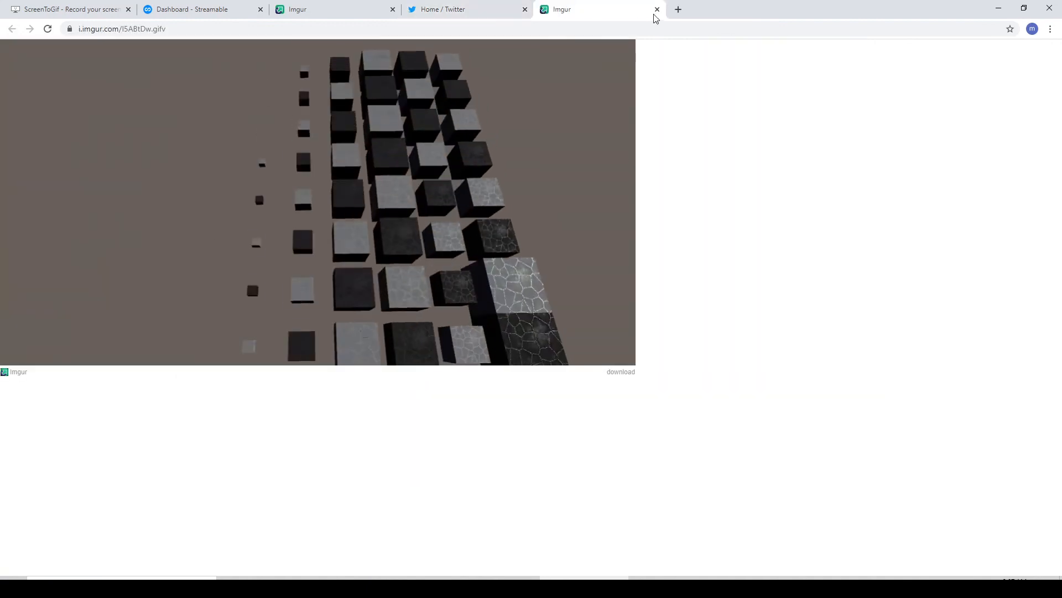
{"action": "left_click", "coordinate": [657, 8]}
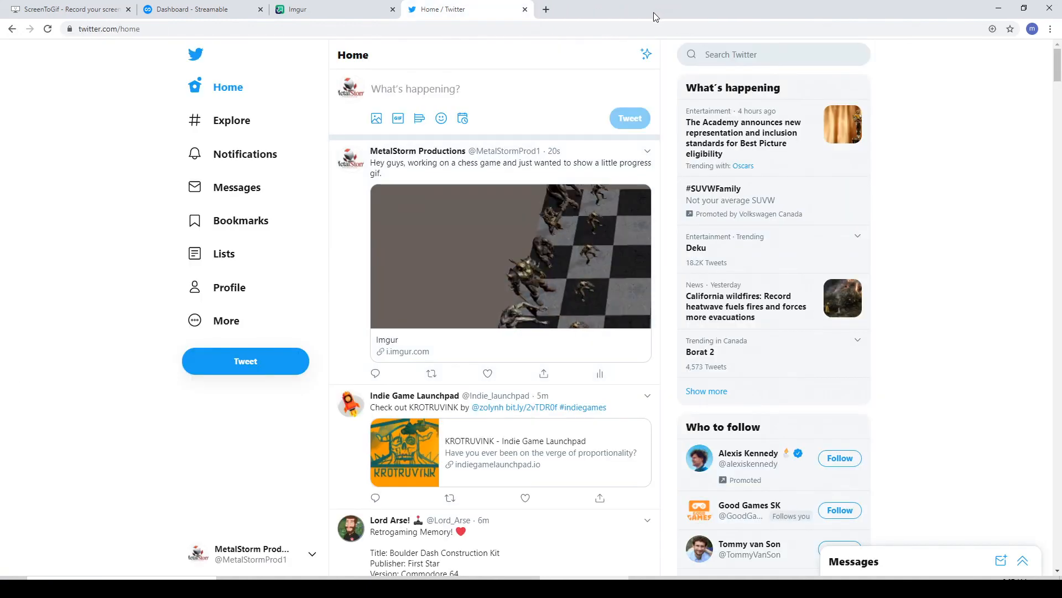